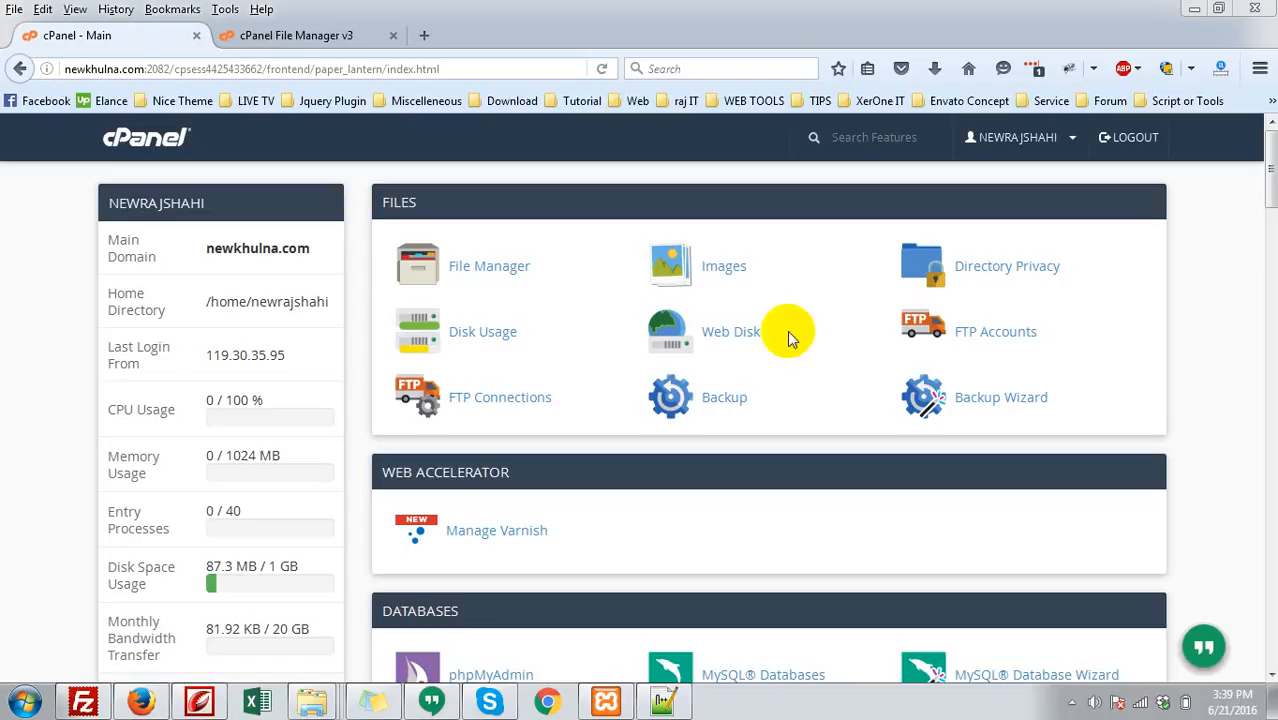
{"action": "mouse_move", "coordinate": [1163, 68]}
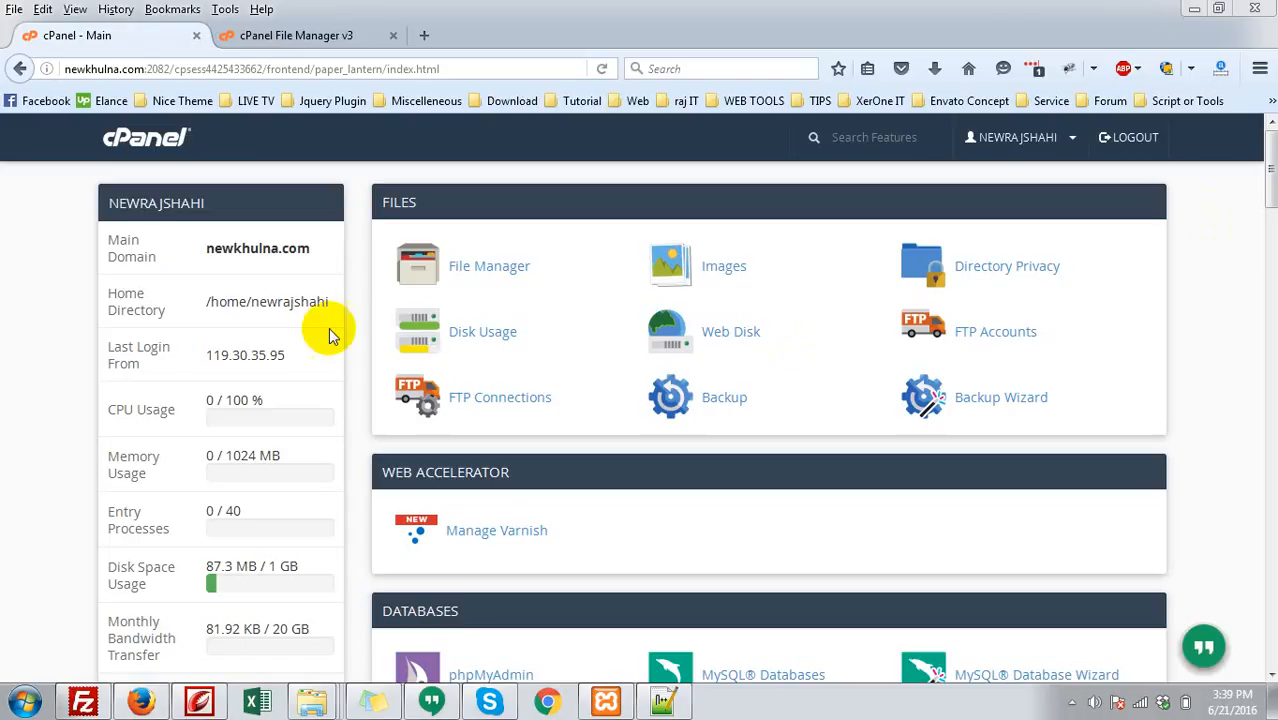
{"action": "mouse_move", "coordinate": [575, 450]}
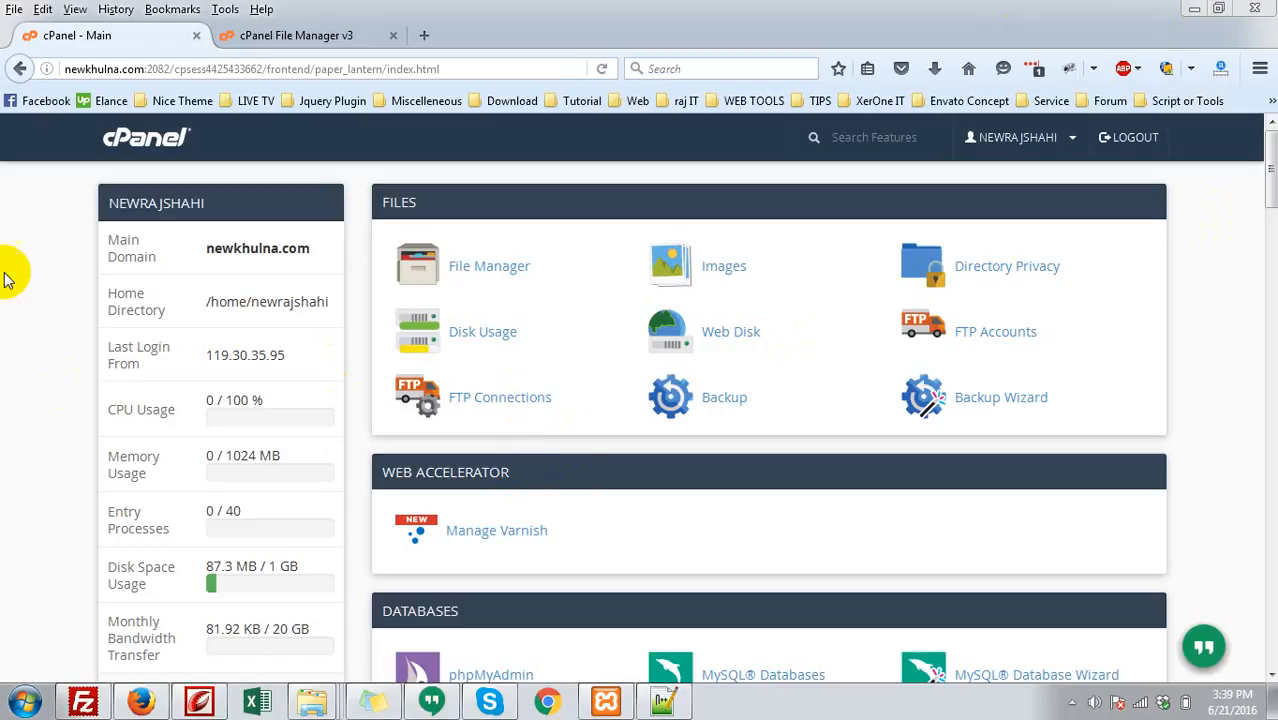
Create the MySQL database newrajsh_sitespy and return to MySQL Databases
{"action": "scroll", "scroll_direction": "down", "scroll_amount": 3}
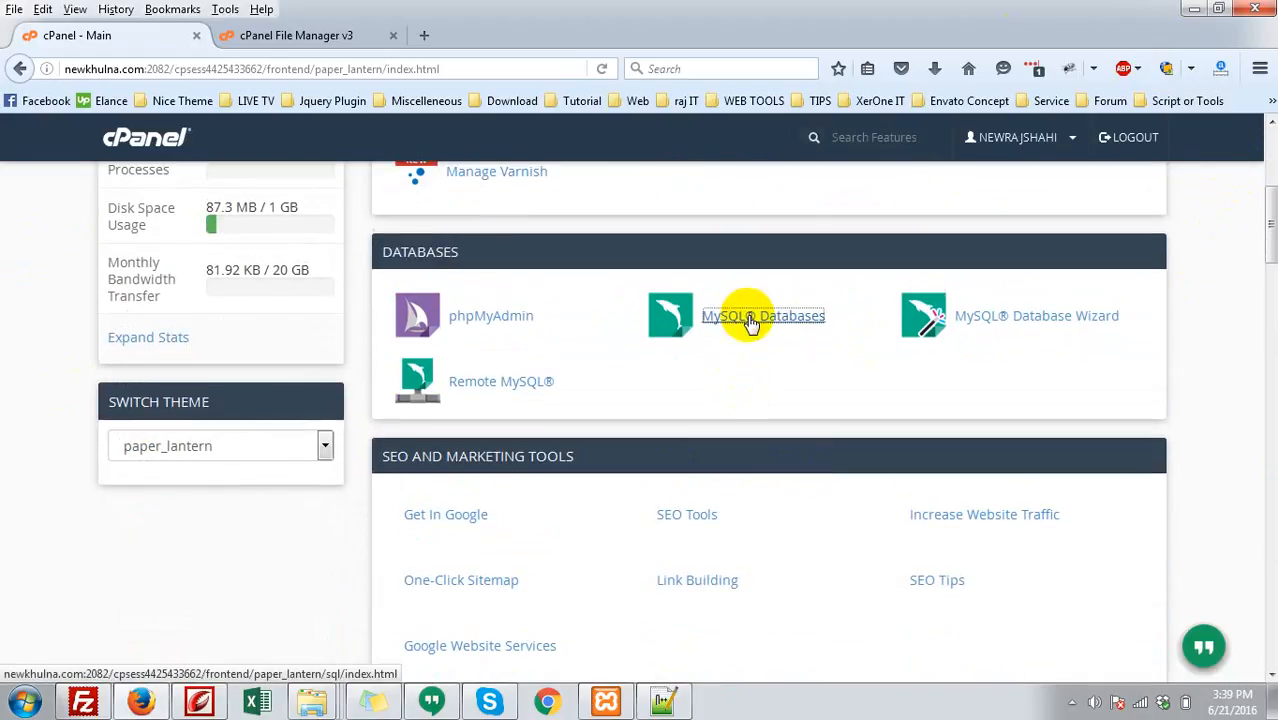
{"action": "left_click", "coordinate": [762, 315]}
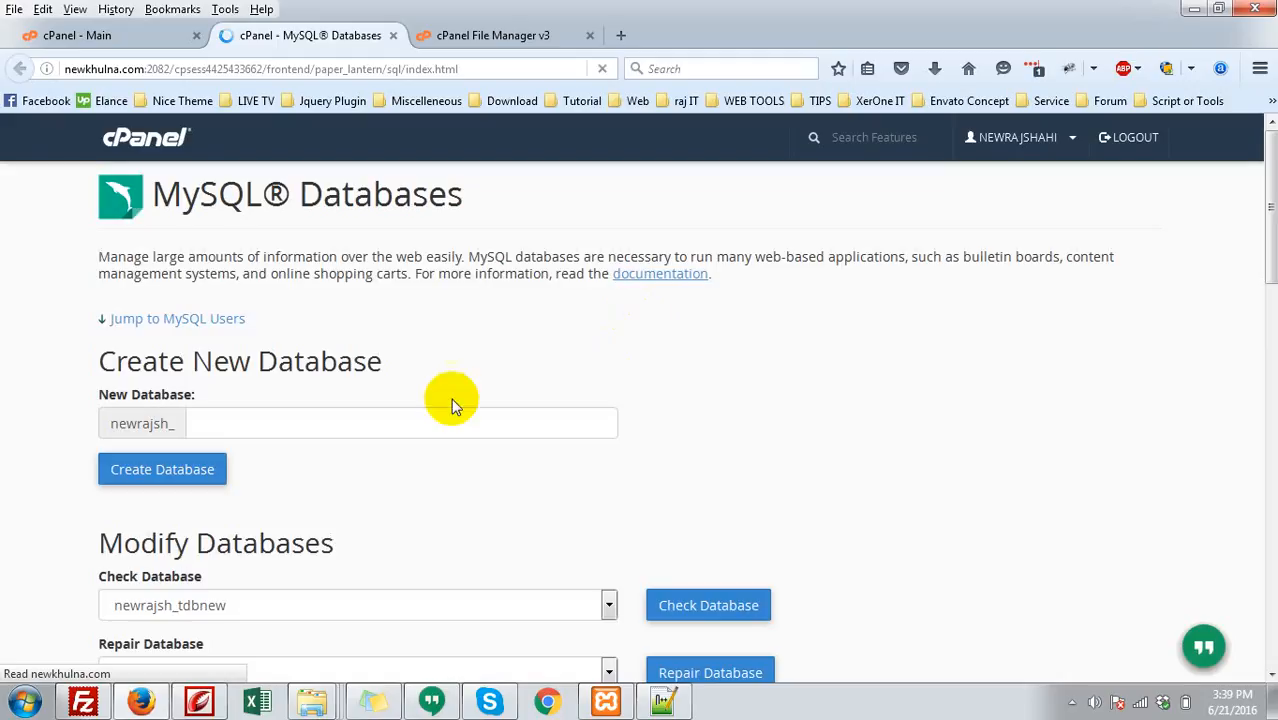
{"action": "left_click", "coordinate": [400, 423]}
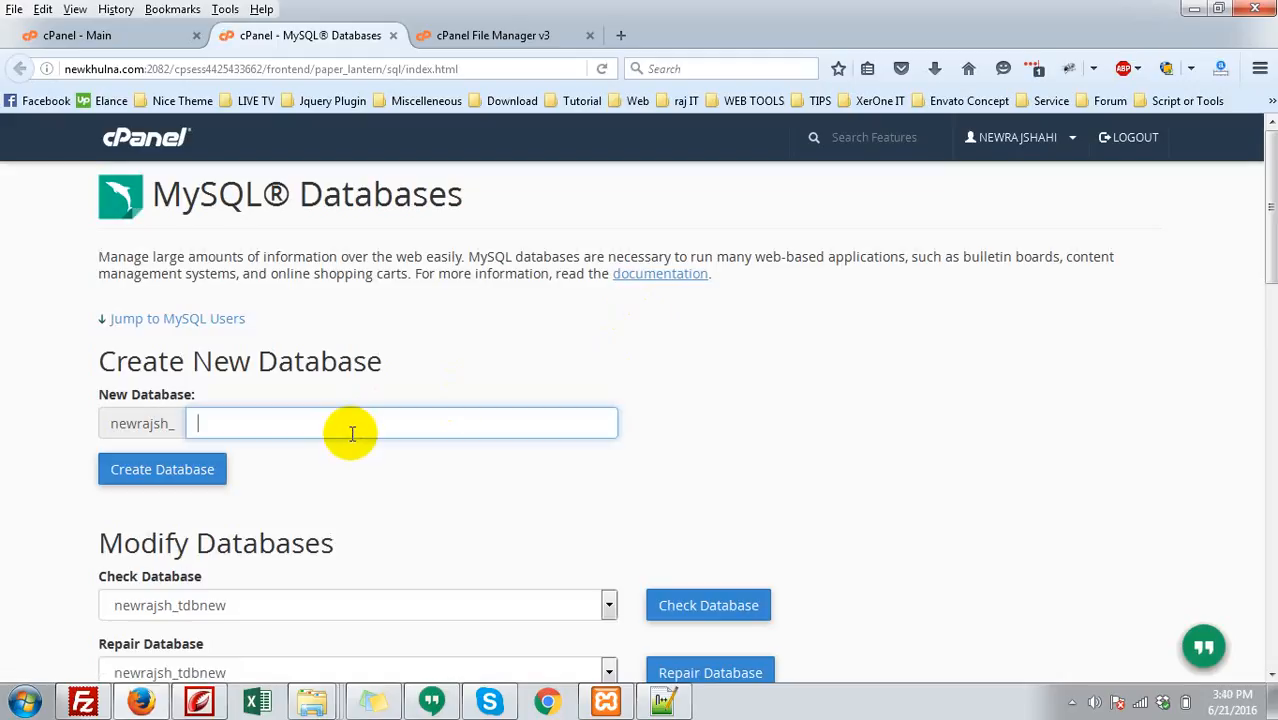
{"action": "type", "text": "site"}
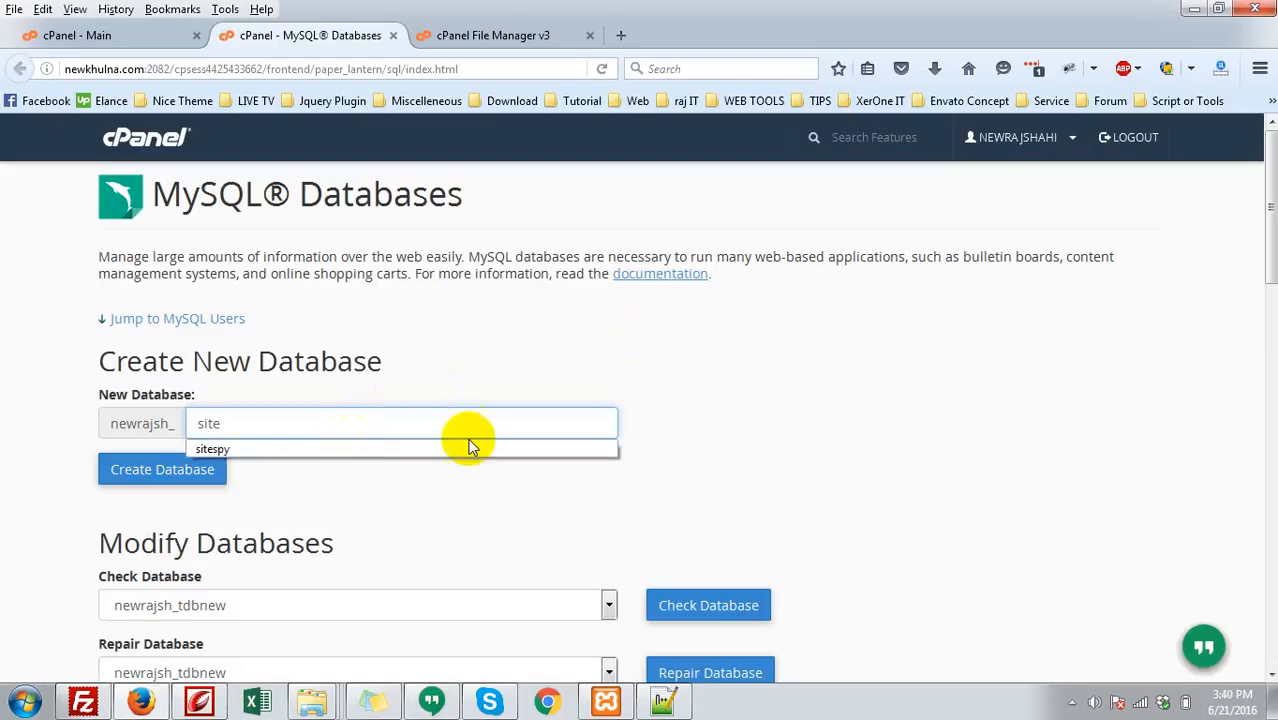
{"action": "left_click", "coordinate": [162, 469]}
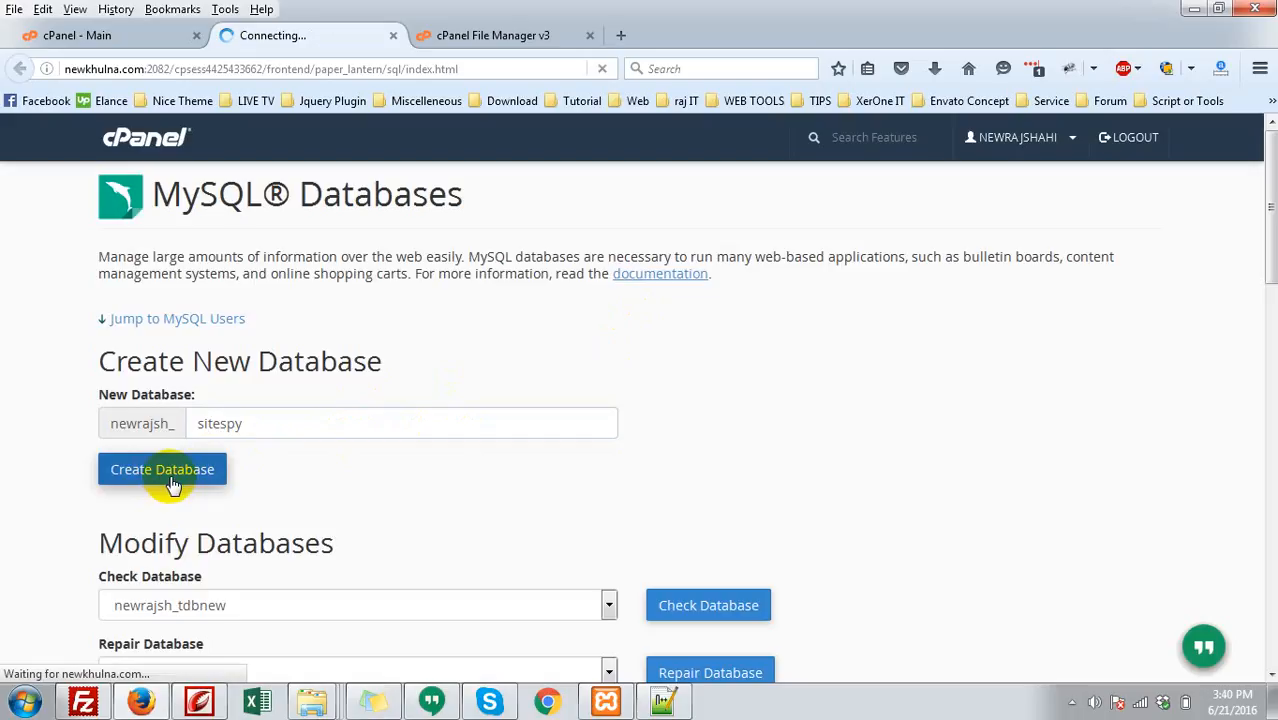
{"action": "left_click", "coordinate": [162, 469]}
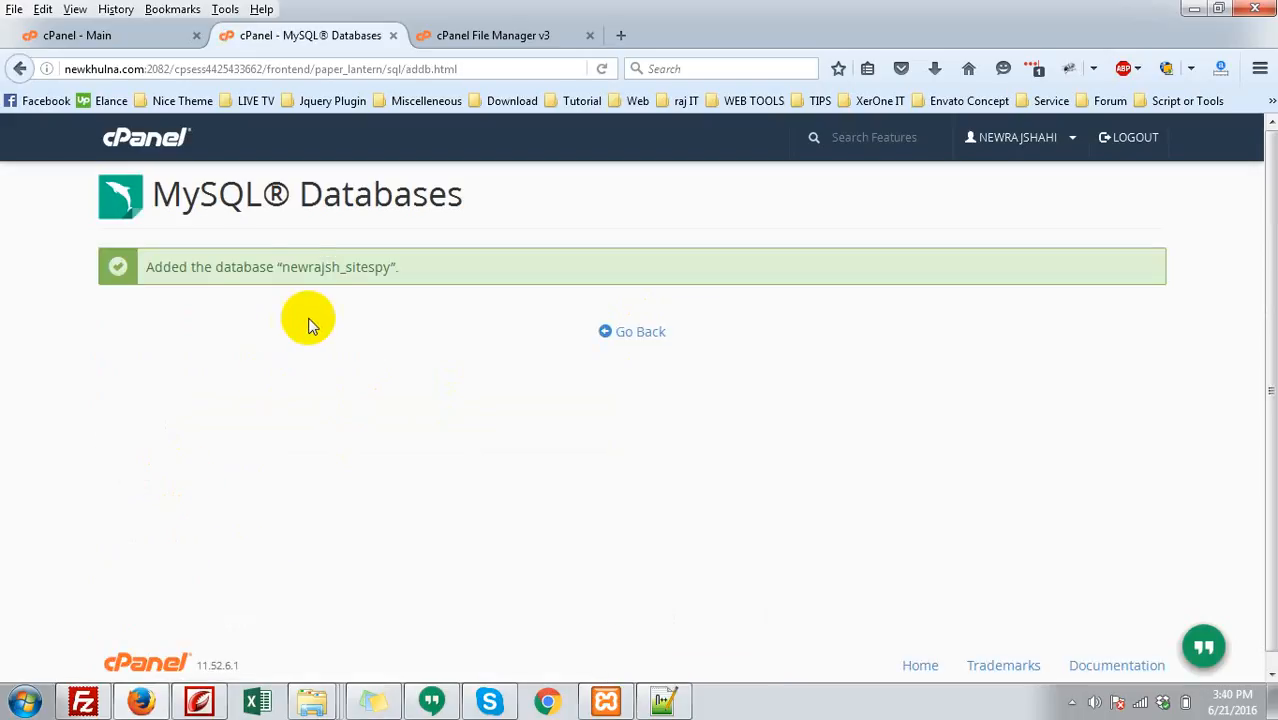
{"action": "double_click", "coordinate": [335, 267]}
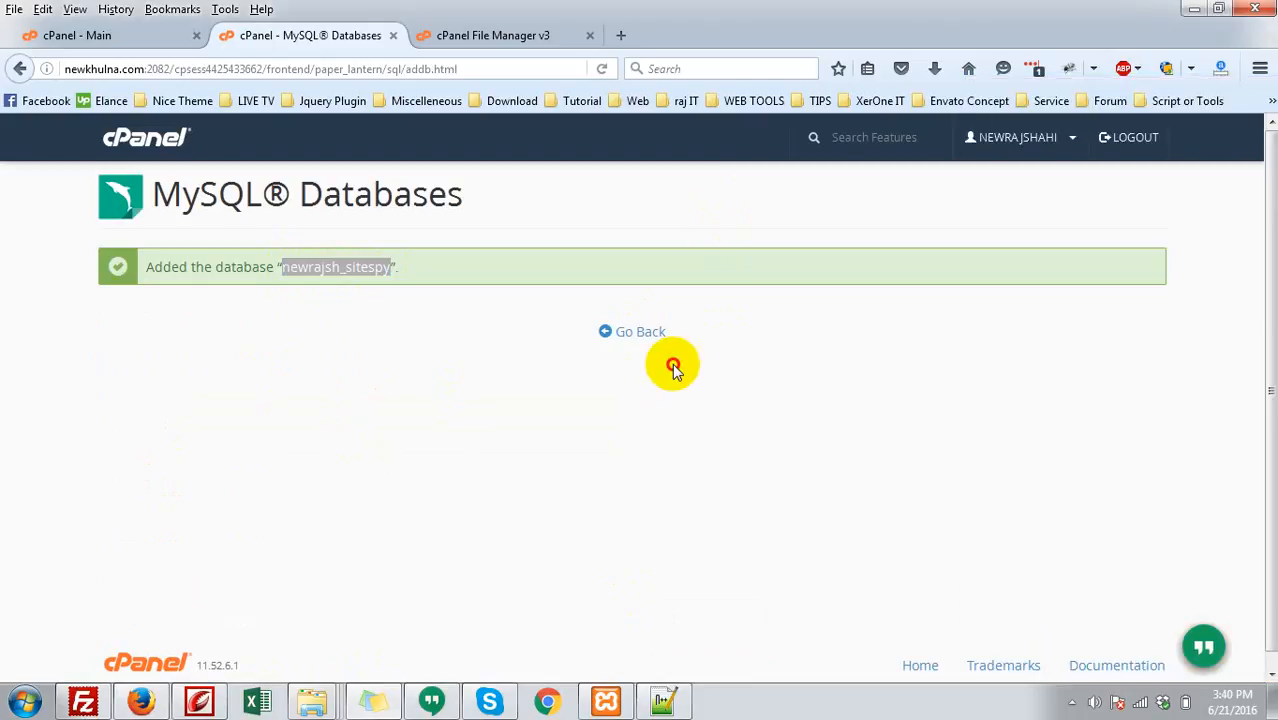
{"action": "left_click", "coordinate": [632, 331]}
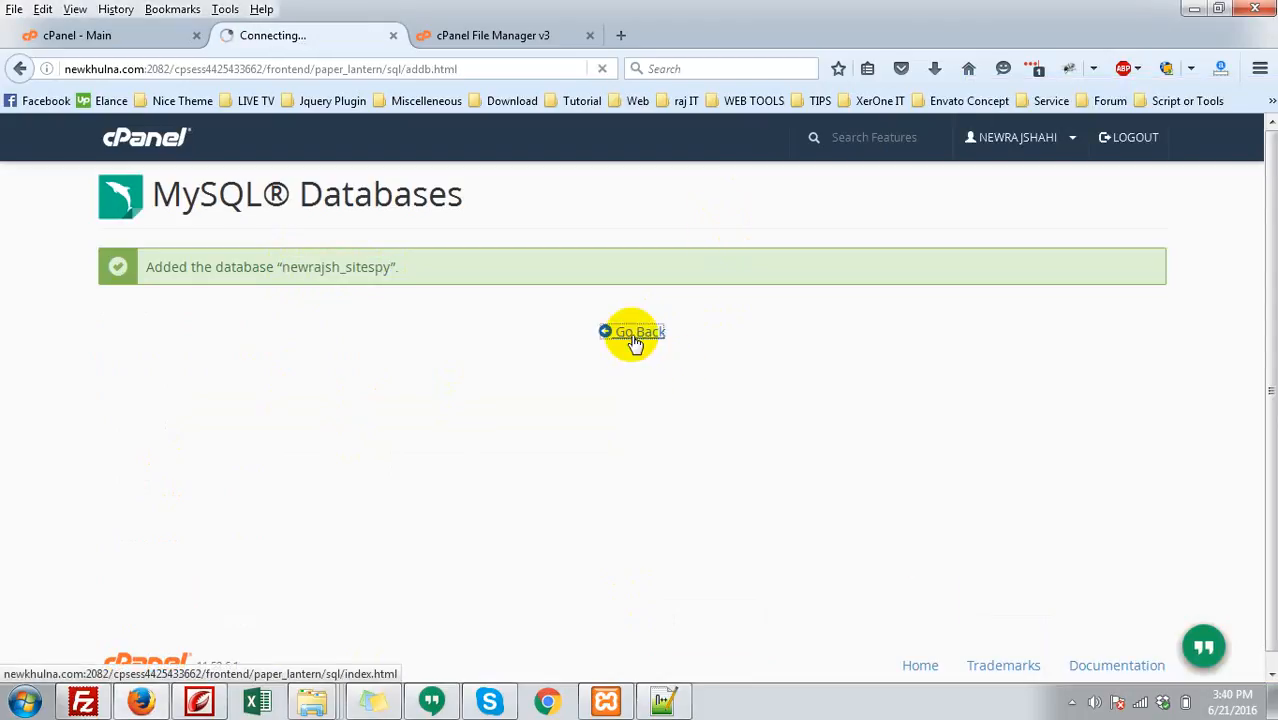
{"action": "left_click", "coordinate": [639, 331]}
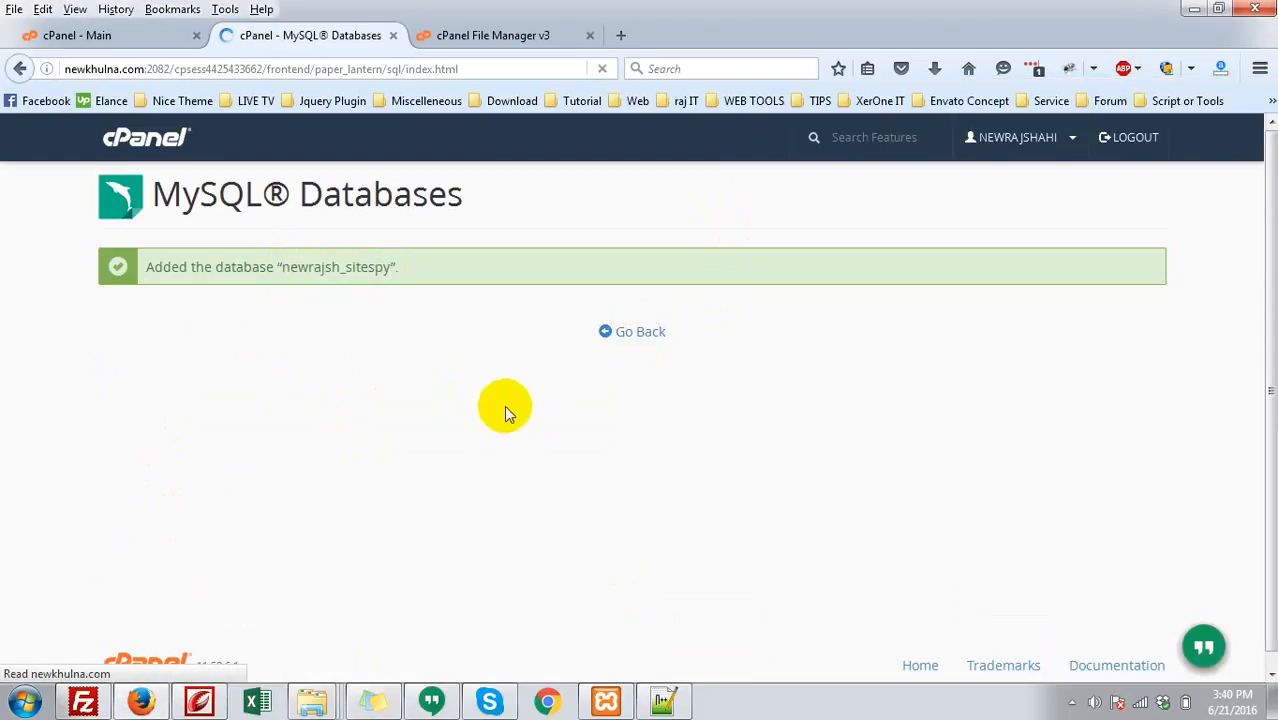
Create MySQL user newrajsh_sitespy with its password, dismissing Firefox's save-login prompt
{"action": "scroll", "scroll_direction": "down", "scroll_amount": 3}
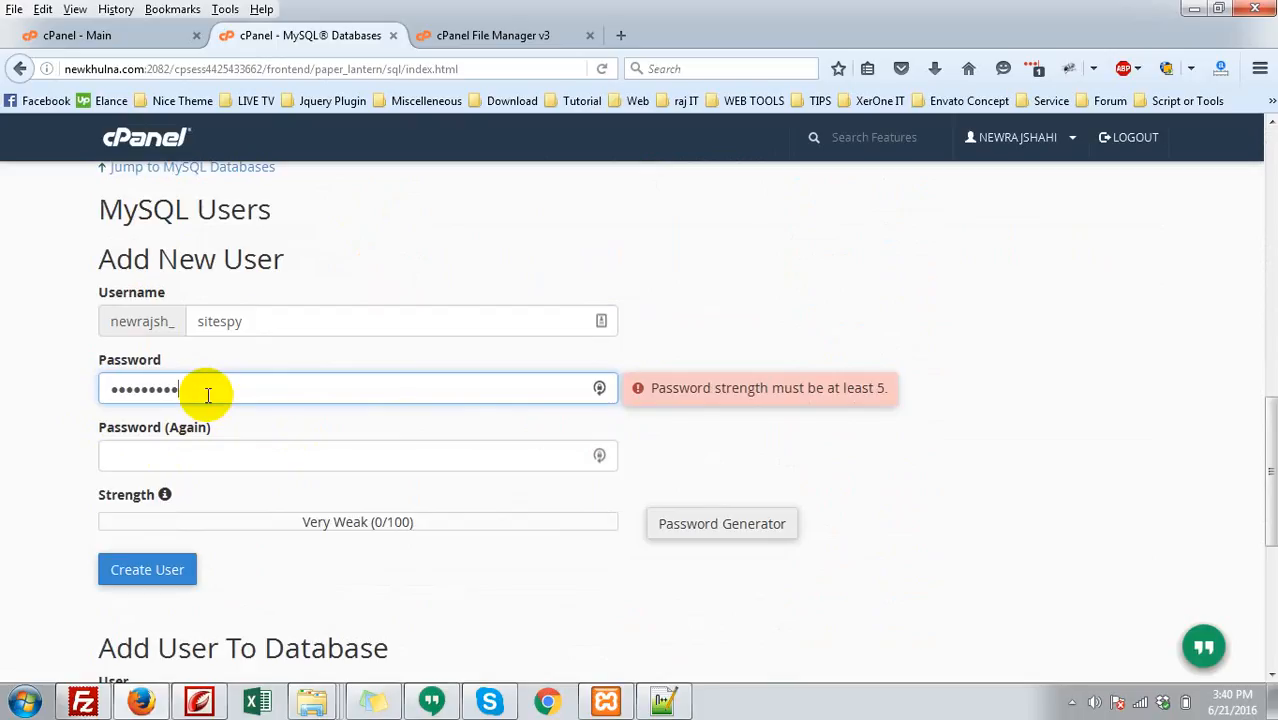
{"action": "type", "text": "••"}
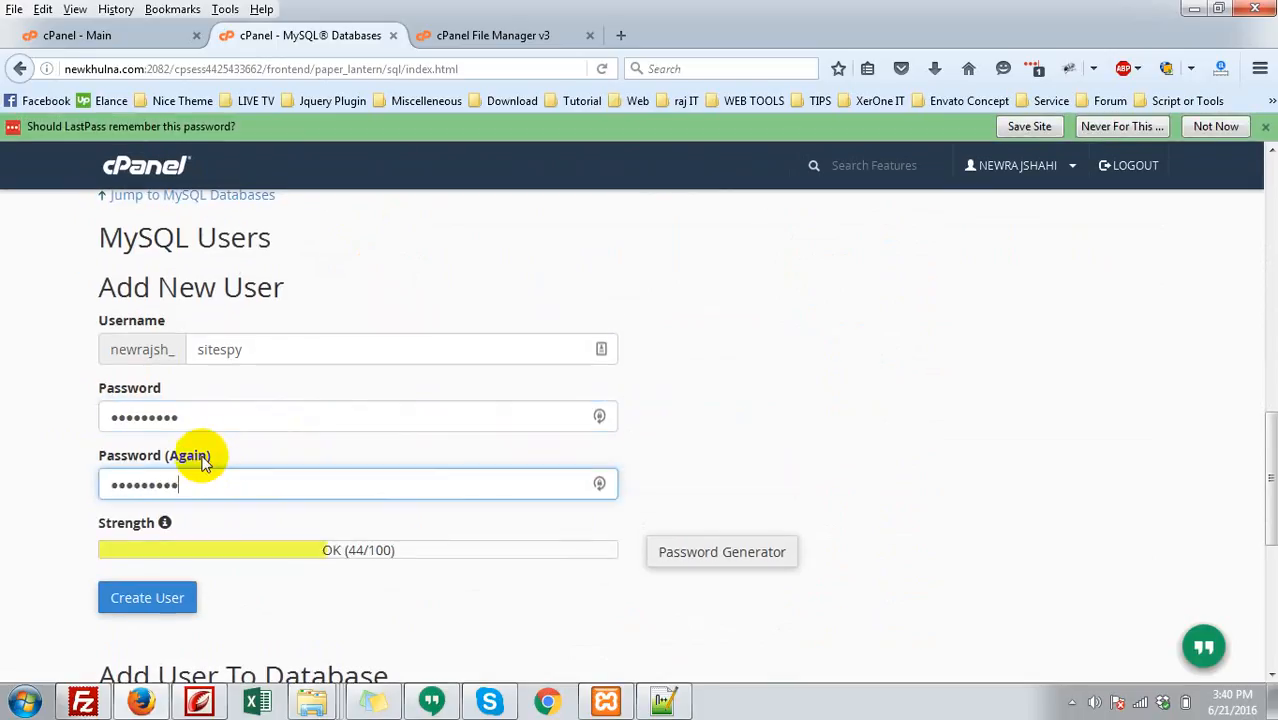
{"action": "left_click", "coordinate": [147, 597]}
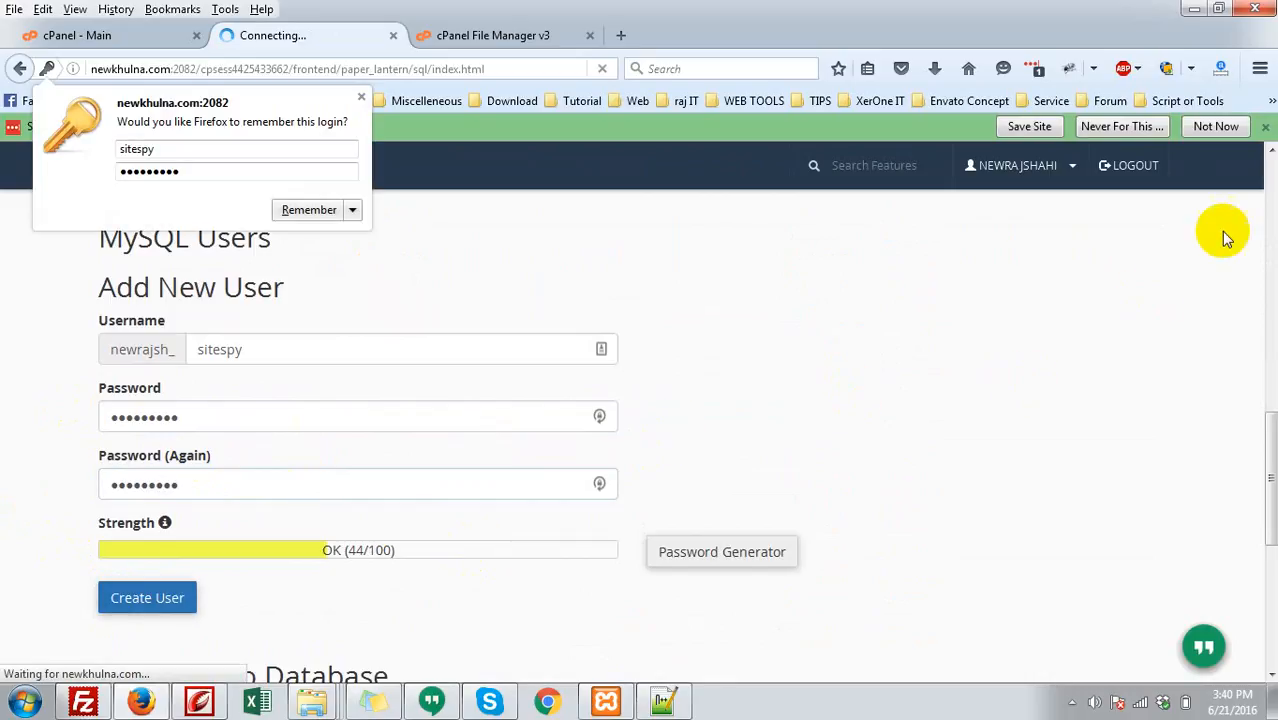
{"action": "left_click", "coordinate": [147, 597]}
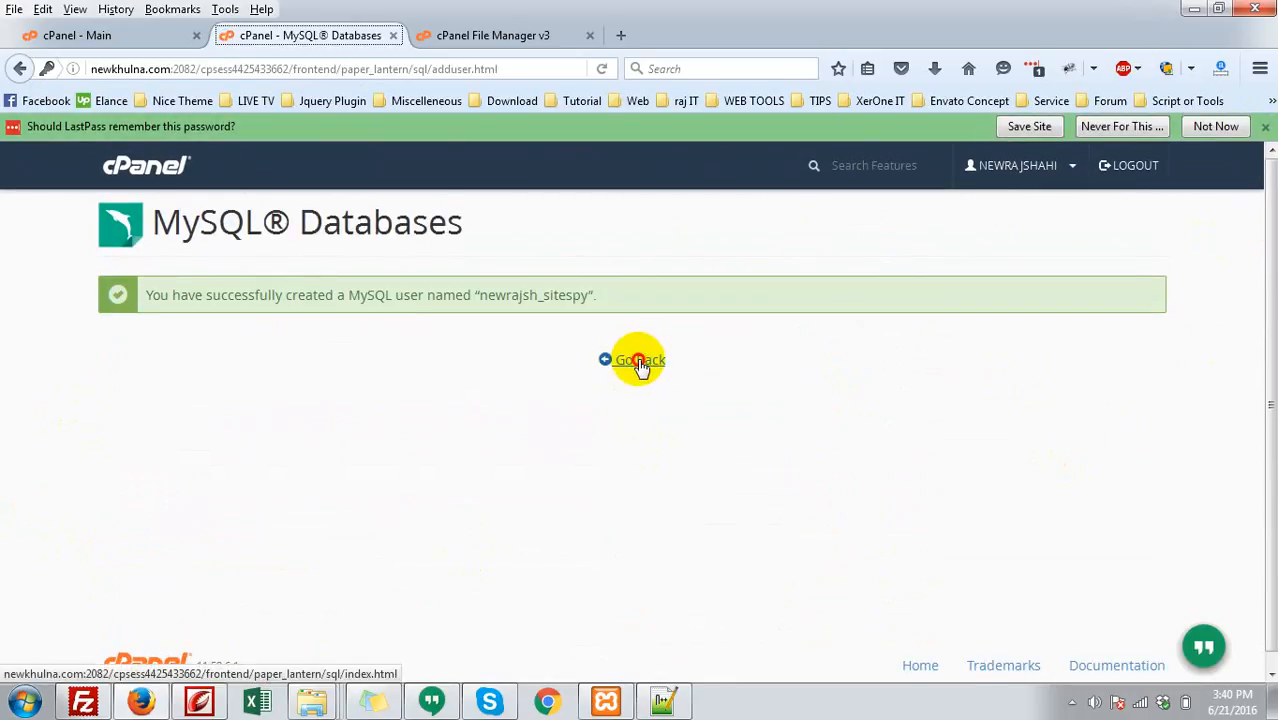
{"action": "left_click", "coordinate": [639, 360]}
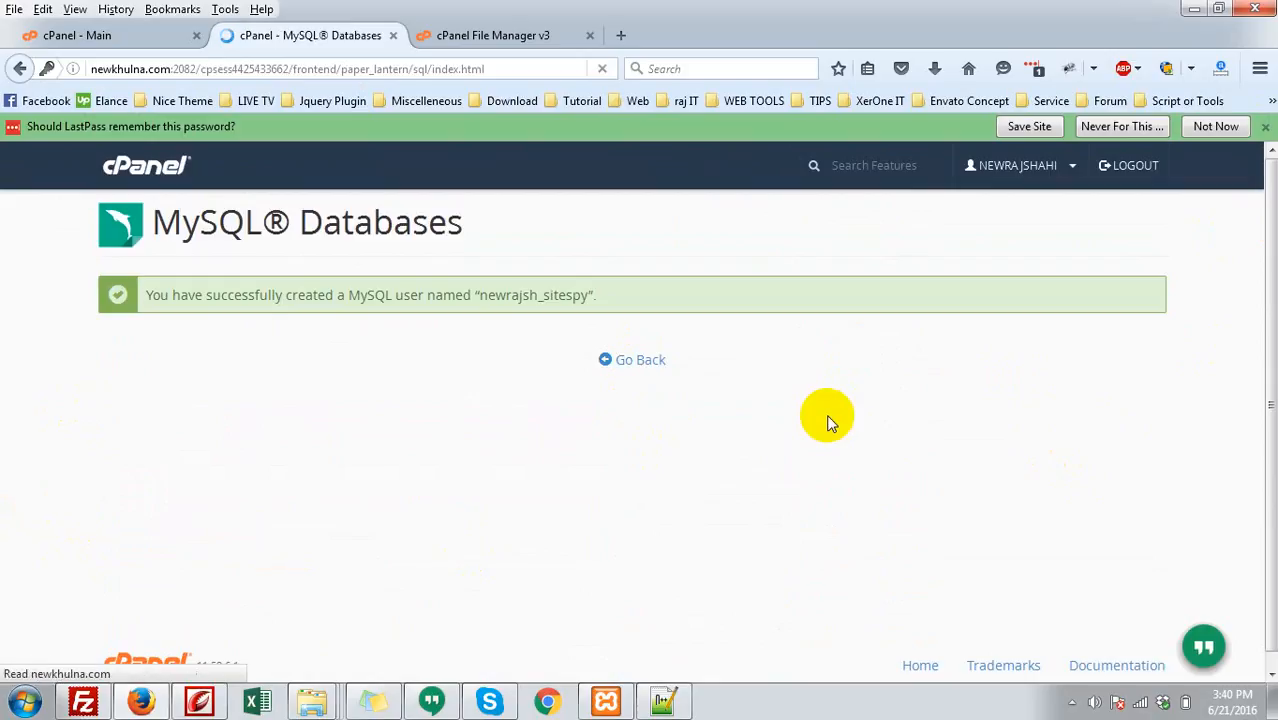
{"action": "left_click", "coordinate": [632, 359]}
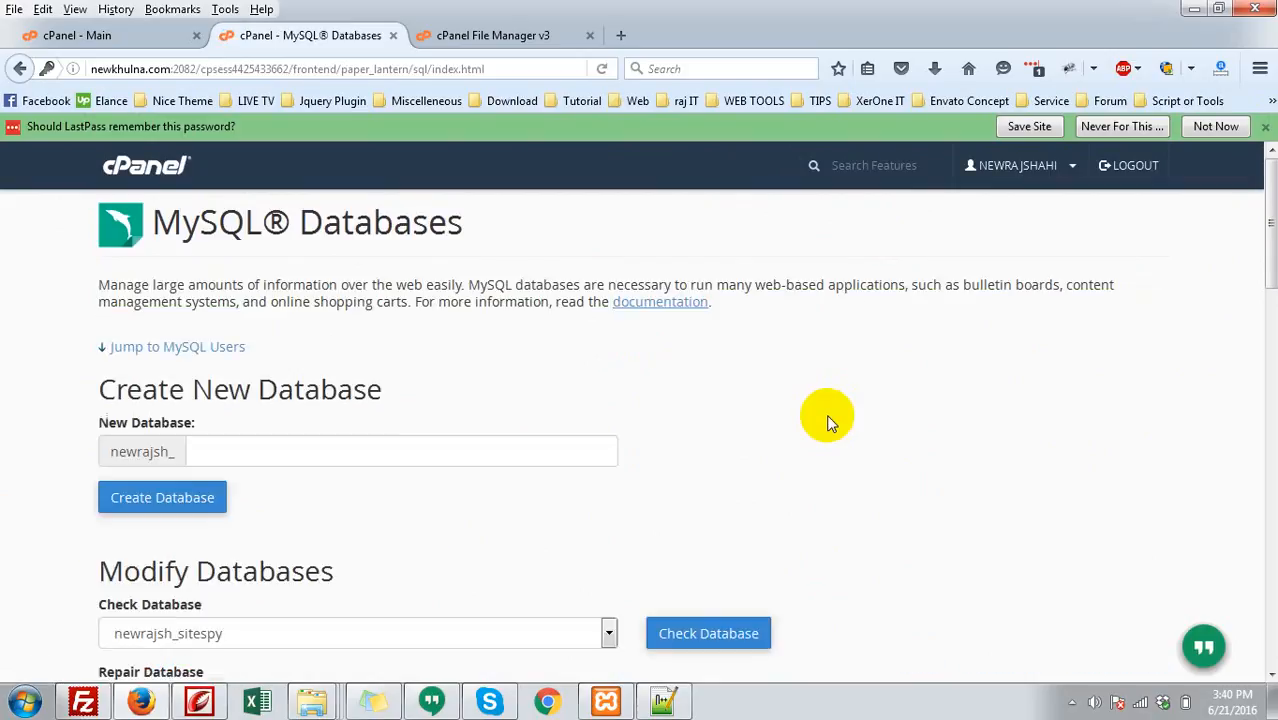
Add user newrajsh_sitespy to database newrajsh_sitespy with ALL PRIVILEGES
{"action": "scroll", "scroll_direction": "down", "scroll_amount": 3}
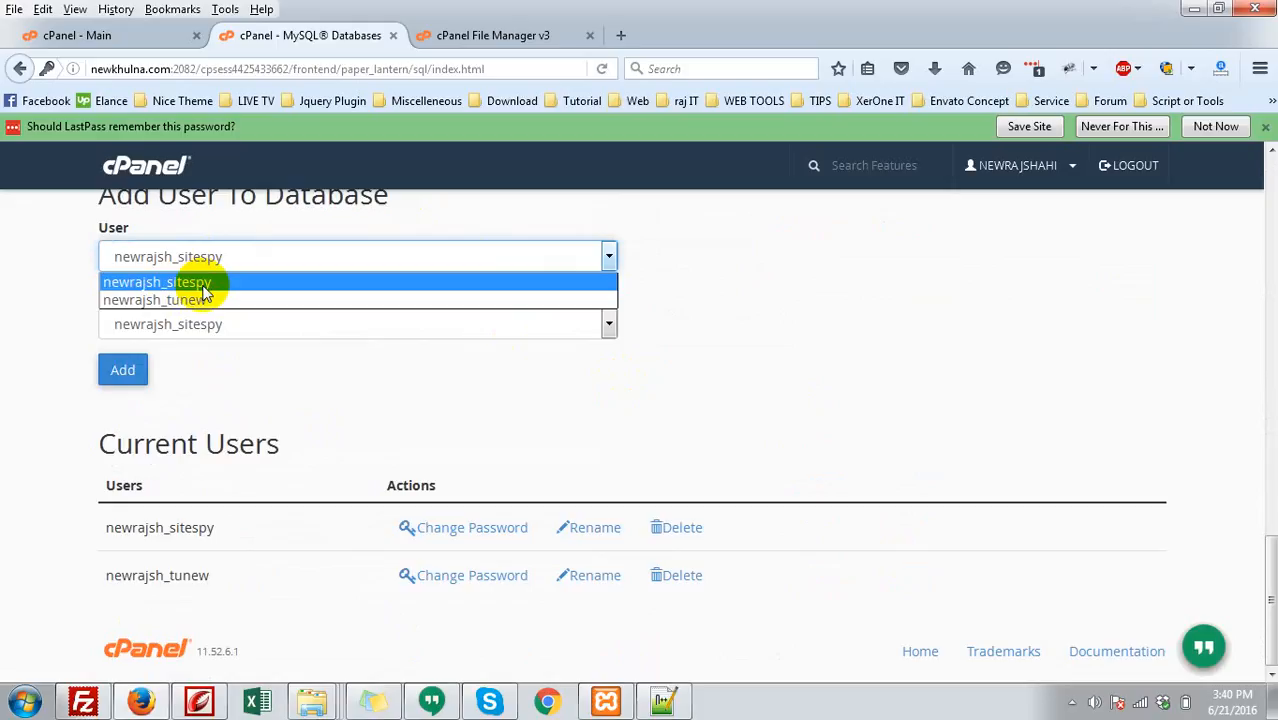
{"action": "left_click", "coordinate": [157, 282]}
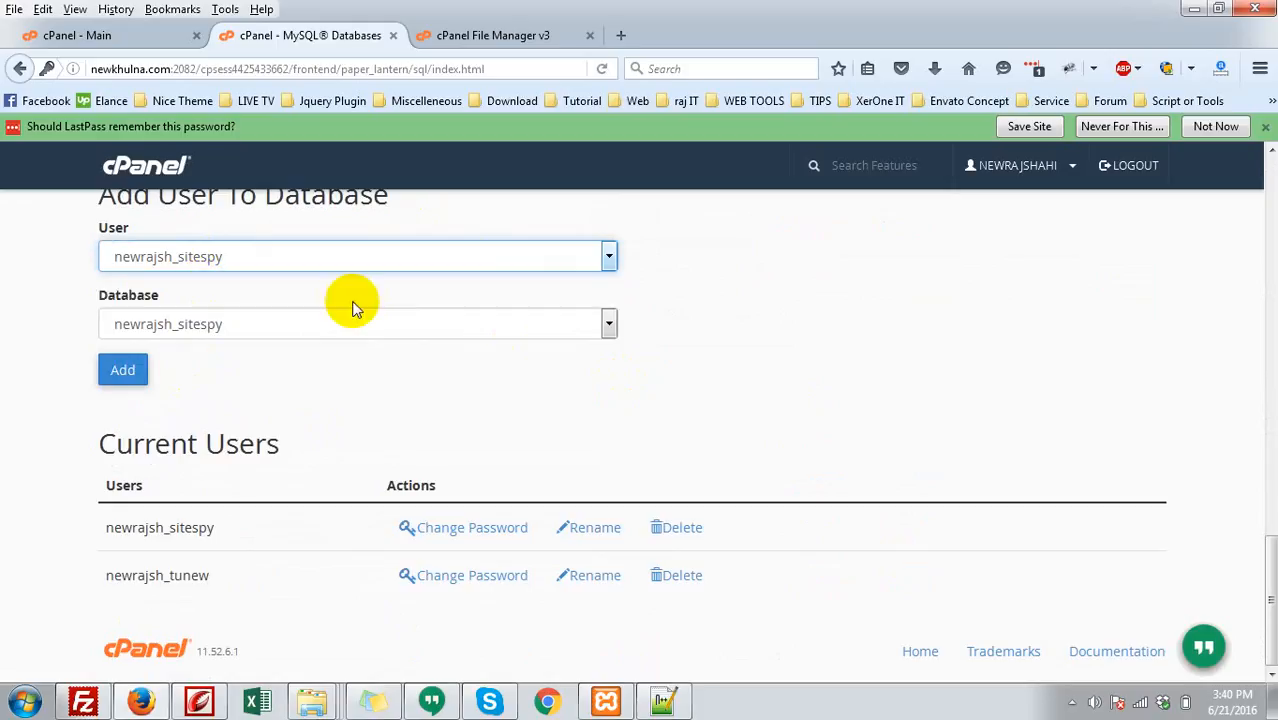
{"action": "left_click", "coordinate": [122, 369]}
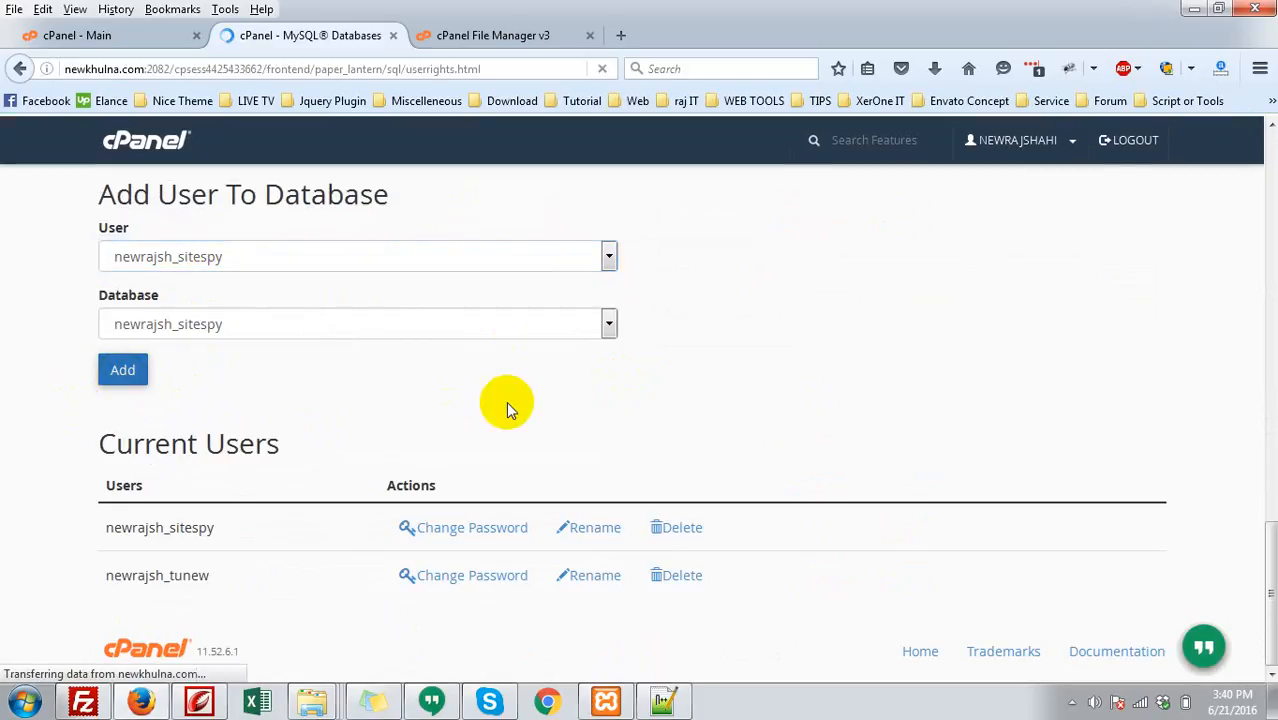
{"action": "left_click", "coordinate": [122, 369]}
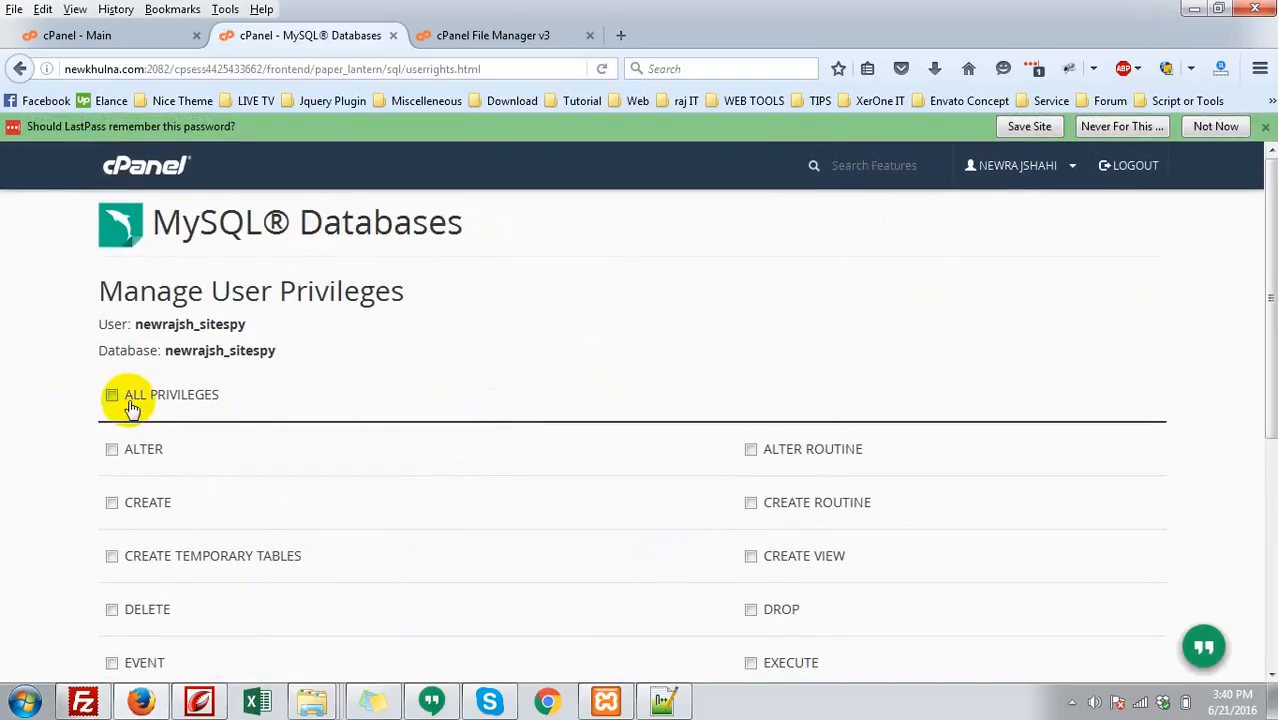
{"action": "left_click", "coordinate": [112, 394]}
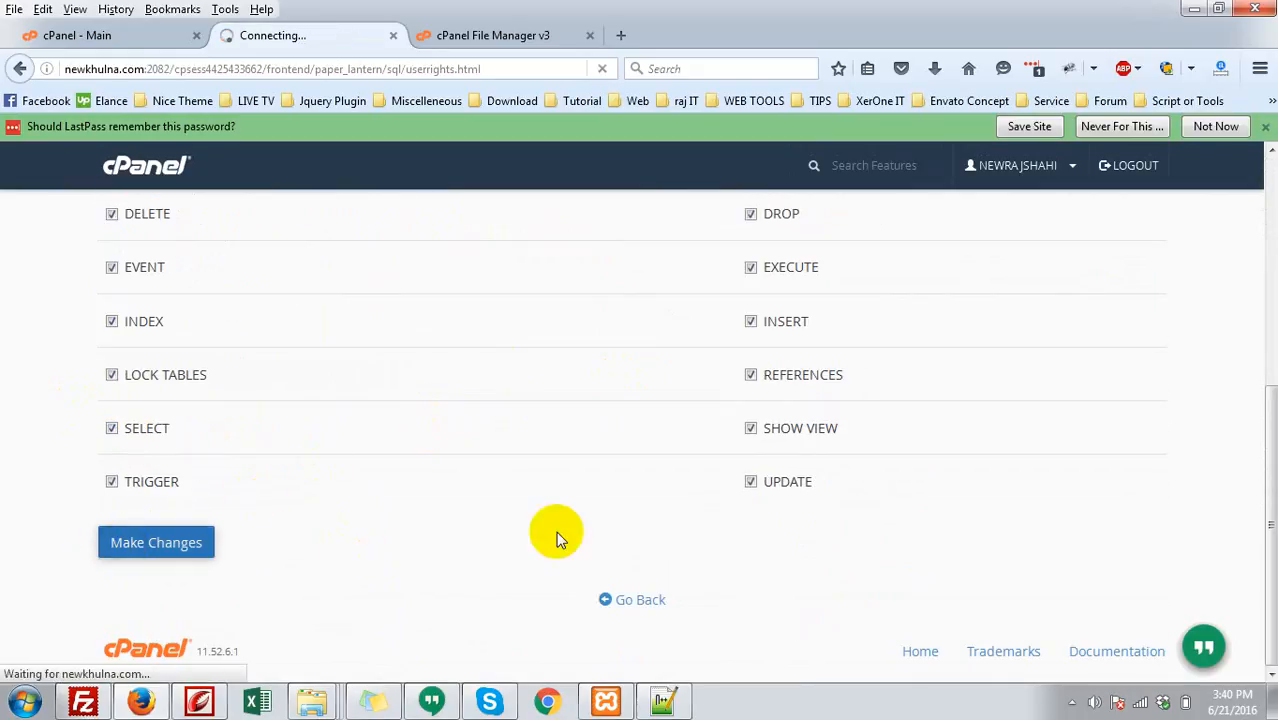
{"action": "left_click", "coordinate": [156, 542]}
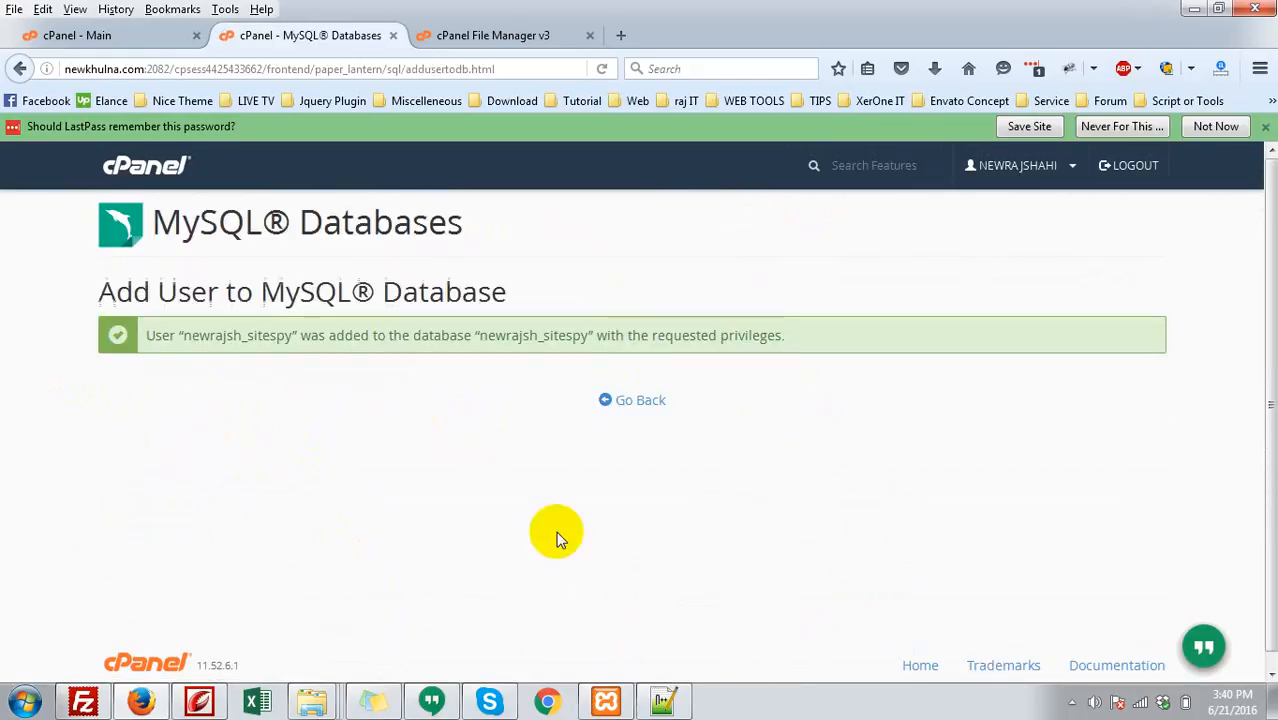
{"action": "left_click", "coordinate": [640, 400]}
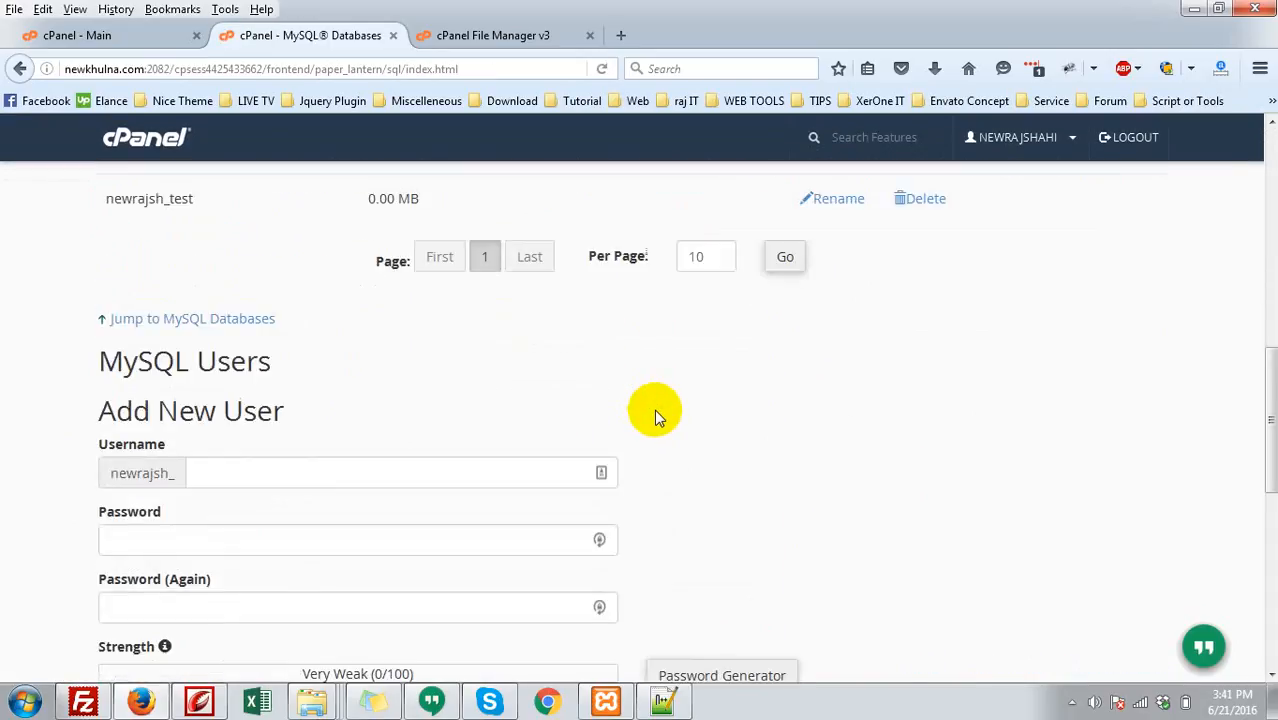
Launch File Manager from the cPanel main page
{"action": "scroll", "scroll_direction": "down", "scroll_amount": 3}
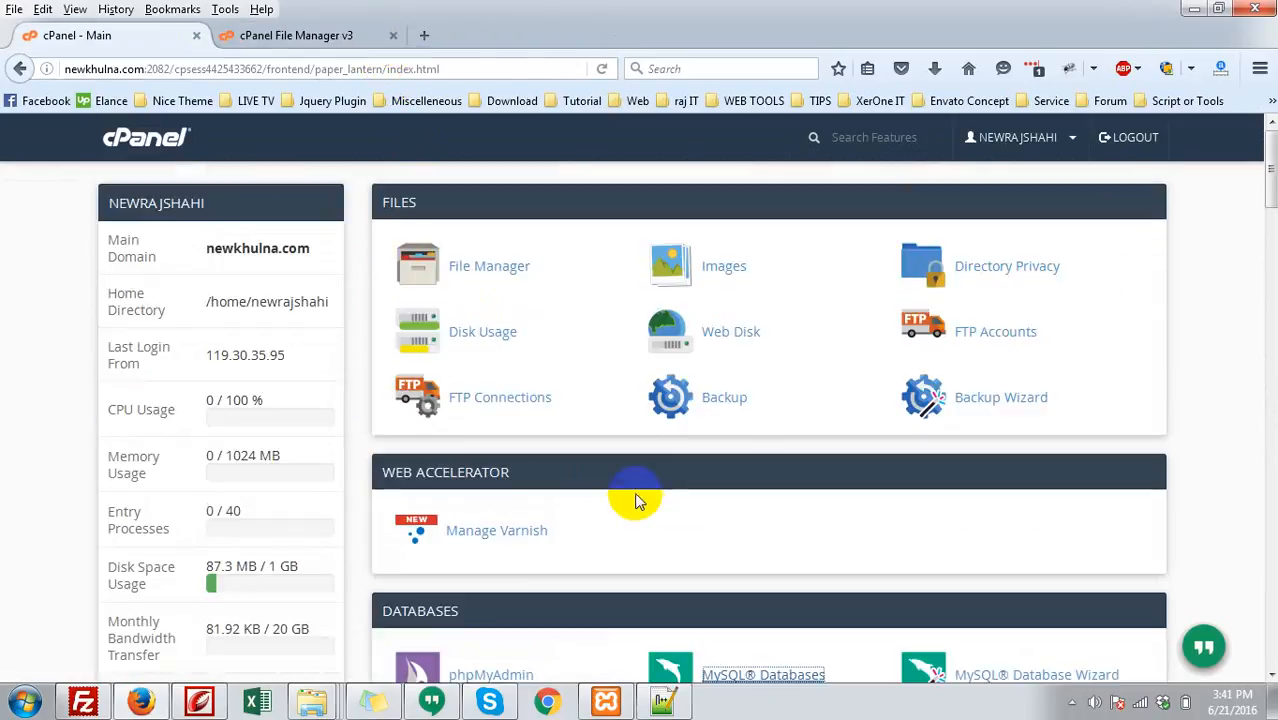
{"action": "mouse_move", "coordinate": [430, 335]}
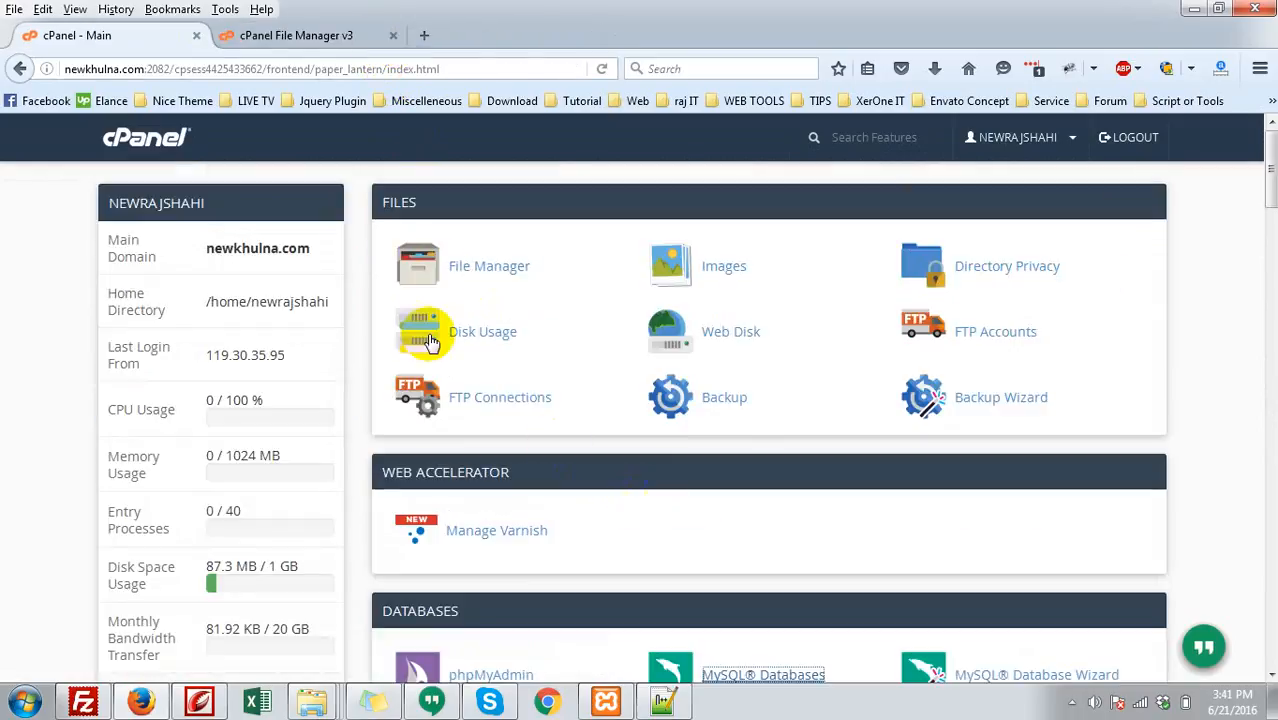
{"action": "mouse_move", "coordinate": [489, 265]}
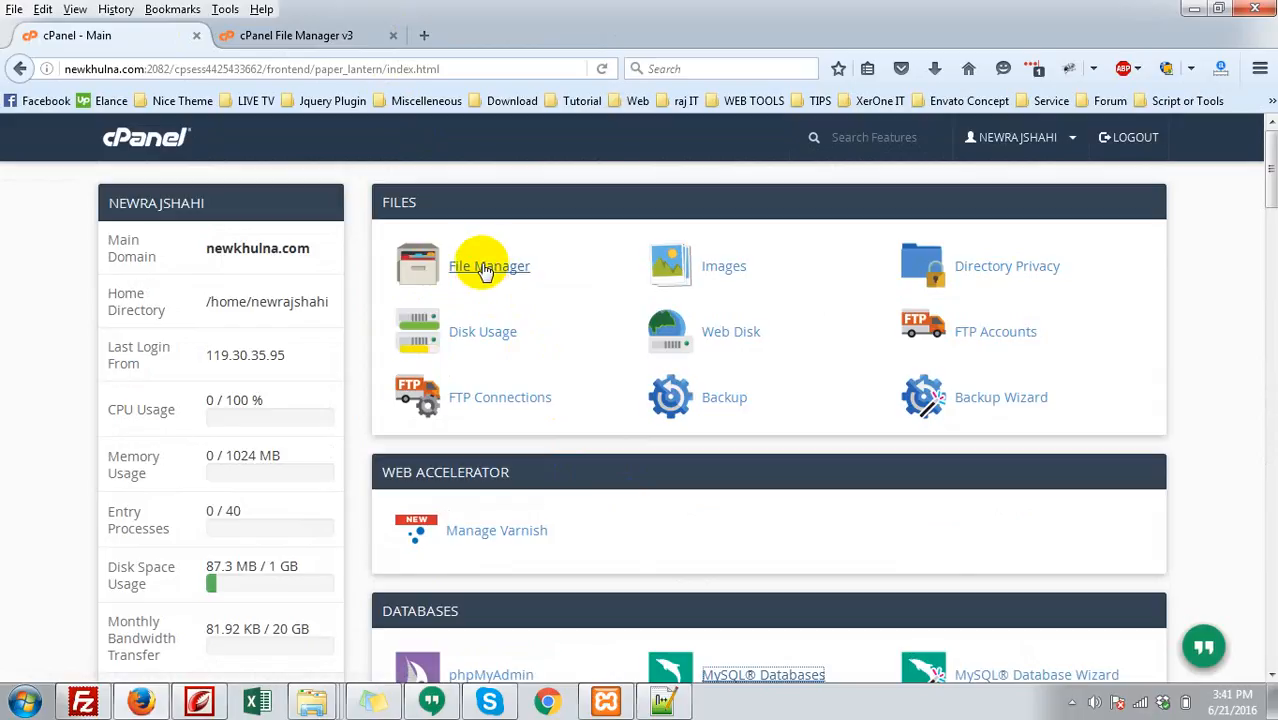
{"action": "left_click", "coordinate": [489, 265]}
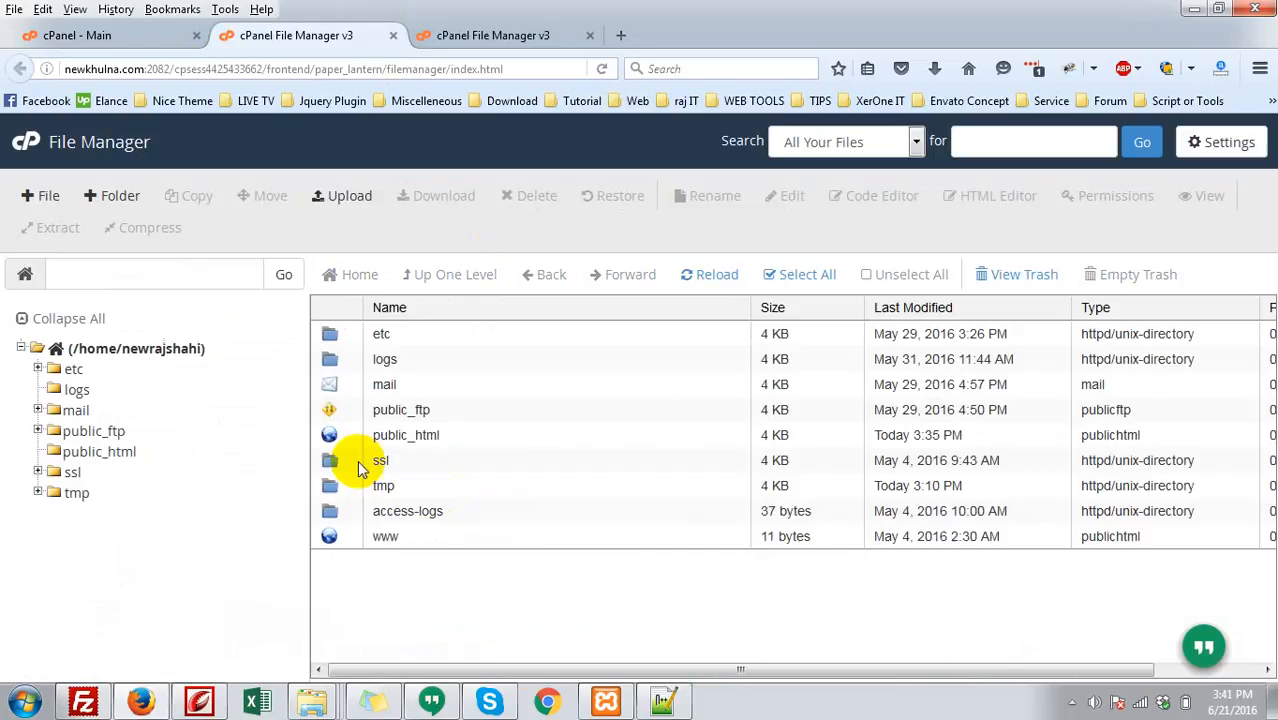
Open public_html and check the local Installation folder holding sitespy.zip
{"action": "double_click", "coordinate": [405, 434]}
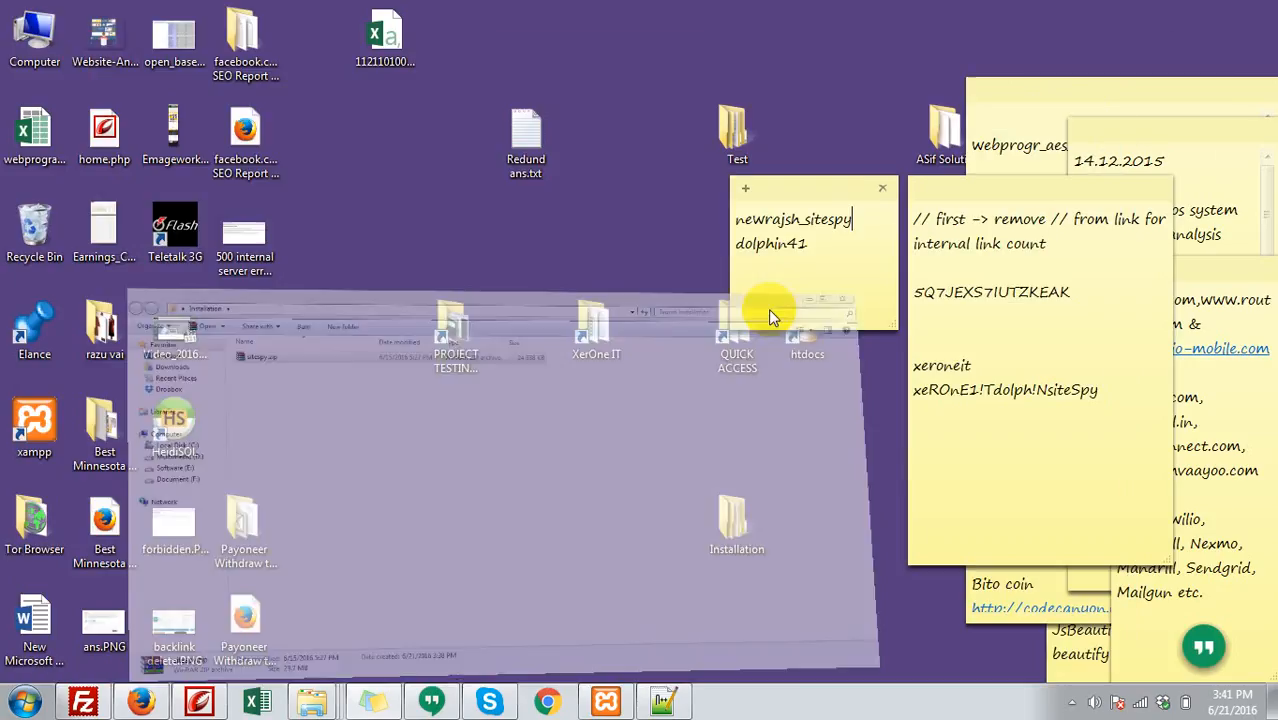
{"action": "left_click", "coordinate": [908, 10]}
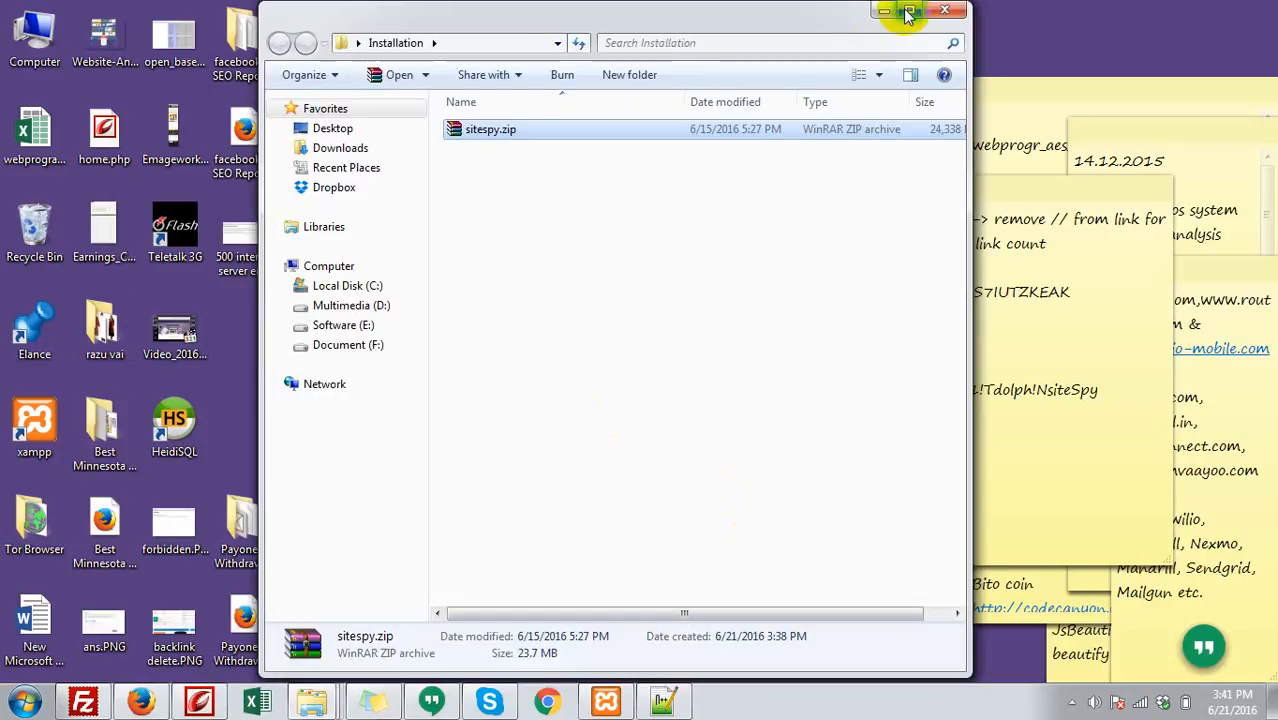
{"action": "left_click", "coordinate": [910, 10]}
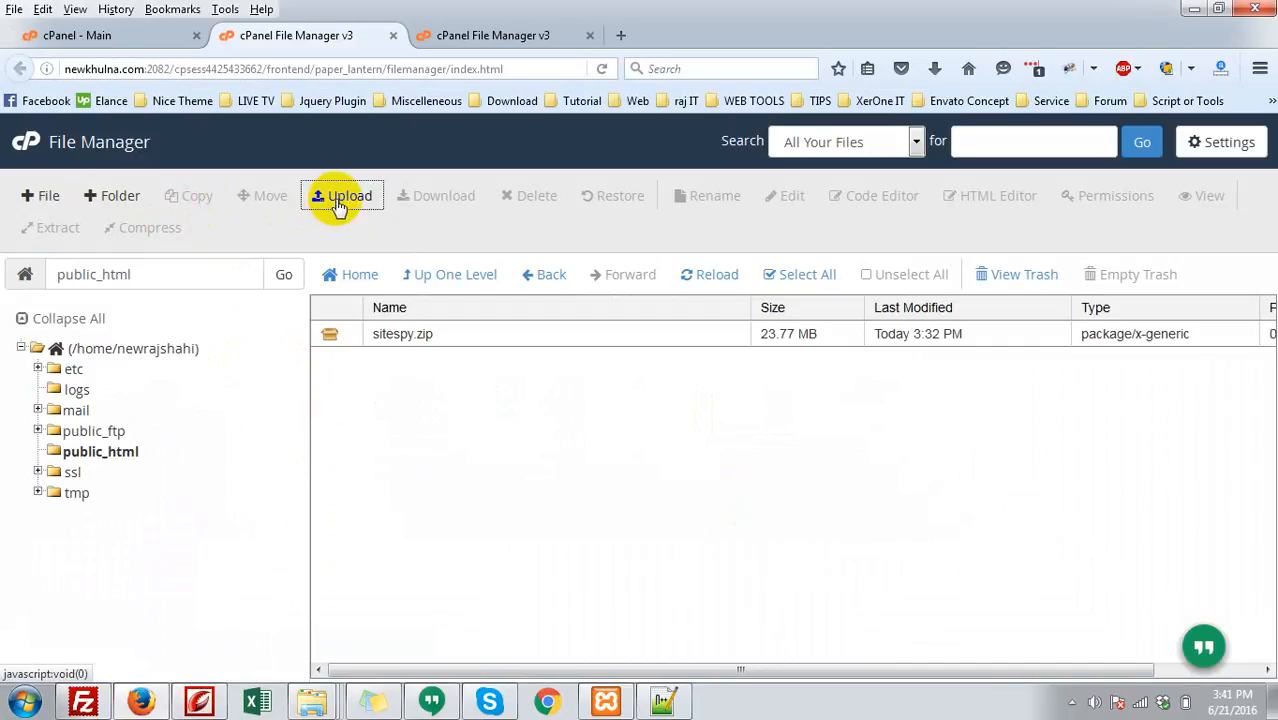
Upload sitespy.zip from Desktop > Installation into public_html, overwriting the existing copy
{"action": "left_click", "coordinate": [342, 195]}
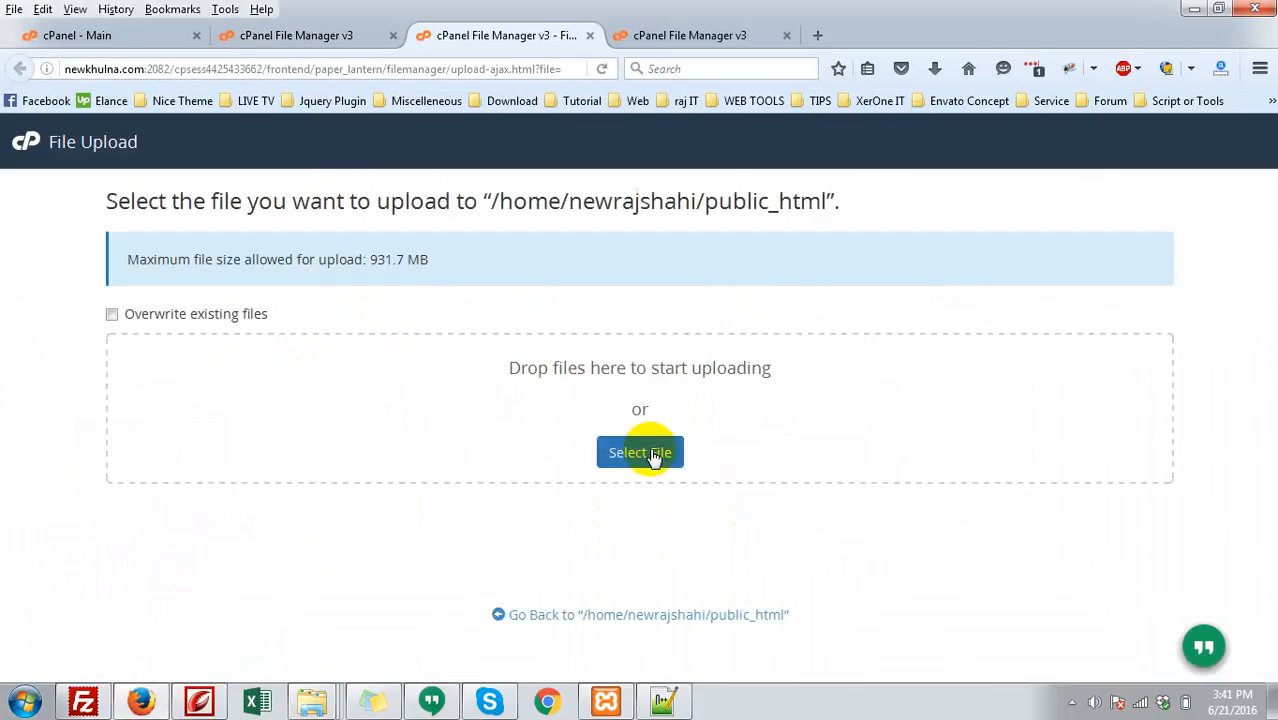
{"action": "left_click", "coordinate": [640, 452]}
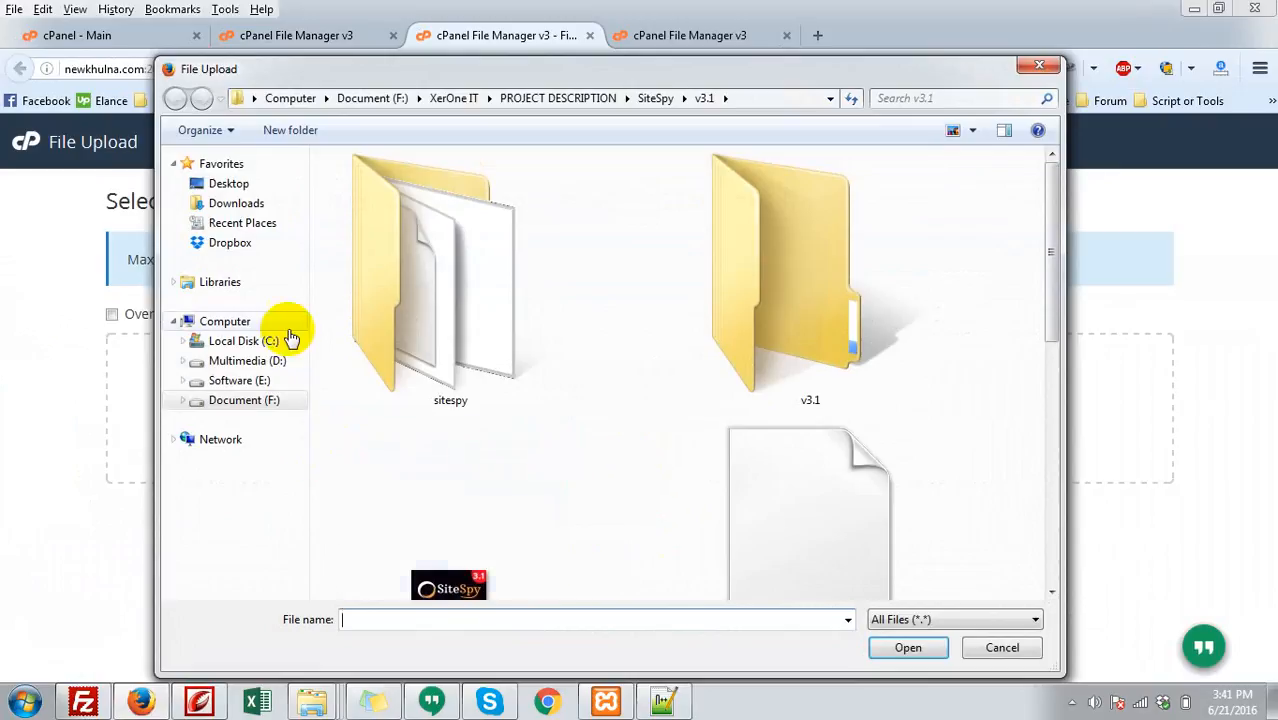
{"action": "left_click", "coordinate": [228, 183]}
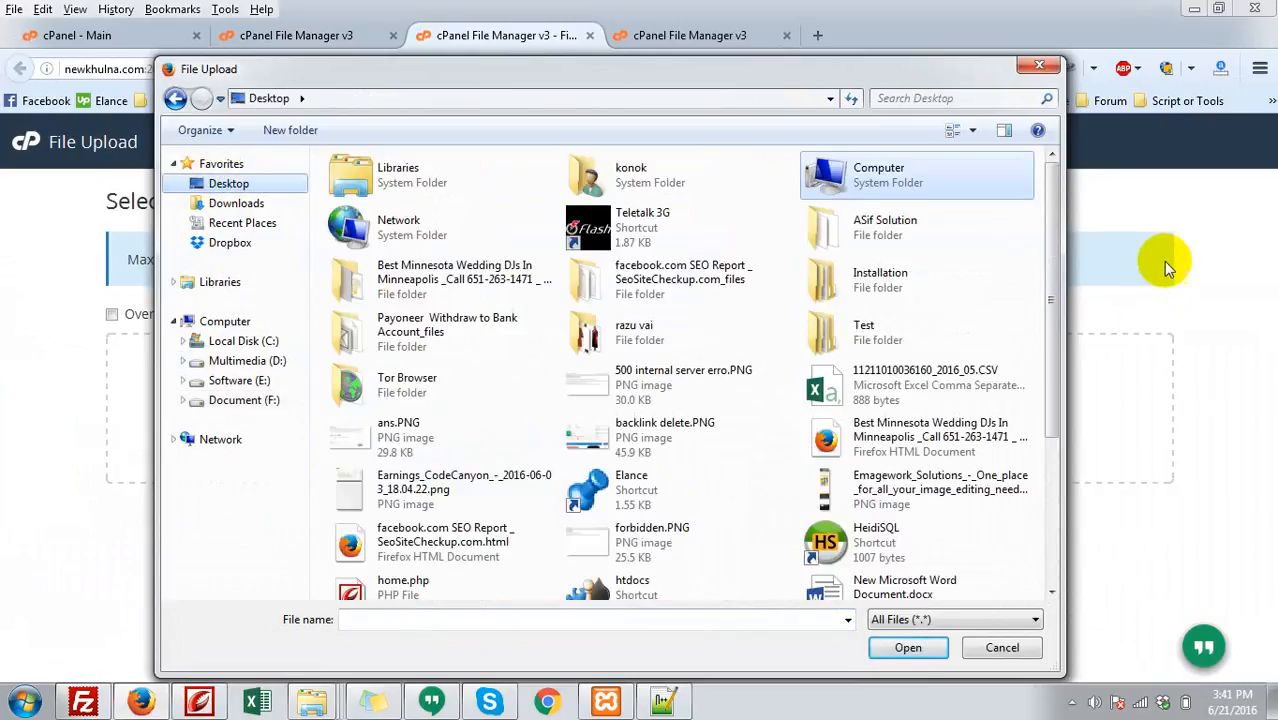
{"action": "double_click", "coordinate": [880, 279]}
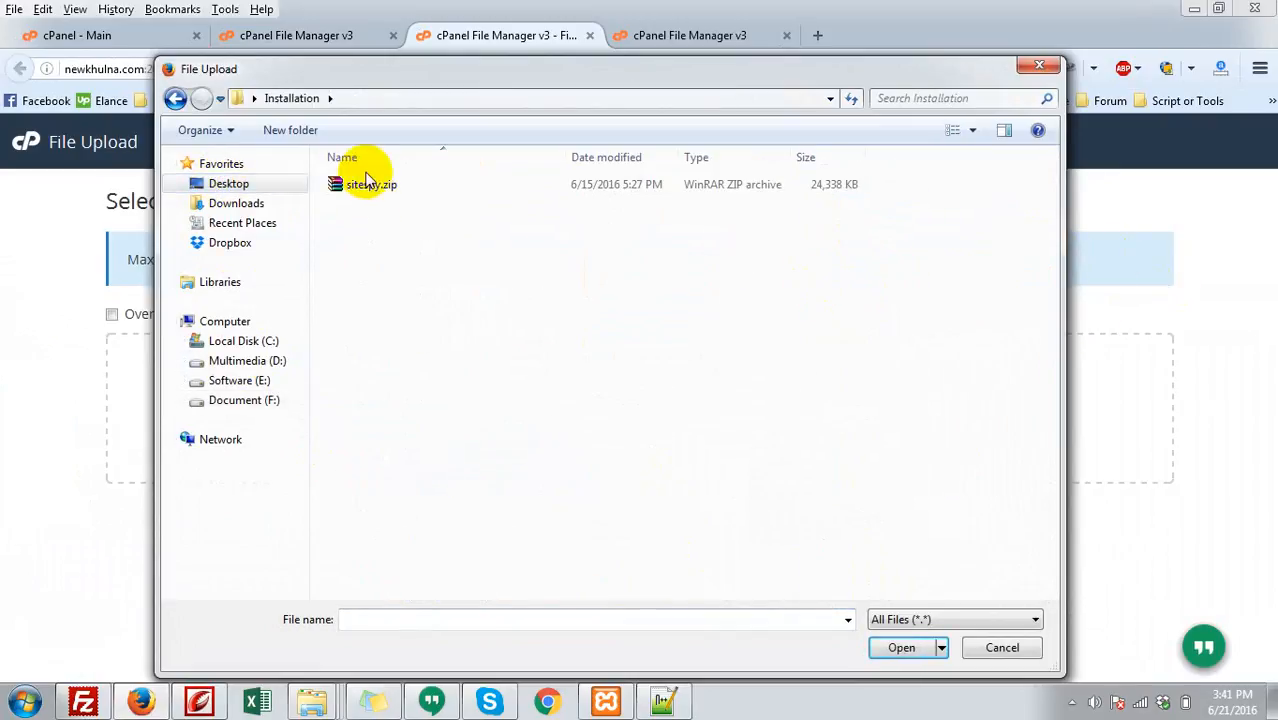
{"action": "left_click", "coordinate": [1001, 647]}
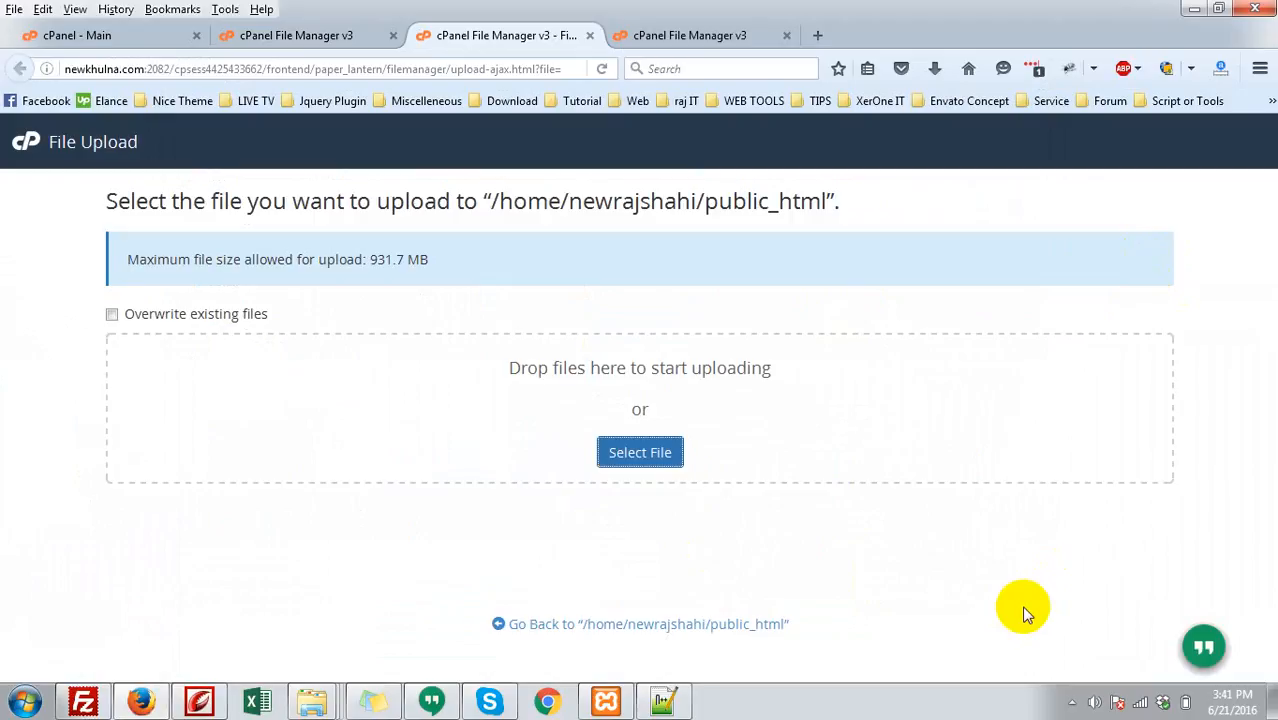
{"action": "left_click", "coordinate": [640, 452]}
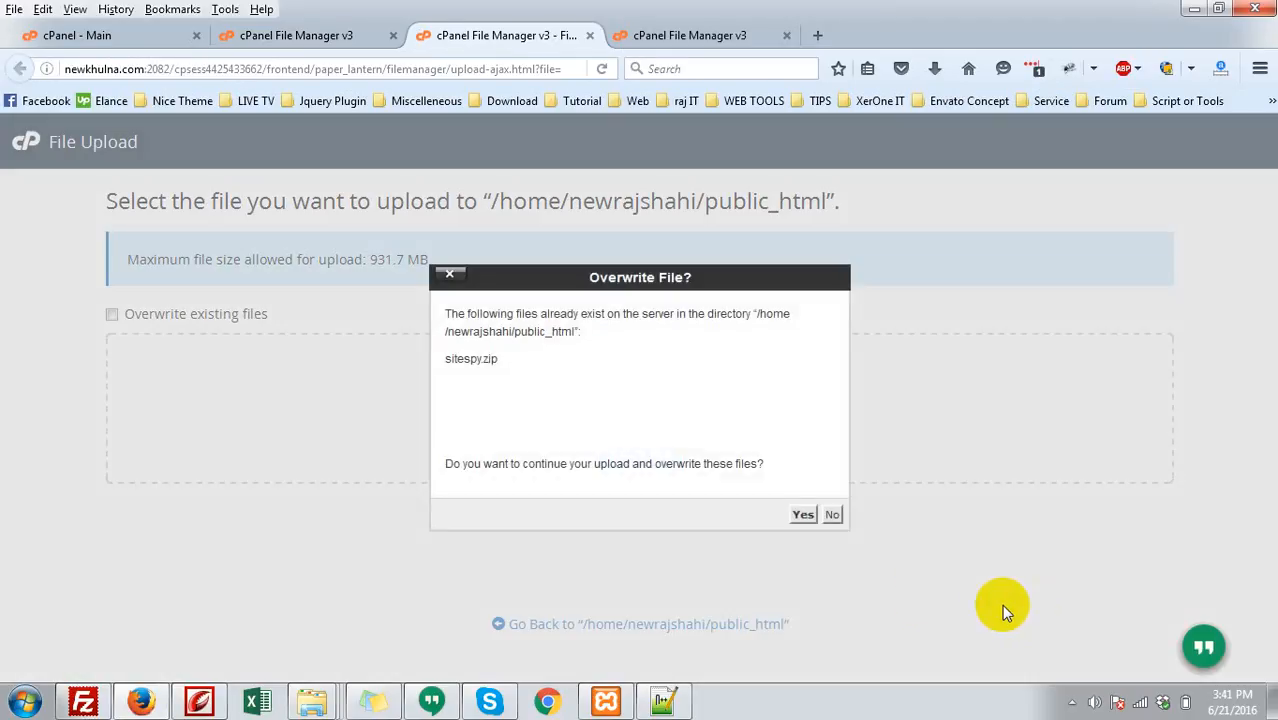
{"action": "mouse_move", "coordinate": [580, 375]}
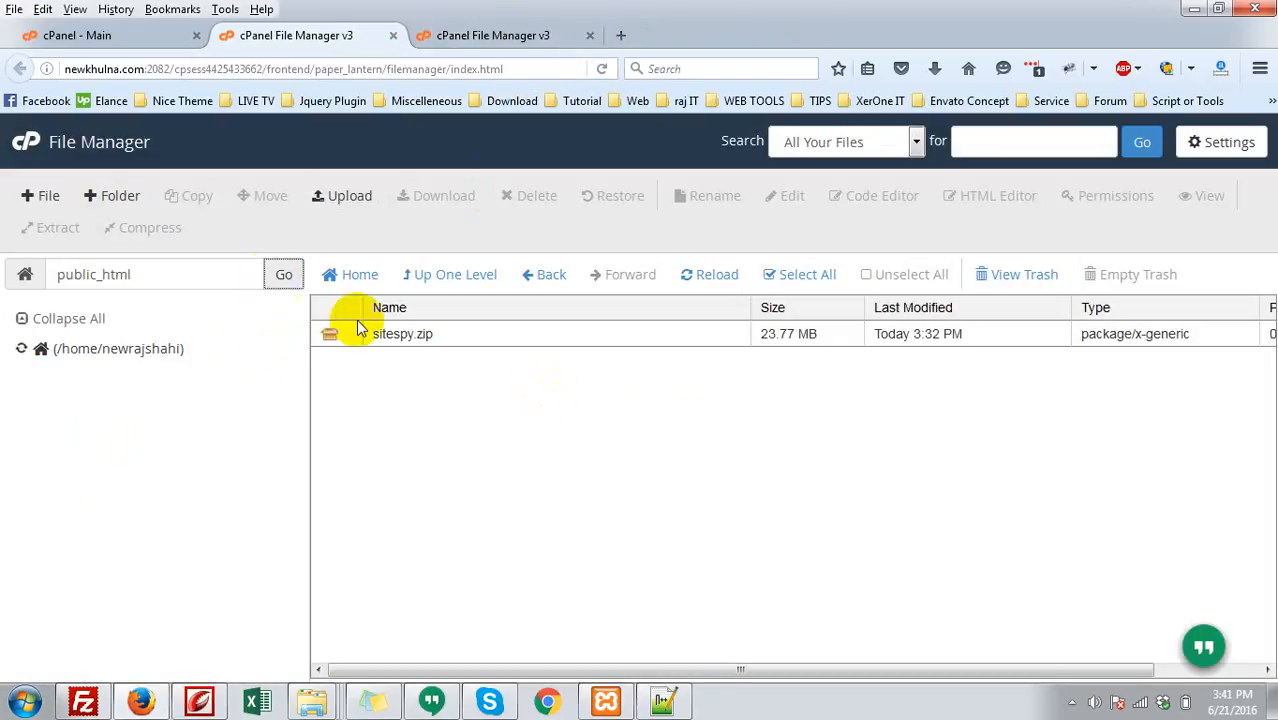
Extract sitespy.zip into /public_html and close the extraction results
{"action": "left_click", "coordinate": [402, 333]}
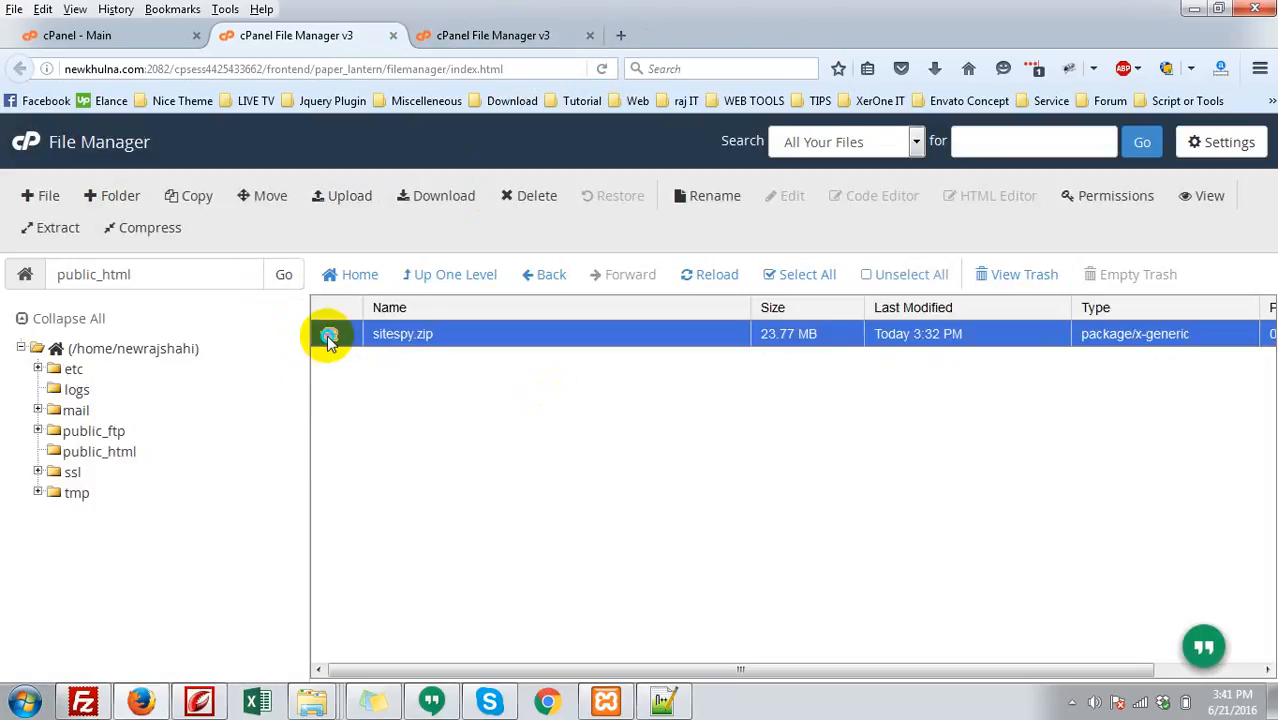
{"action": "left_click", "coordinate": [57, 227]}
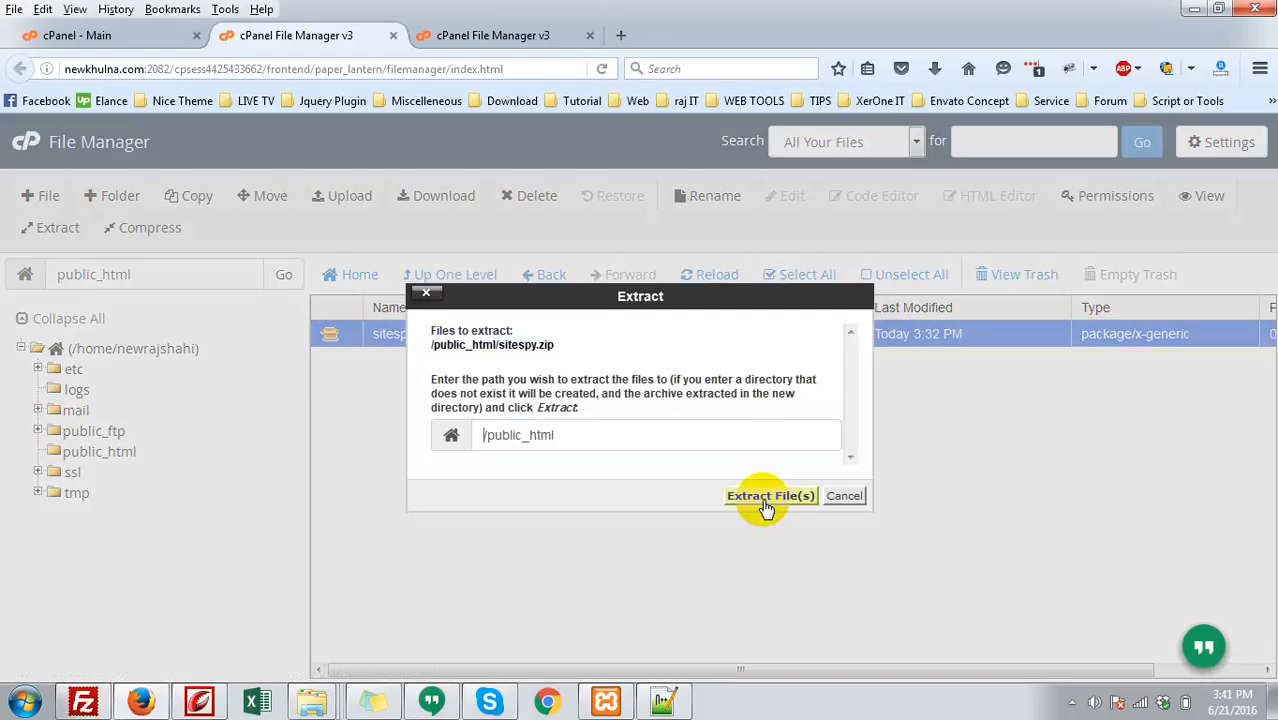
{"action": "left_click", "coordinate": [770, 495]}
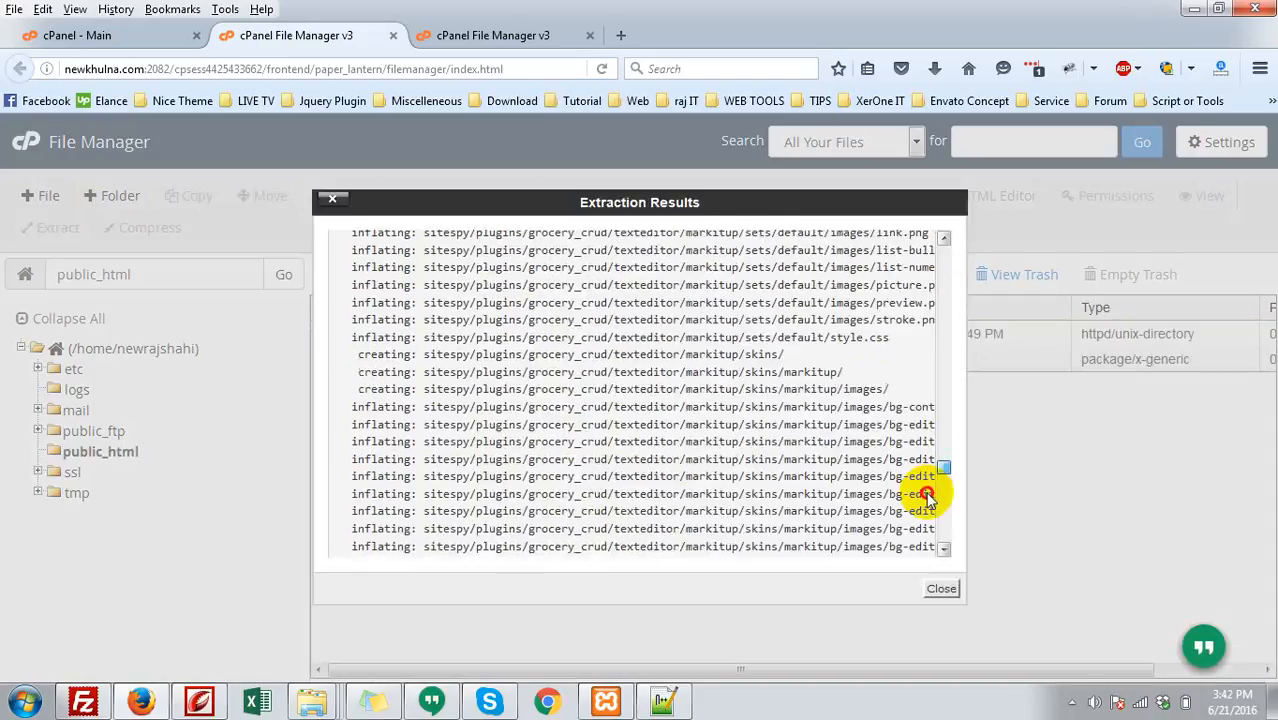
{"action": "left_click", "coordinate": [940, 588]}
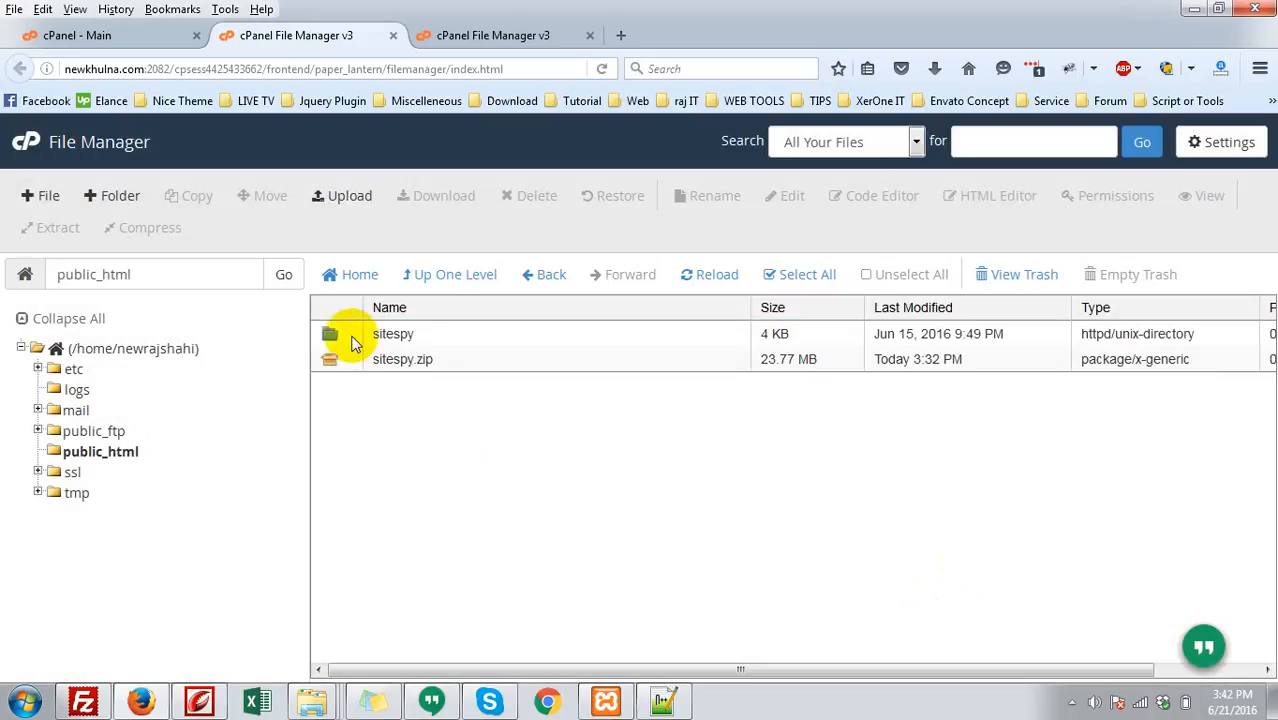
Move all contents of the sitespy folder into public_html, then go up one level
{"action": "double_click", "coordinate": [393, 333]}
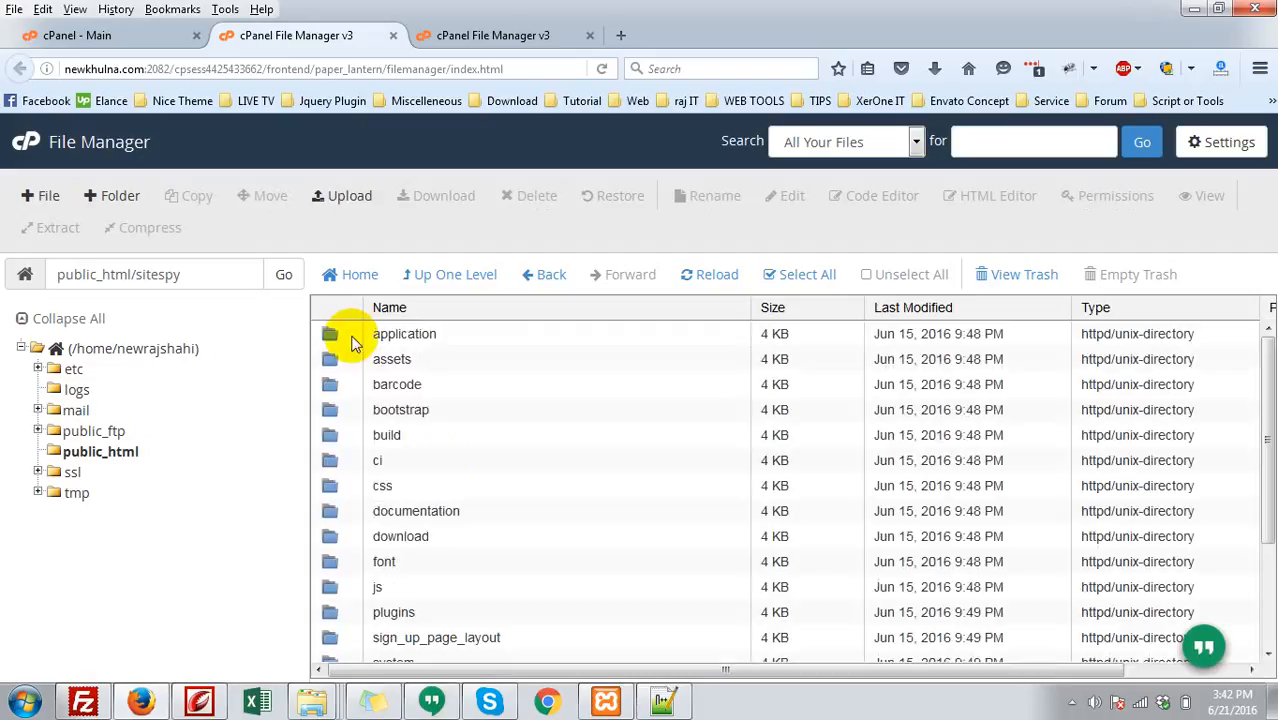
{"action": "scroll", "scroll_direction": "down", "scroll_amount": 3}
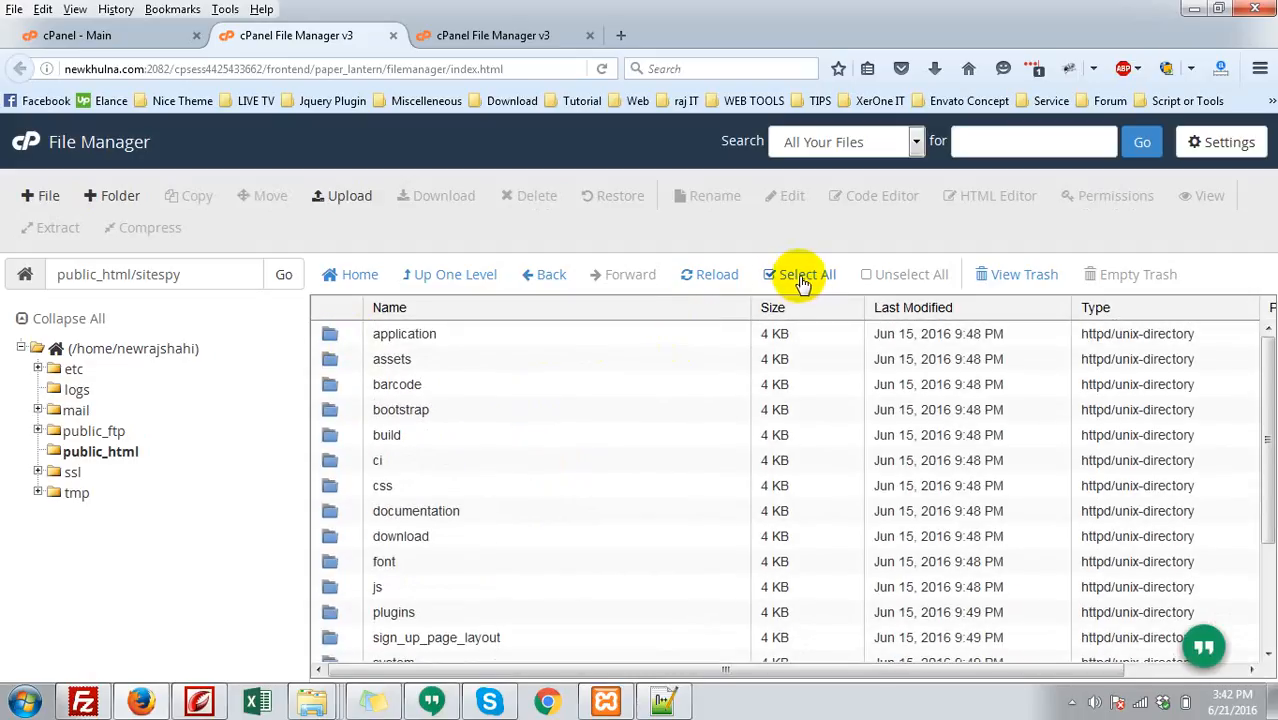
{"action": "left_click", "coordinate": [799, 274]}
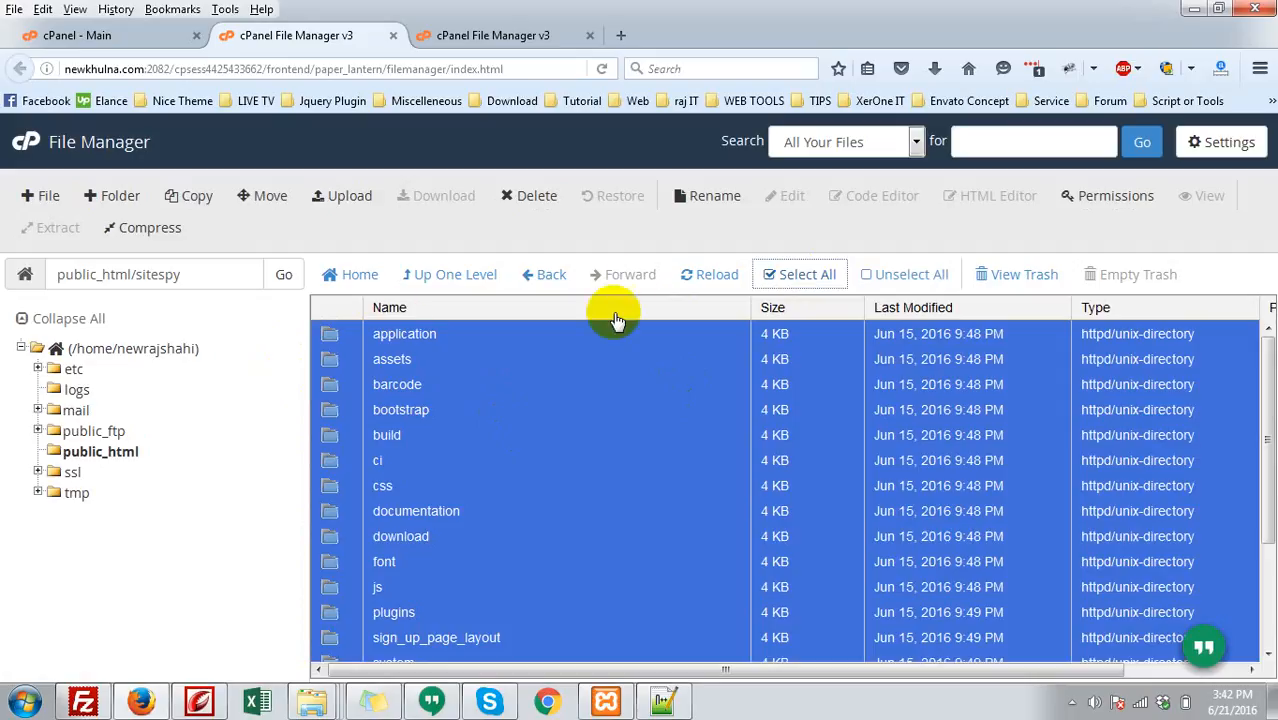
{"action": "left_click", "coordinate": [263, 195]}
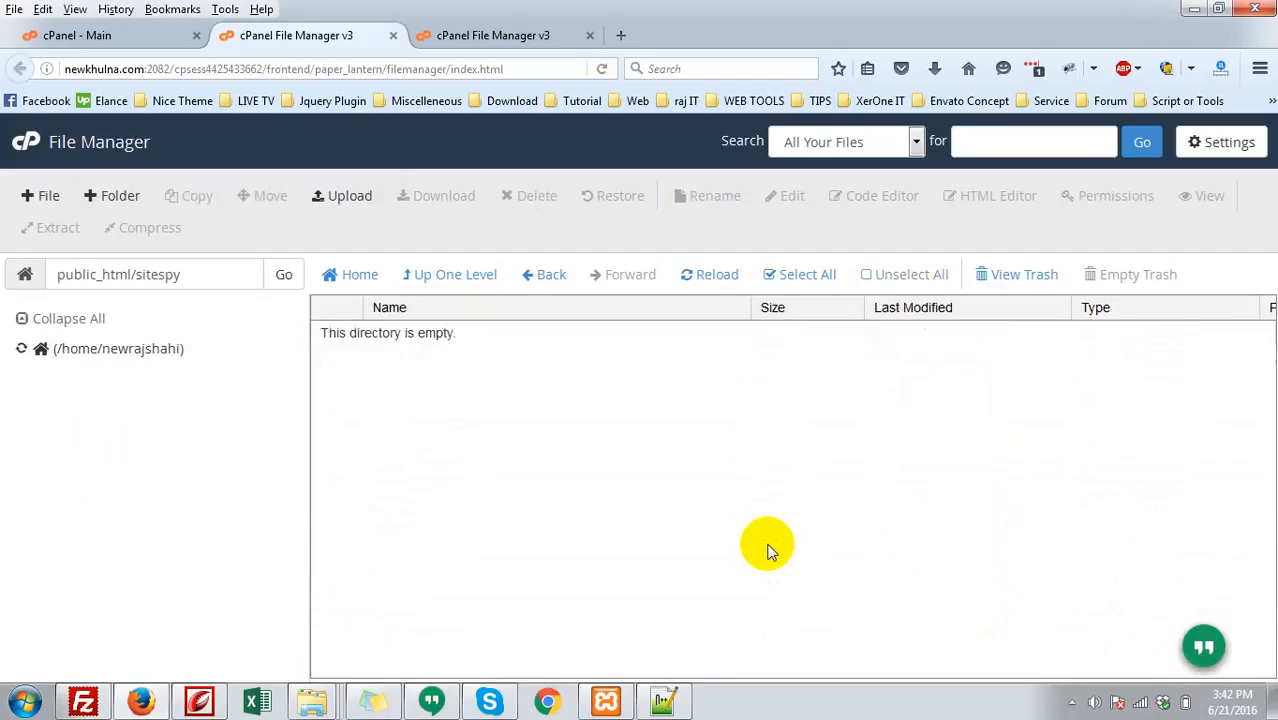
{"action": "left_click", "coordinate": [455, 274]}
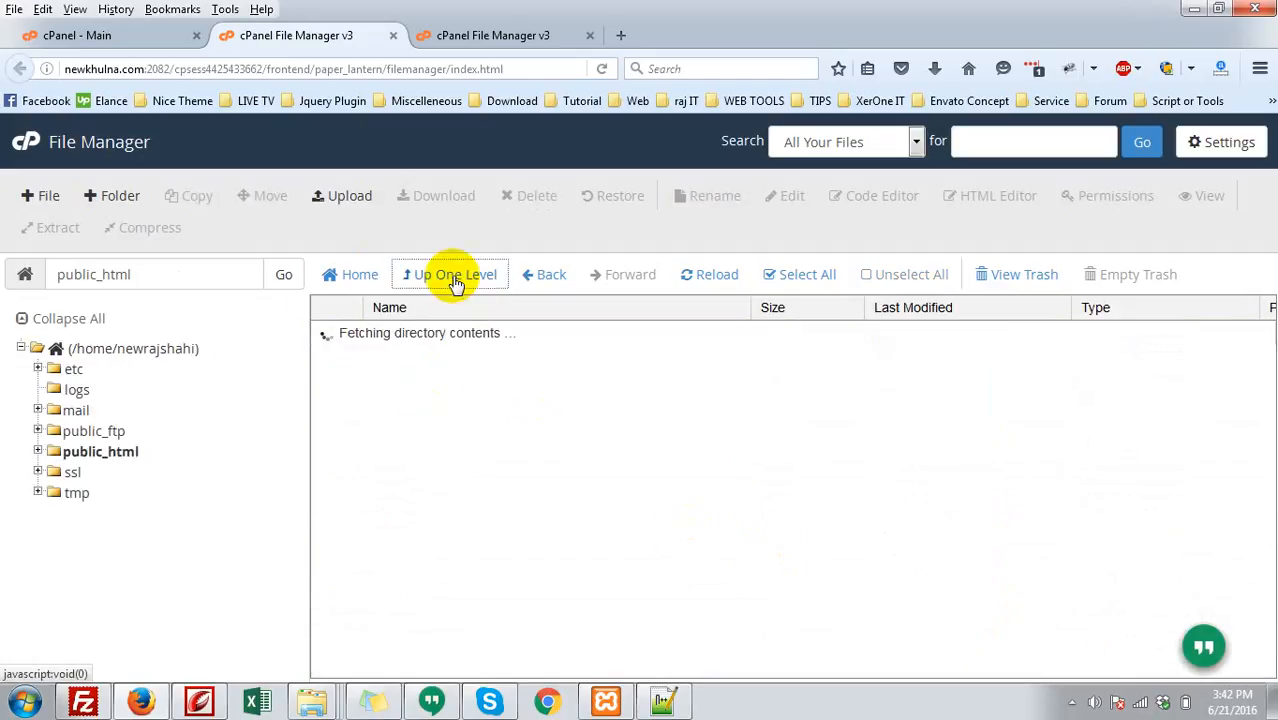
{"action": "left_click", "coordinate": [456, 274]}
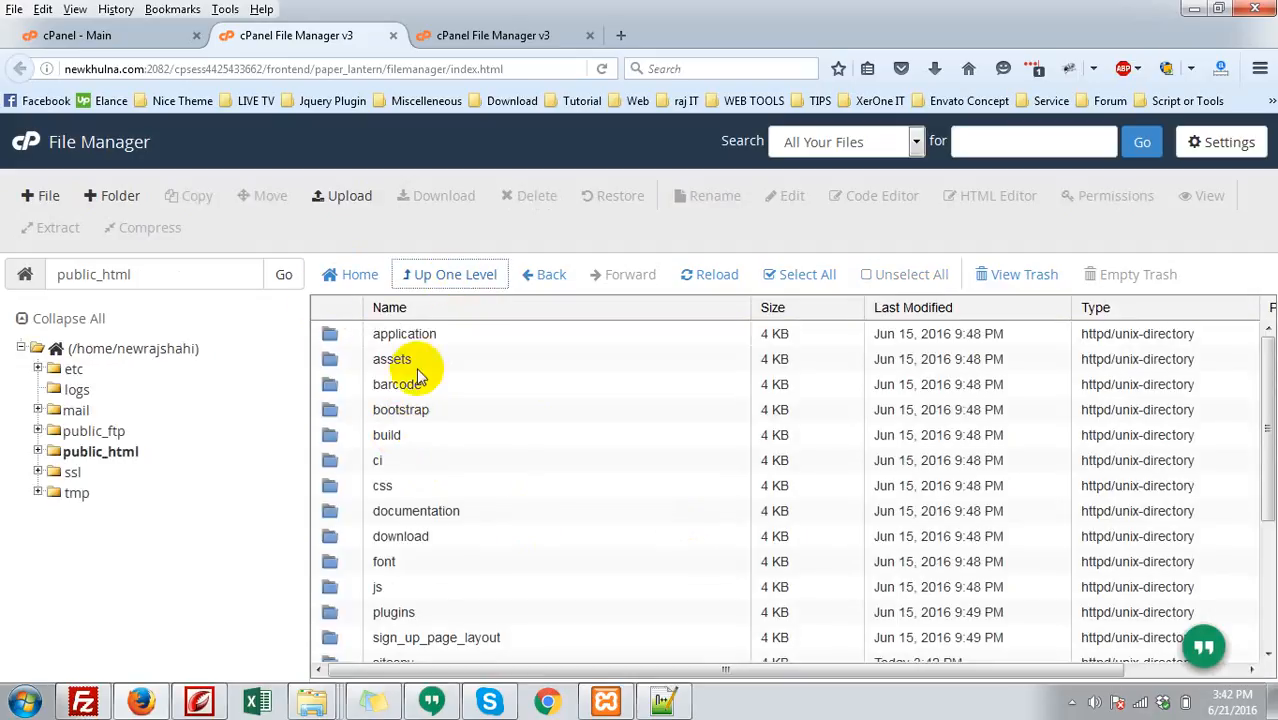
{"action": "mouse_move", "coordinate": [478, 511]}
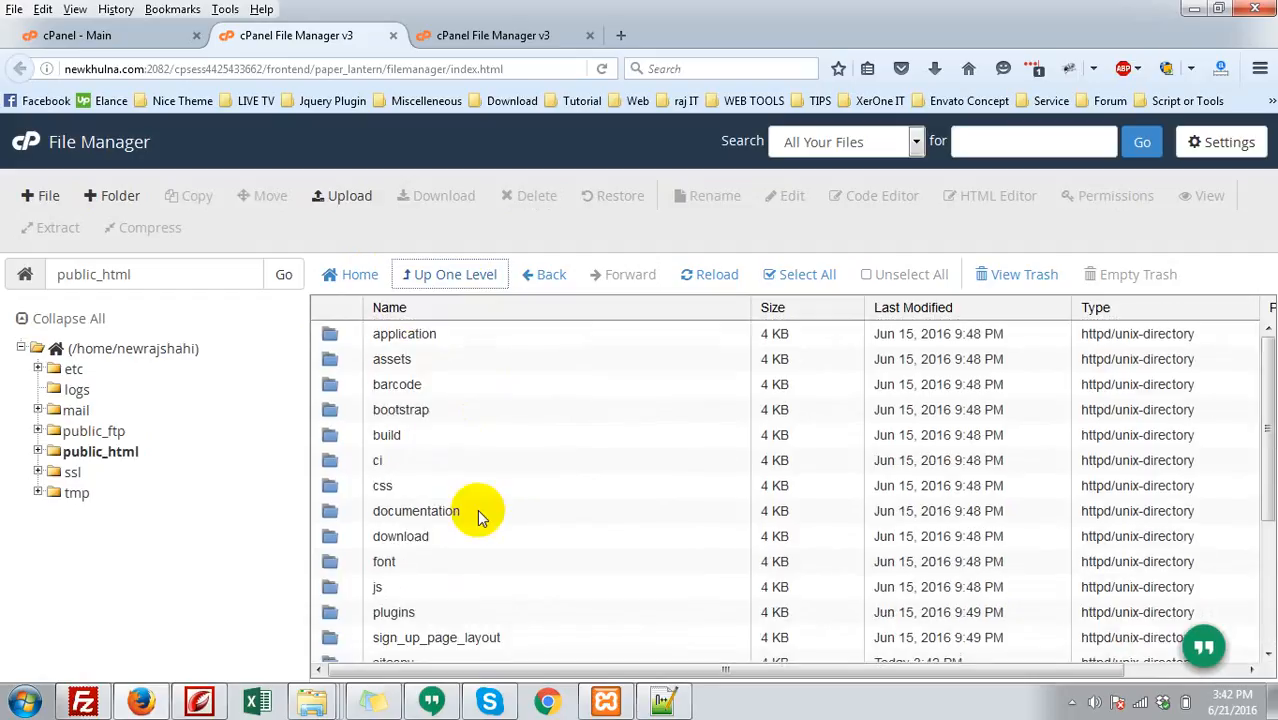
{"action": "scroll", "scroll_direction": "down", "scroll_amount": 3}
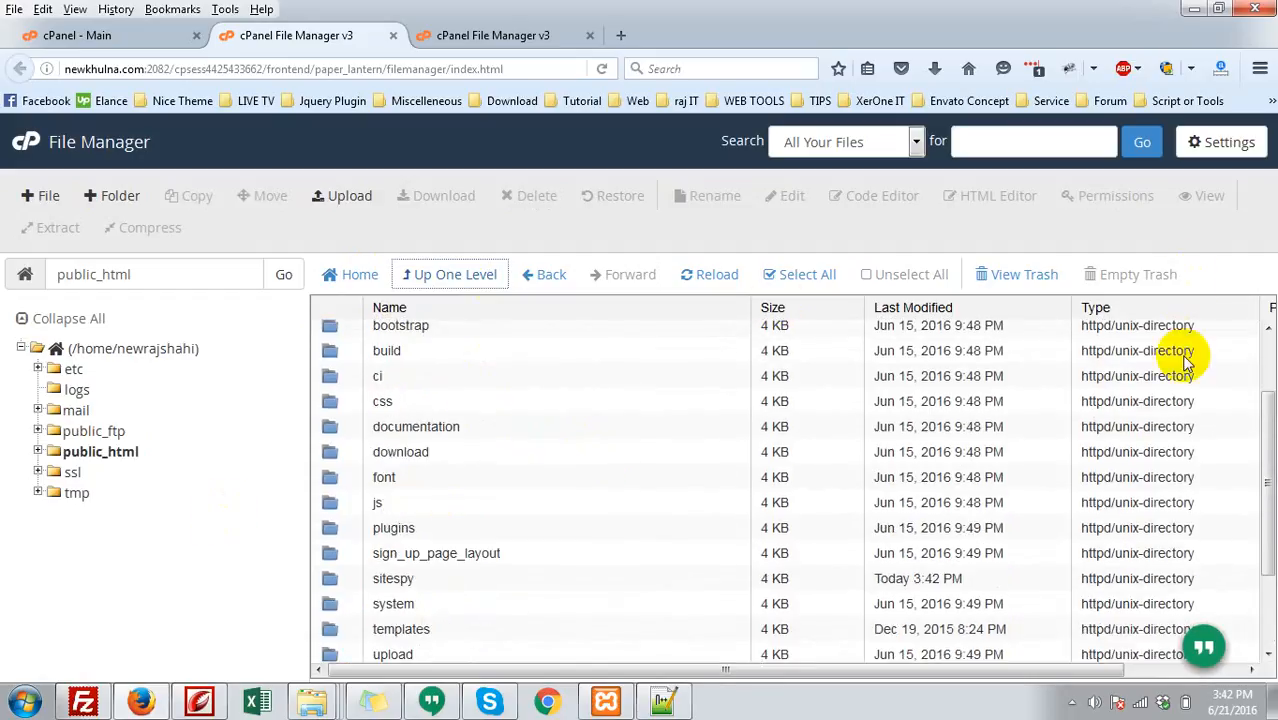
{"action": "scroll", "scroll_direction": "down", "scroll_amount": 3}
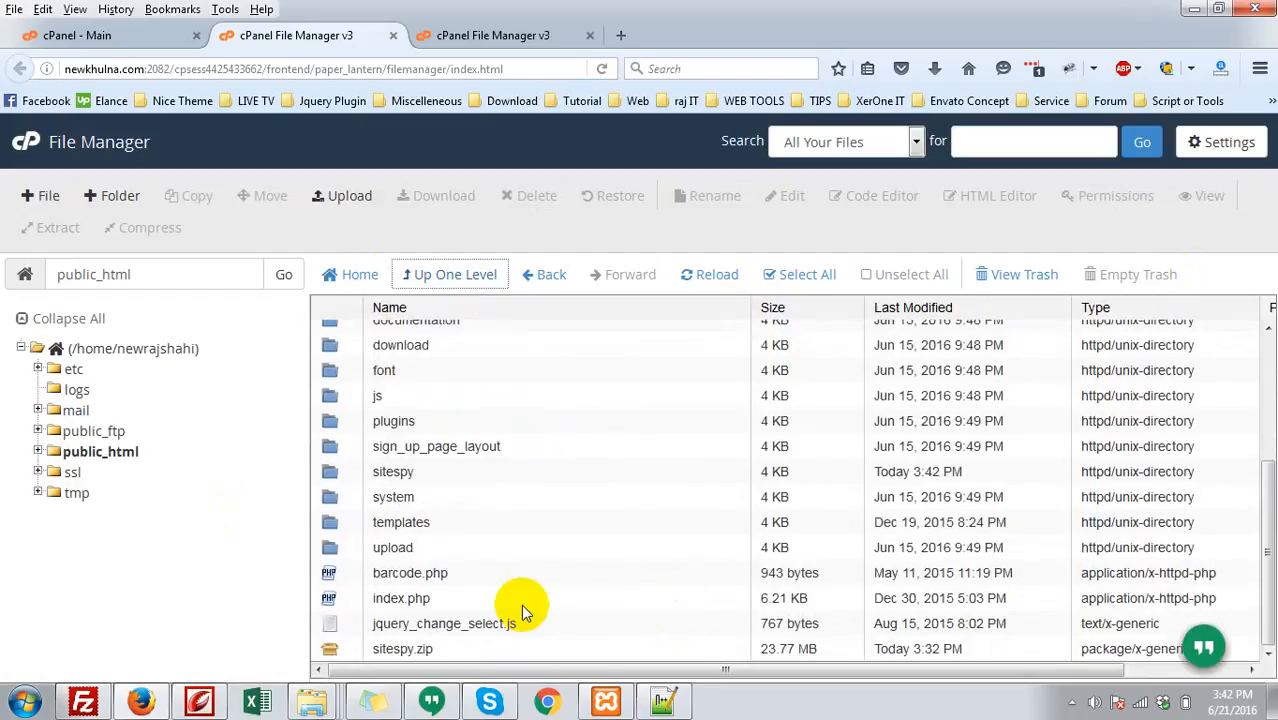
{"action": "left_click", "coordinate": [410, 572]}
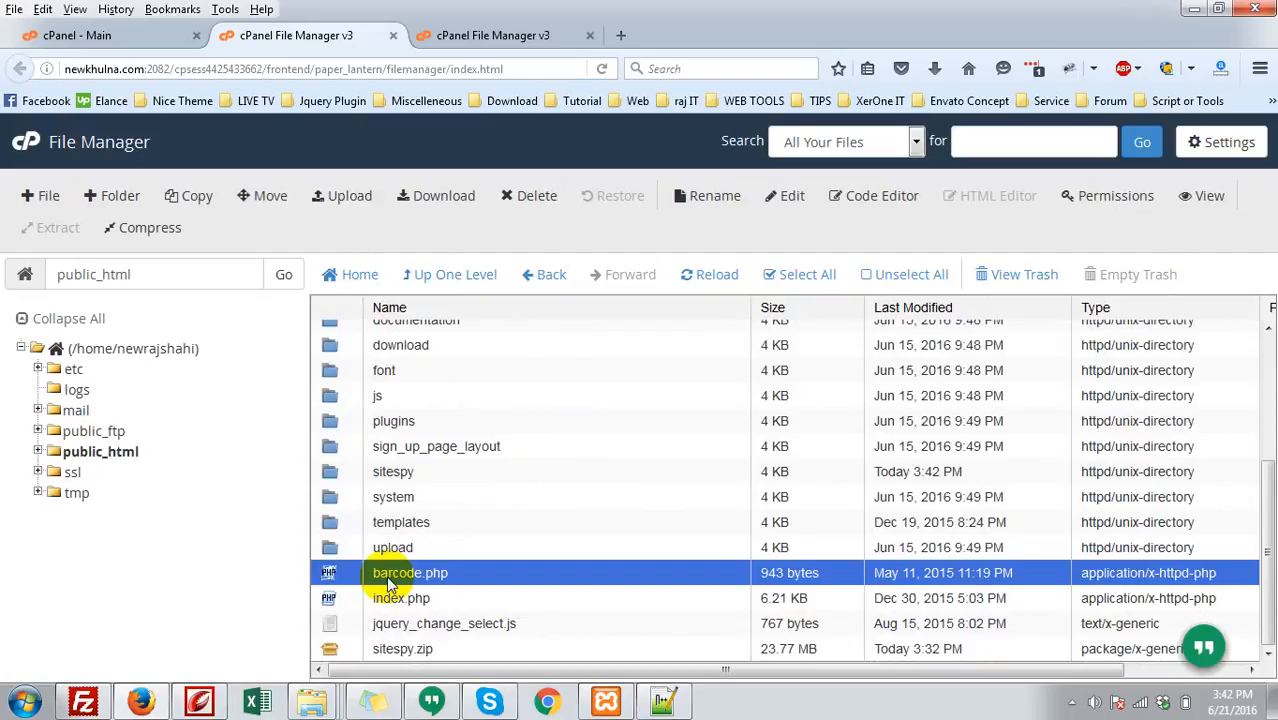
{"action": "mouse_move", "coordinate": [660, 531]}
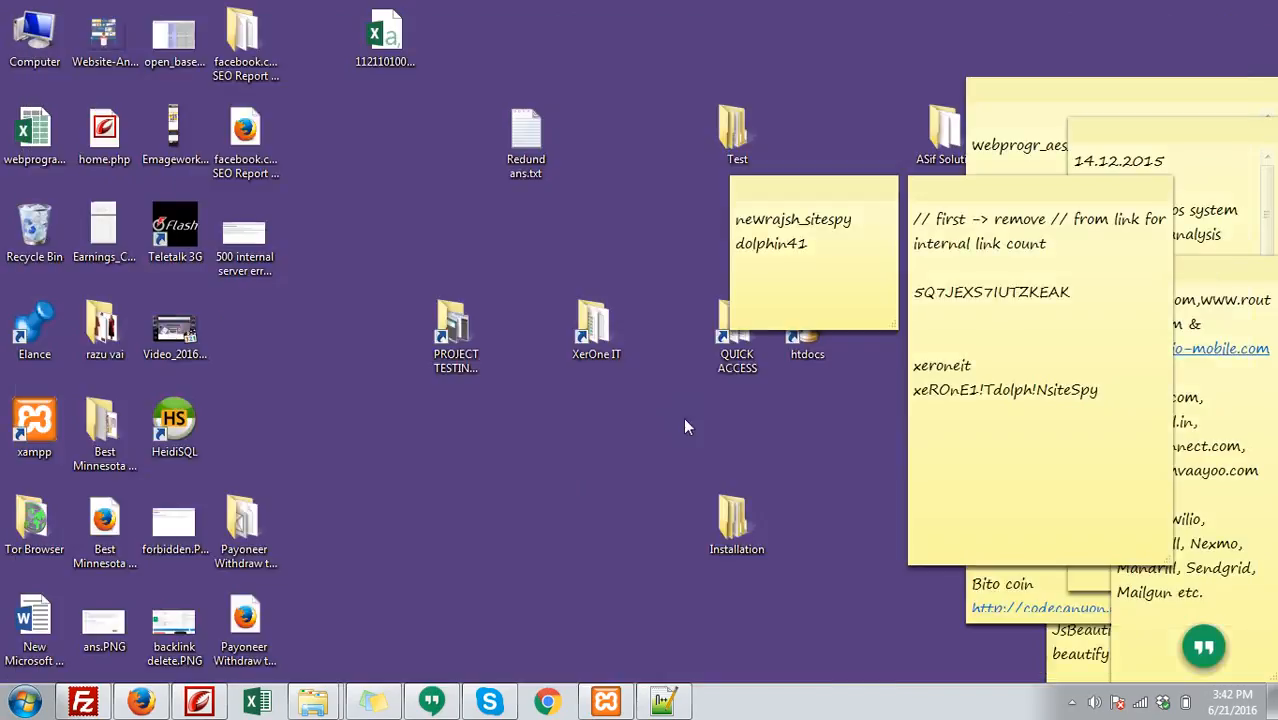
Extract sitespy.zip locally in Installation and locate .htaccess in the sitespy folder
{"action": "double_click", "coordinate": [737, 520]}
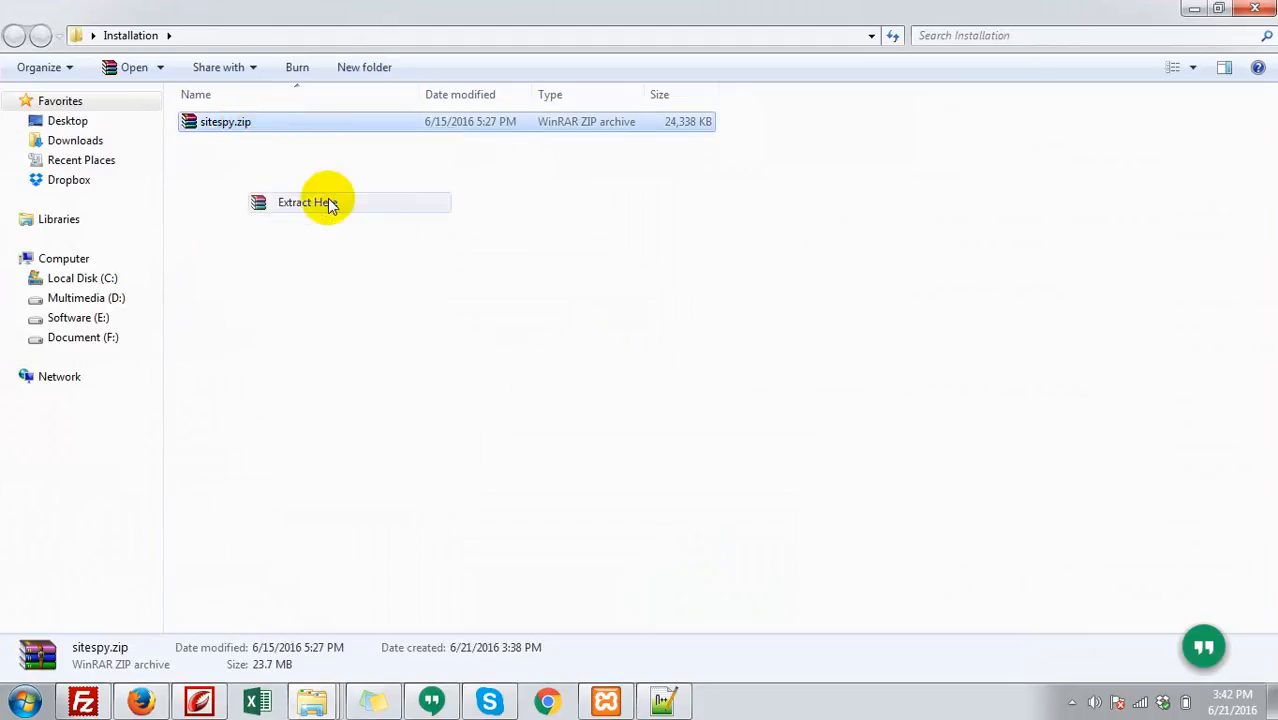
{"action": "left_click", "coordinate": [305, 202]}
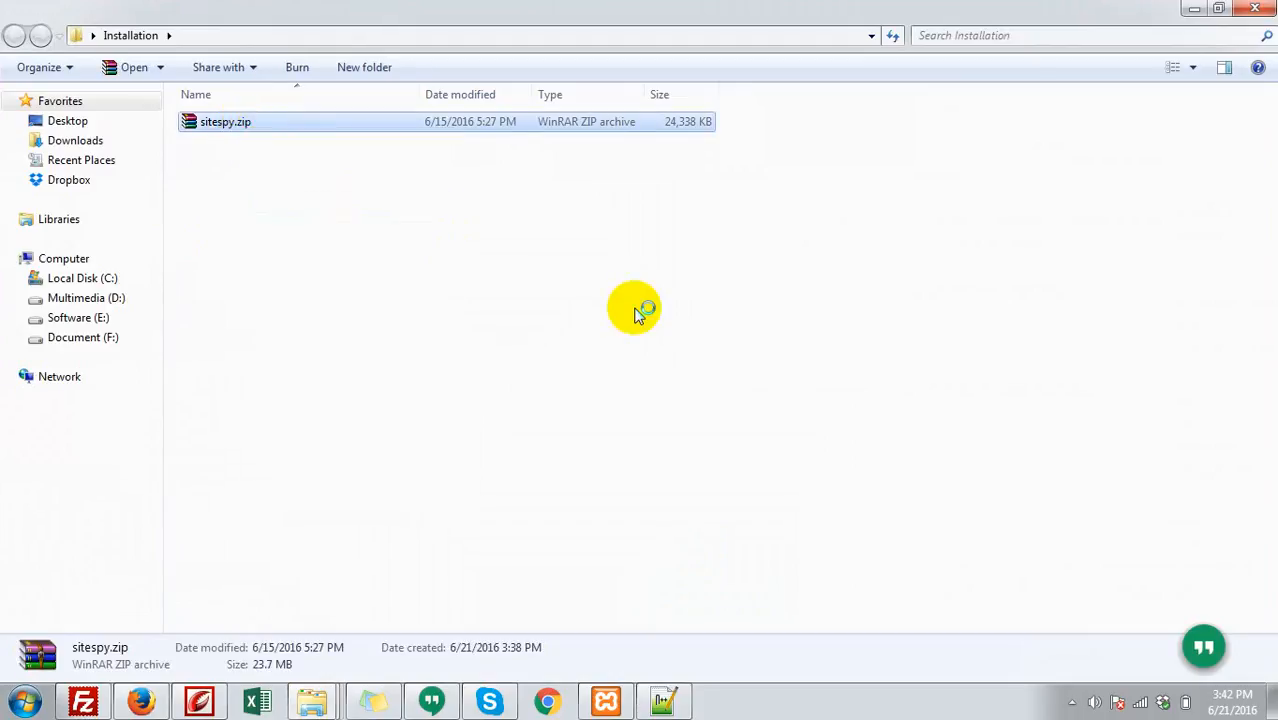
{"action": "double_click", "coordinate": [225, 121]}
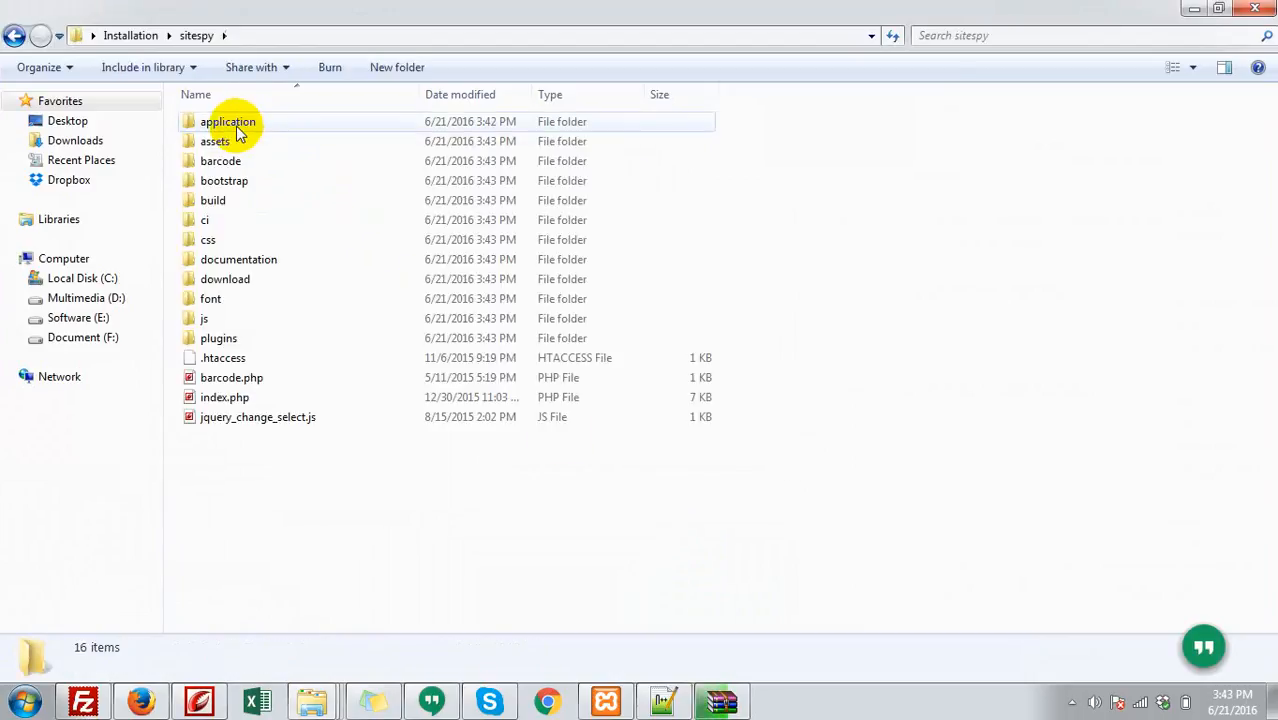
{"action": "left_click", "coordinate": [223, 357]}
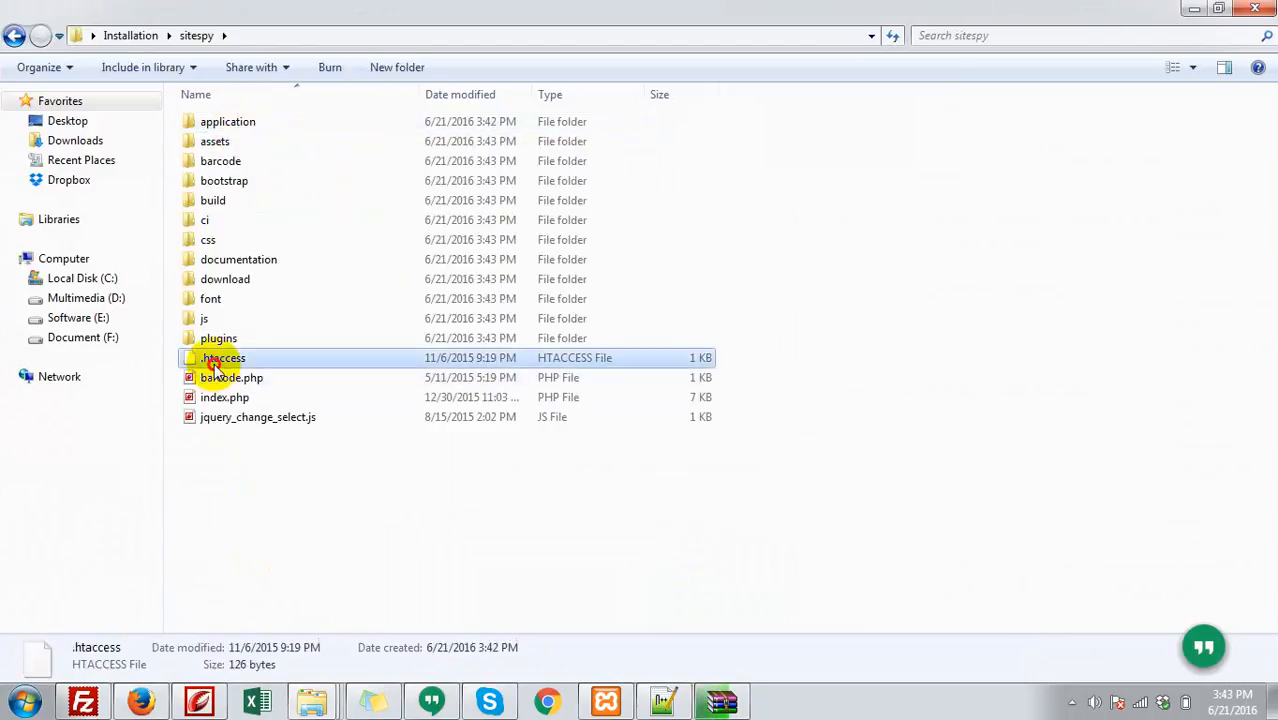
{"action": "double_click", "coordinate": [223, 357]}
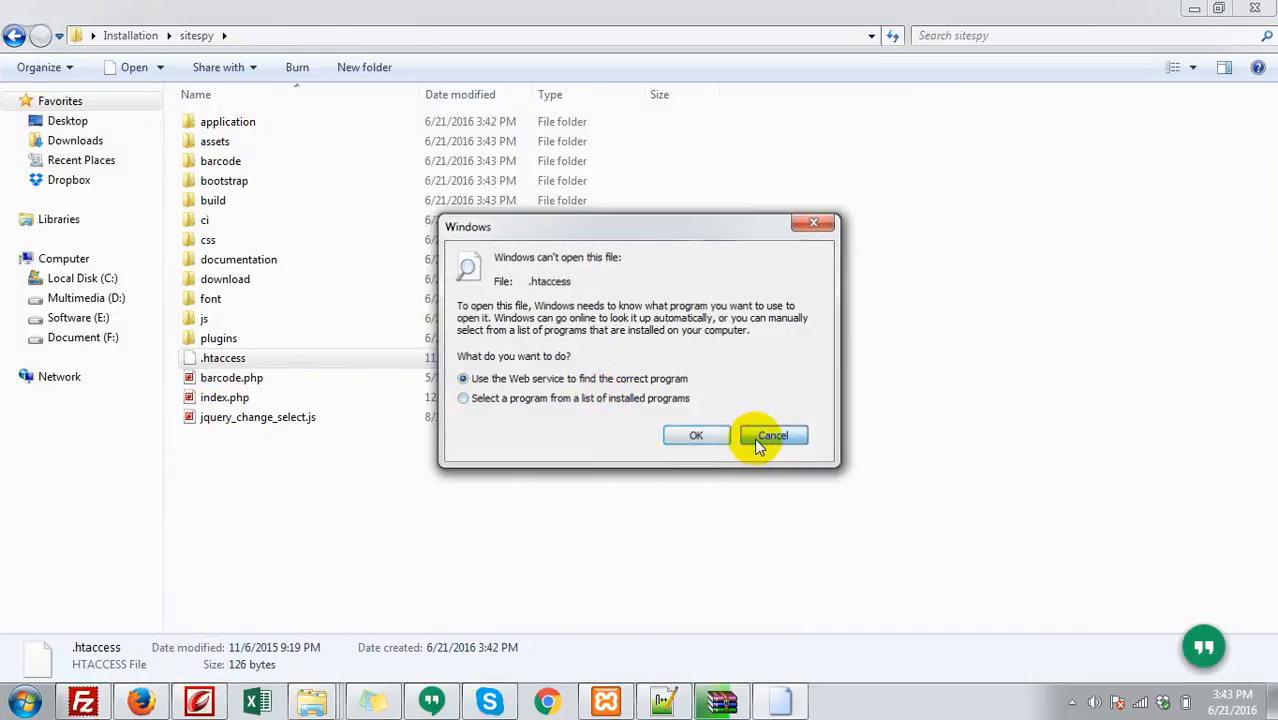
{"action": "left_click", "coordinate": [773, 435]}
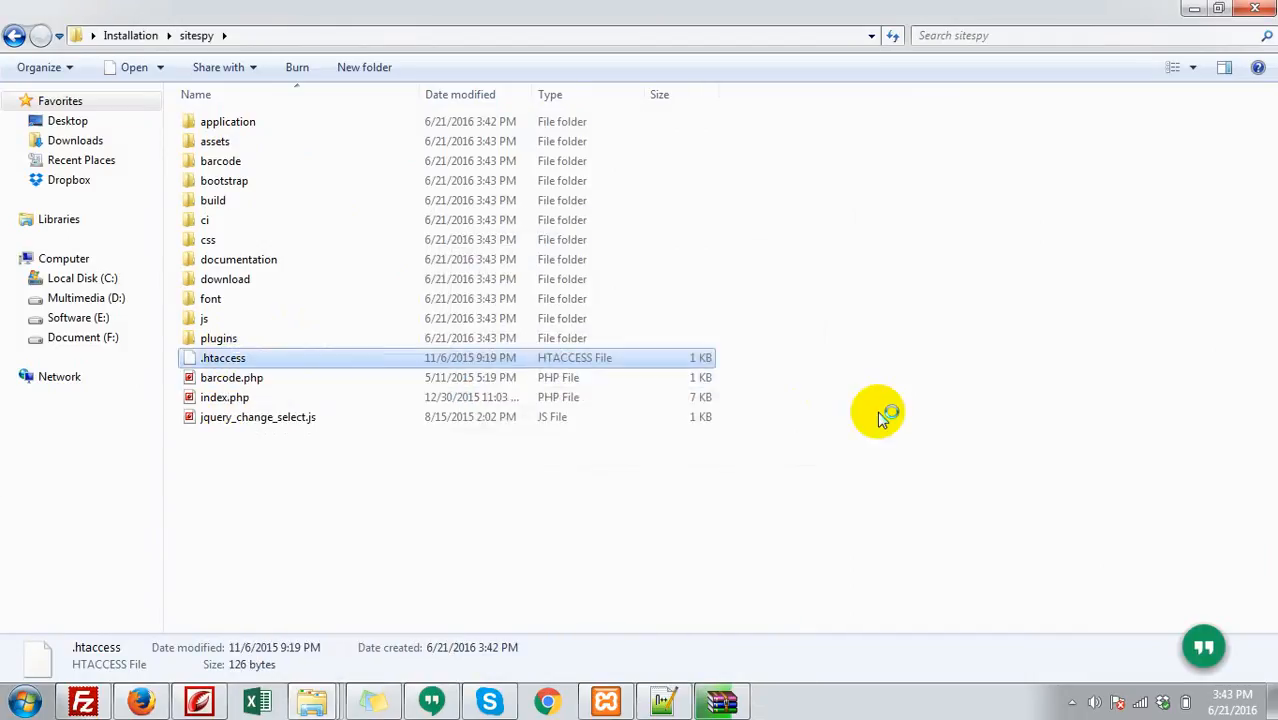
{"action": "double_click", "coordinate": [223, 357]}
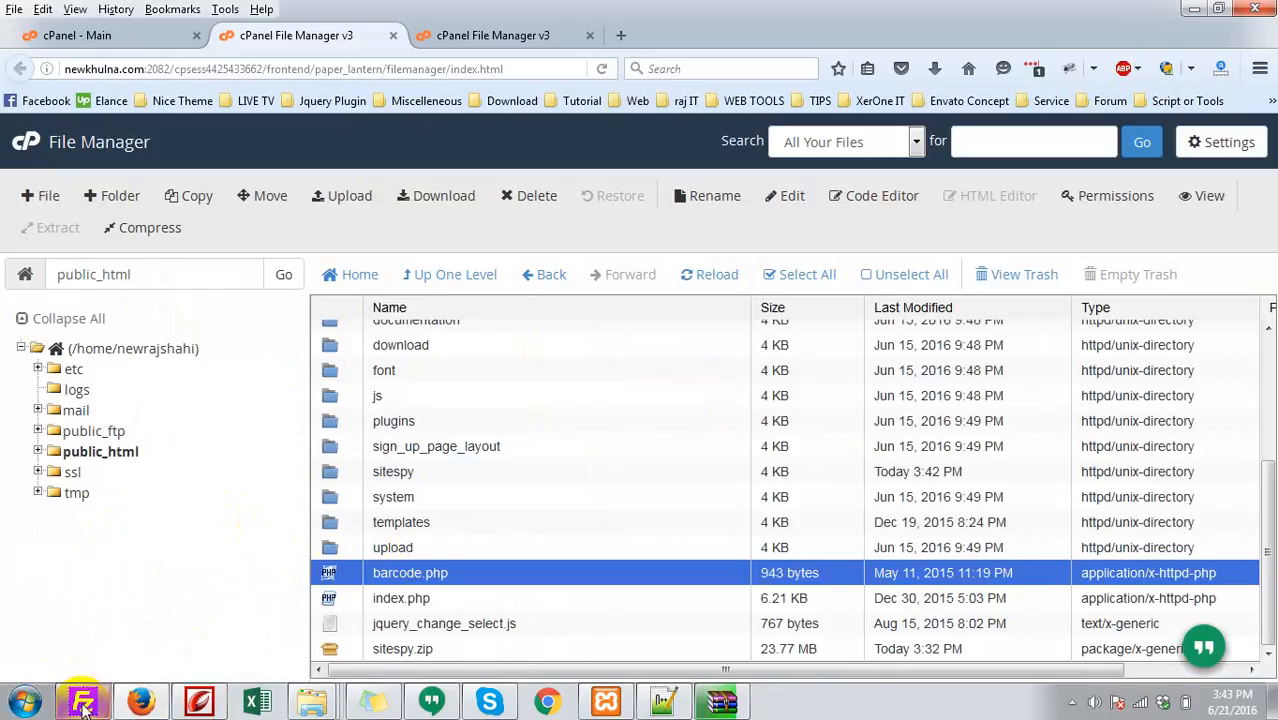
{"action": "mouse_move", "coordinate": [455, 590]}
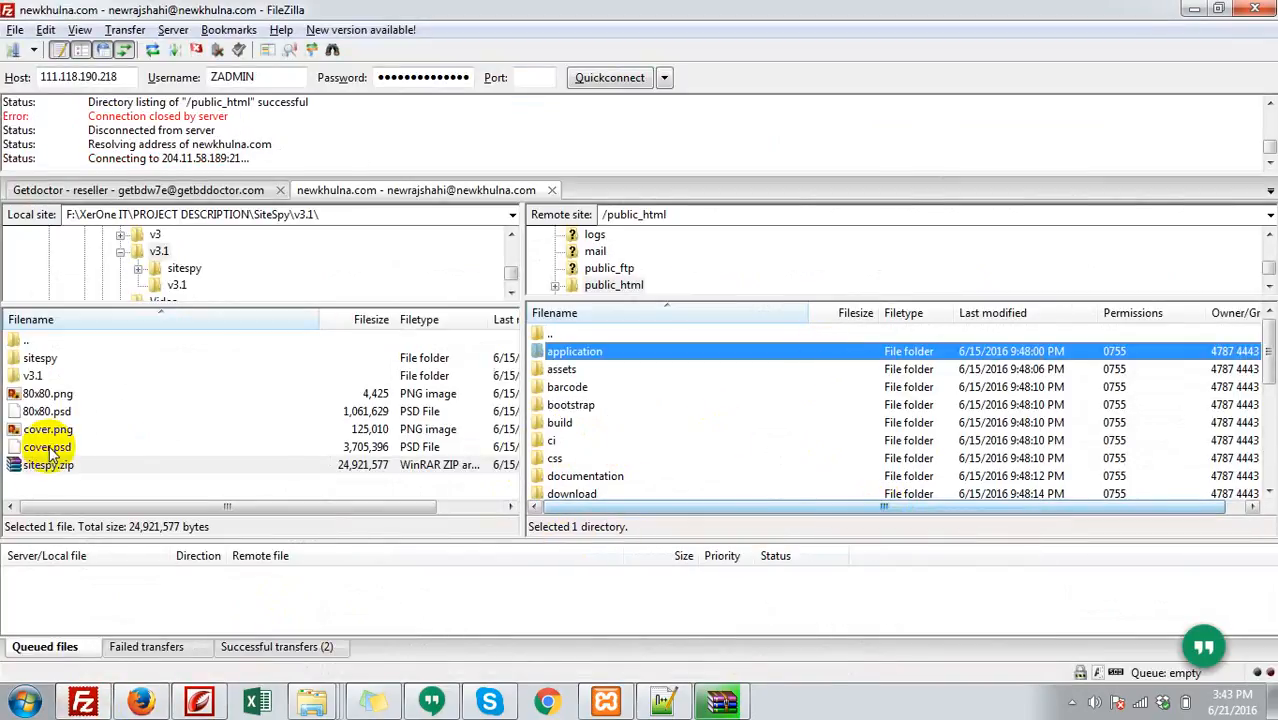
Upload the local sitespy/.htaccess file to public_html with FileZilla
{"action": "double_click", "coordinate": [40, 357]}
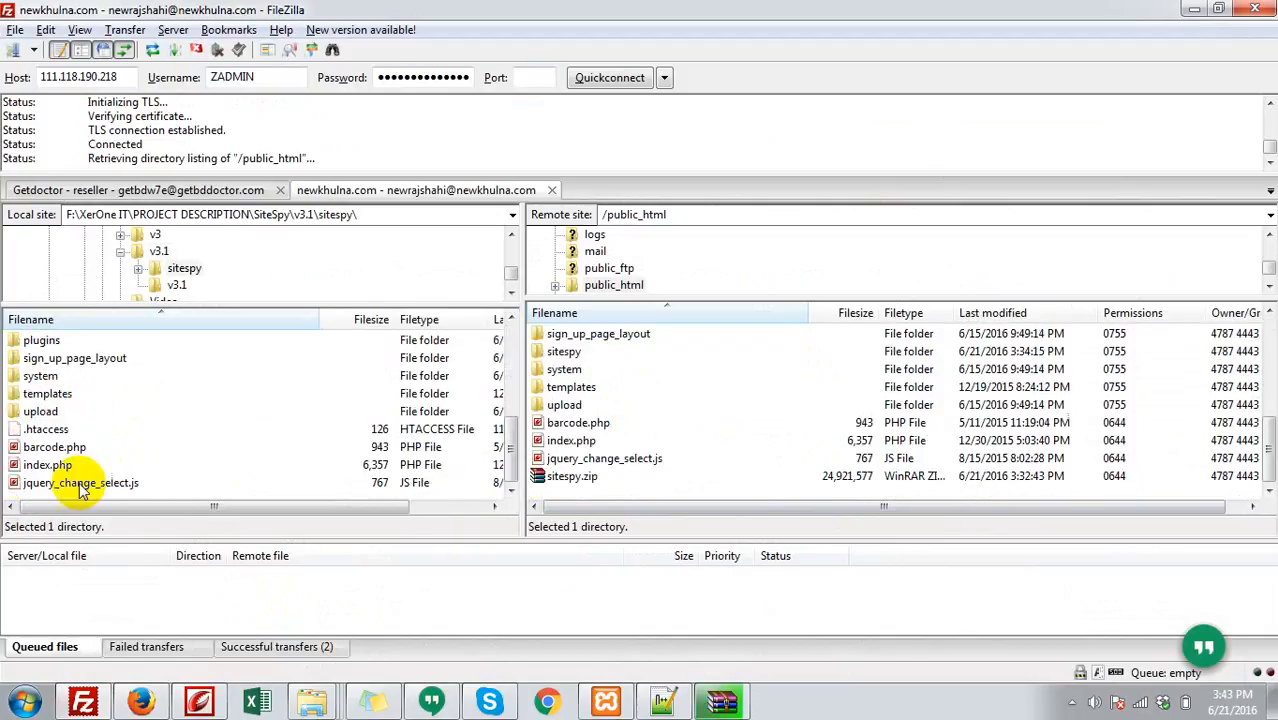
{"action": "right_click", "coordinate": [46, 428]}
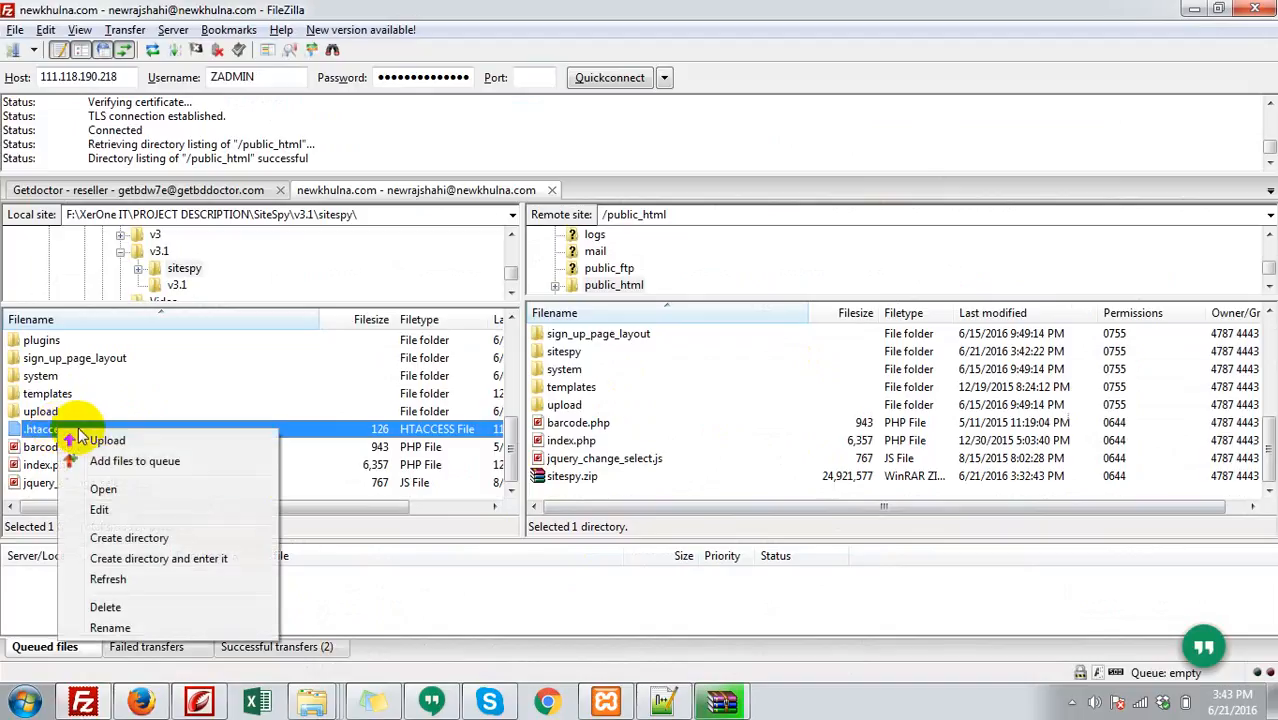
{"action": "left_click", "coordinate": [107, 440]}
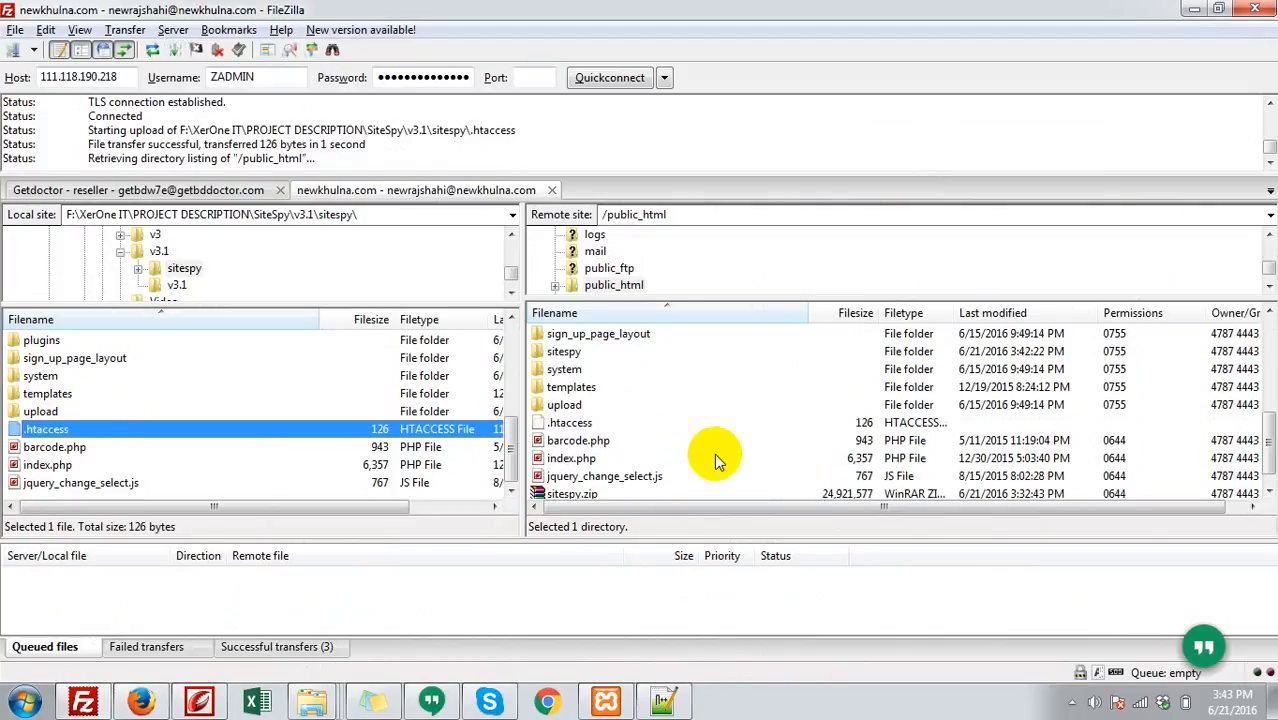
{"action": "right_click", "coordinate": [571, 458]}
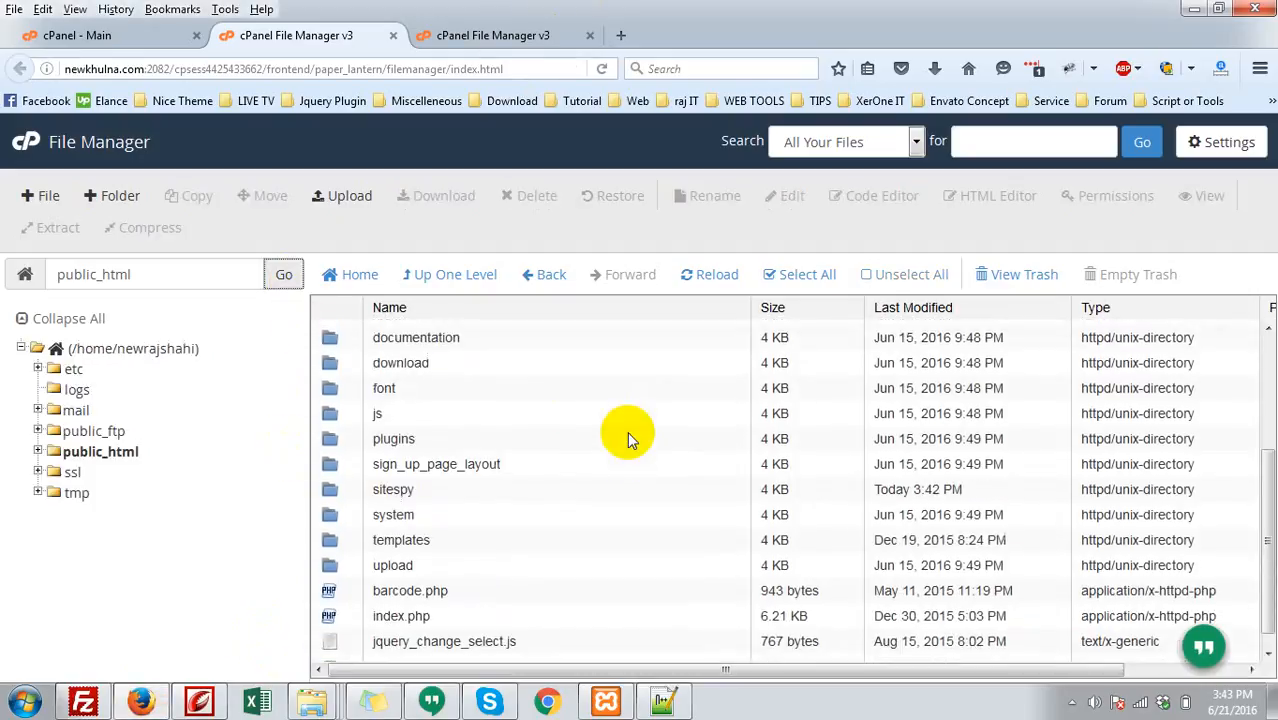
Reload the public_html listing to show sitespy.zip, and open a blank browser tab
{"action": "scroll", "scroll_direction": "down", "scroll_amount": 3}
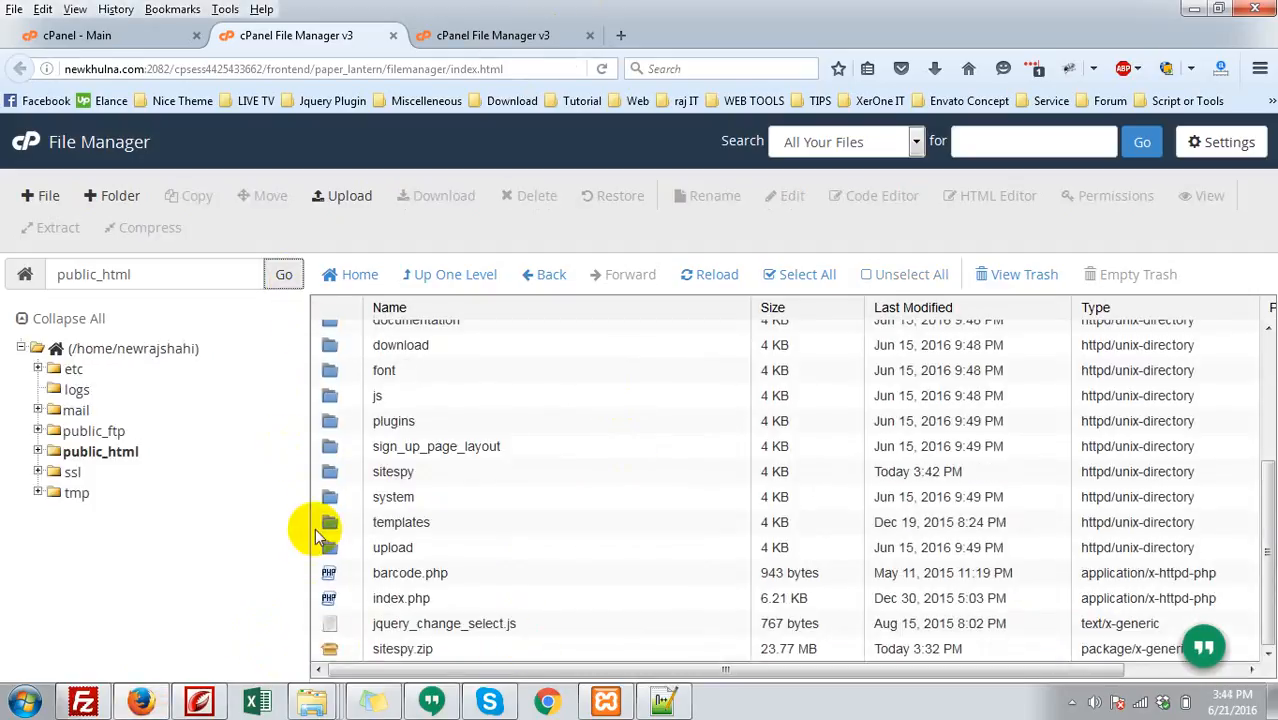
{"action": "left_click", "coordinate": [283, 274]}
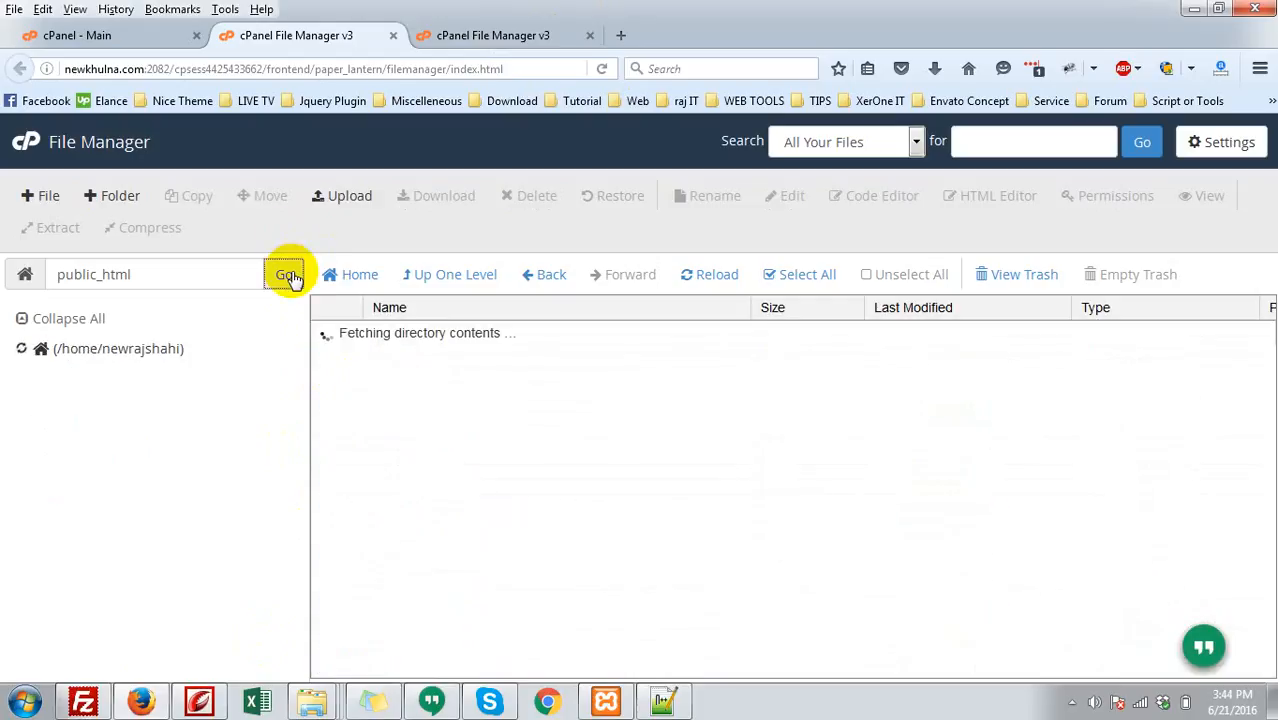
{"action": "left_click", "coordinate": [284, 274]}
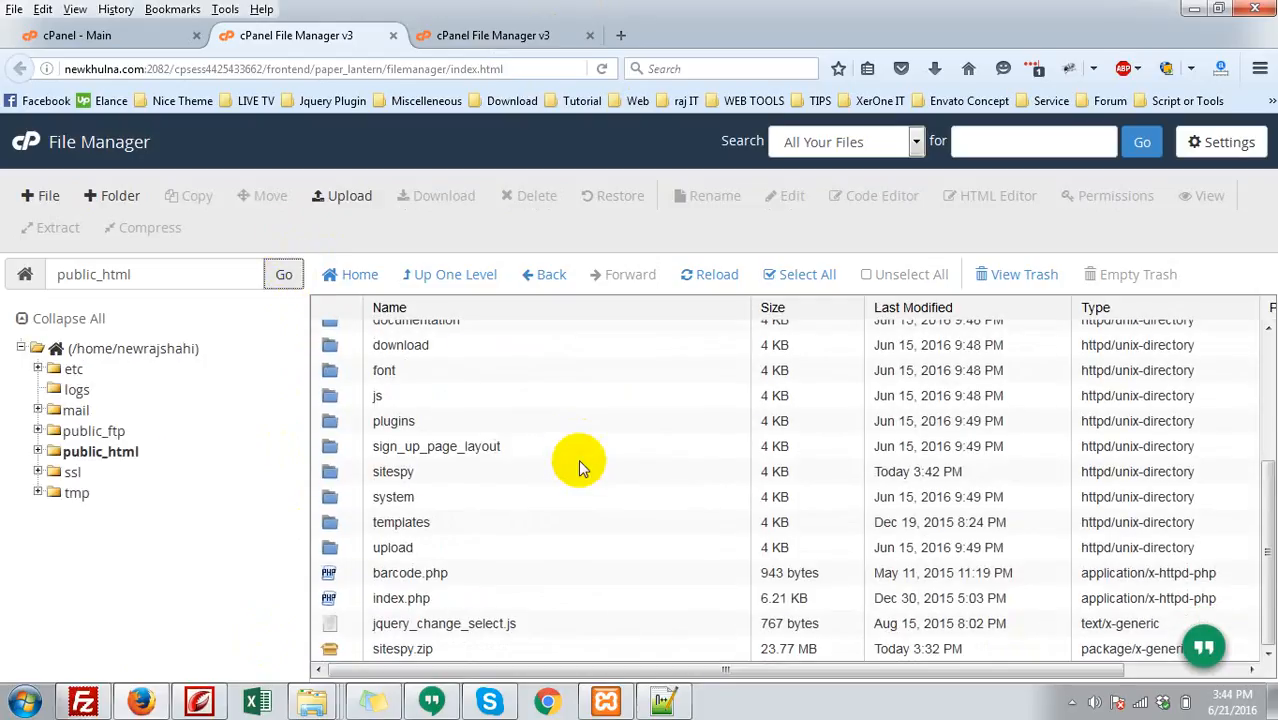
{"action": "left_click", "coordinate": [818, 35]}
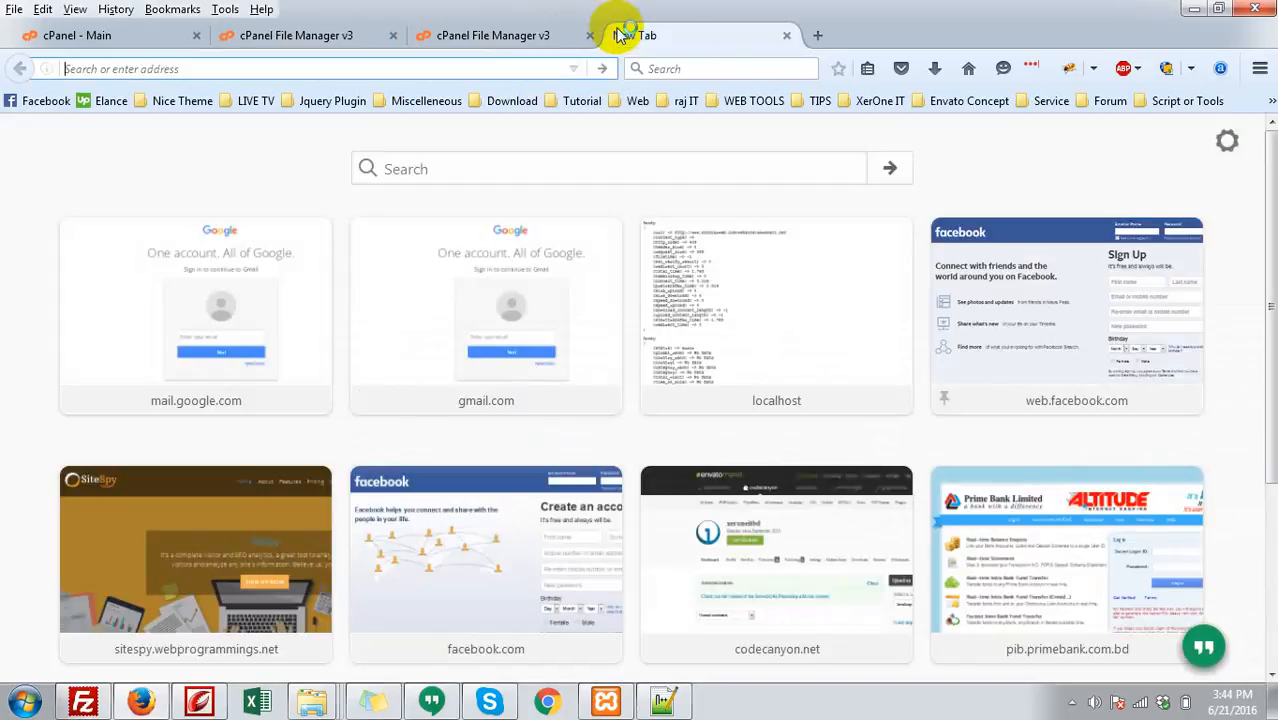
Load the SiteSpy installation page at newkhulna.com and review its passing server requirements
{"action": "type", "text": "newebs.ch"}
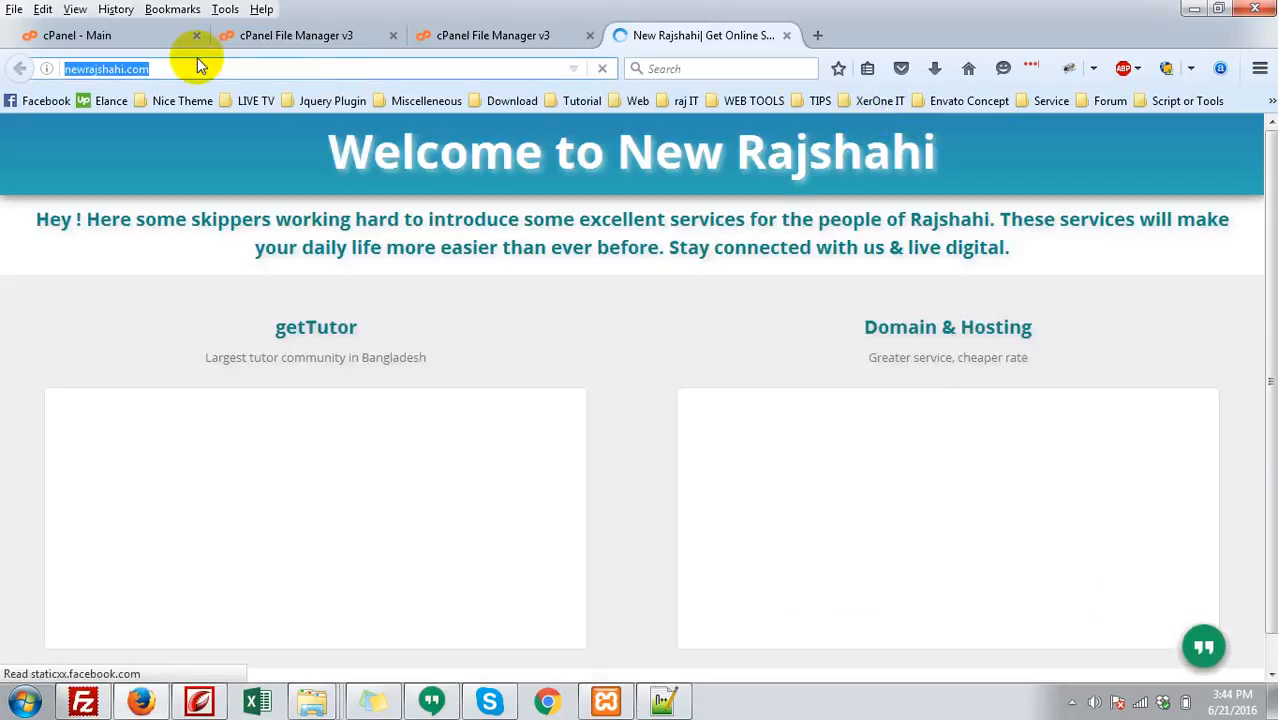
{"action": "type", "text": "newkhulna.com"}
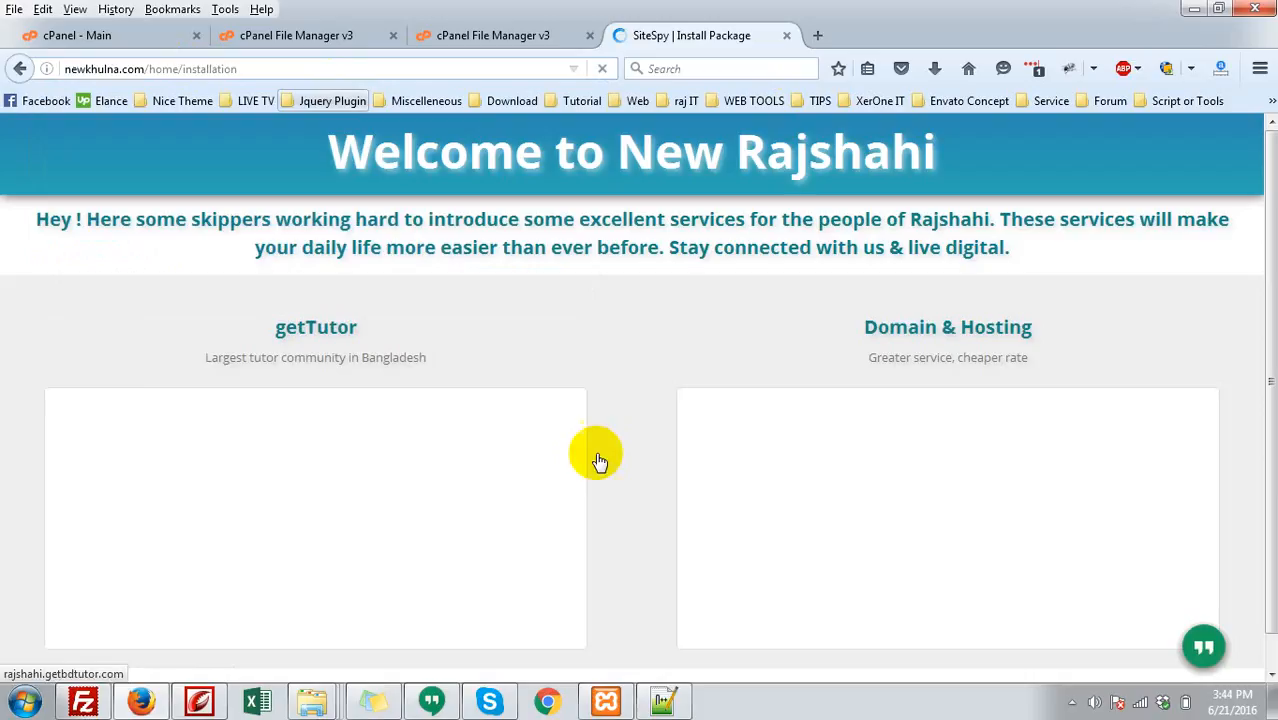
{"action": "mouse_move", "coordinate": [706, 497]}
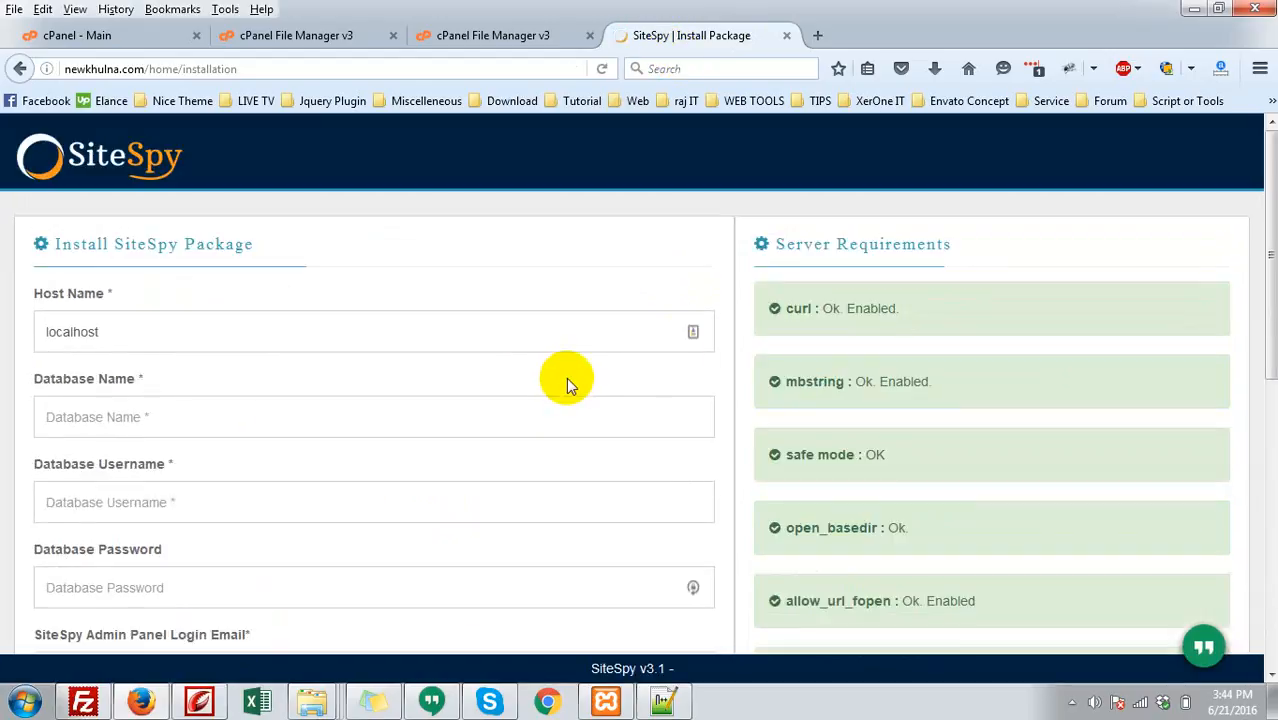
{"action": "mouse_move", "coordinate": [920, 295]}
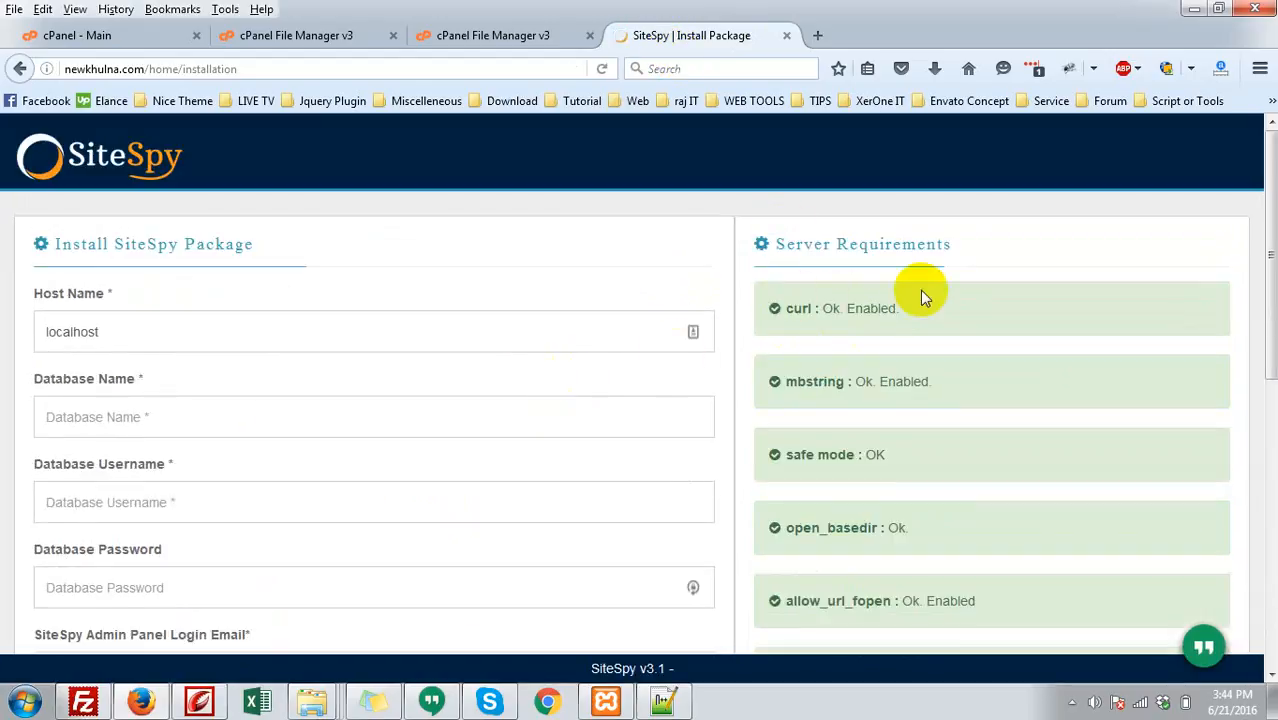
{"action": "scroll", "scroll_direction": "down", "scroll_amount": 3}
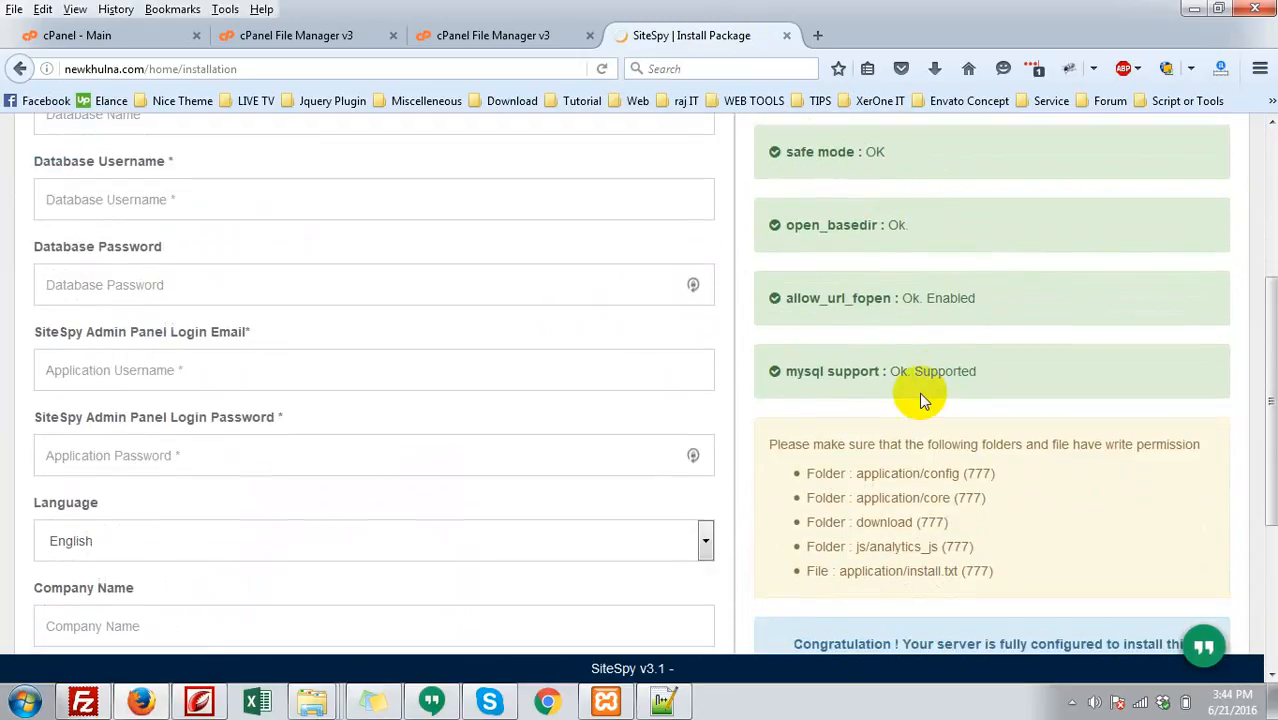
{"action": "scroll", "scroll_direction": "up", "scroll_amount": 3}
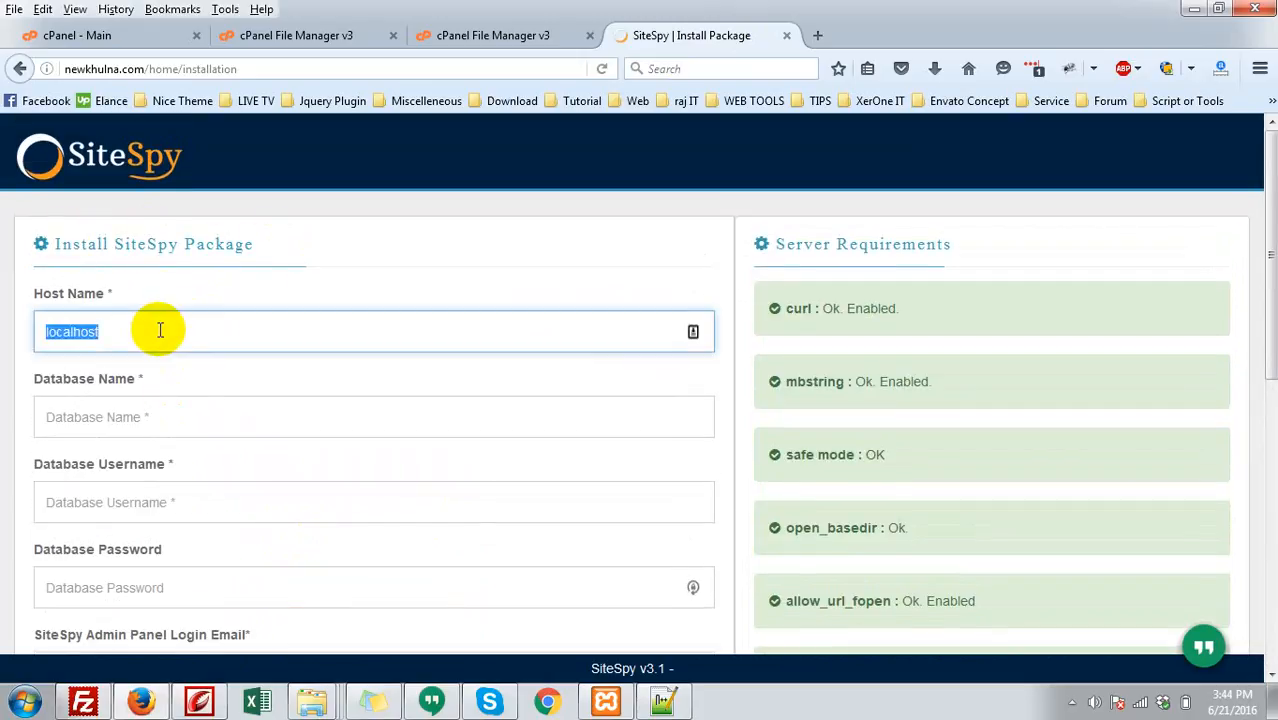
{"action": "mouse_move", "coordinate": [165, 355]}
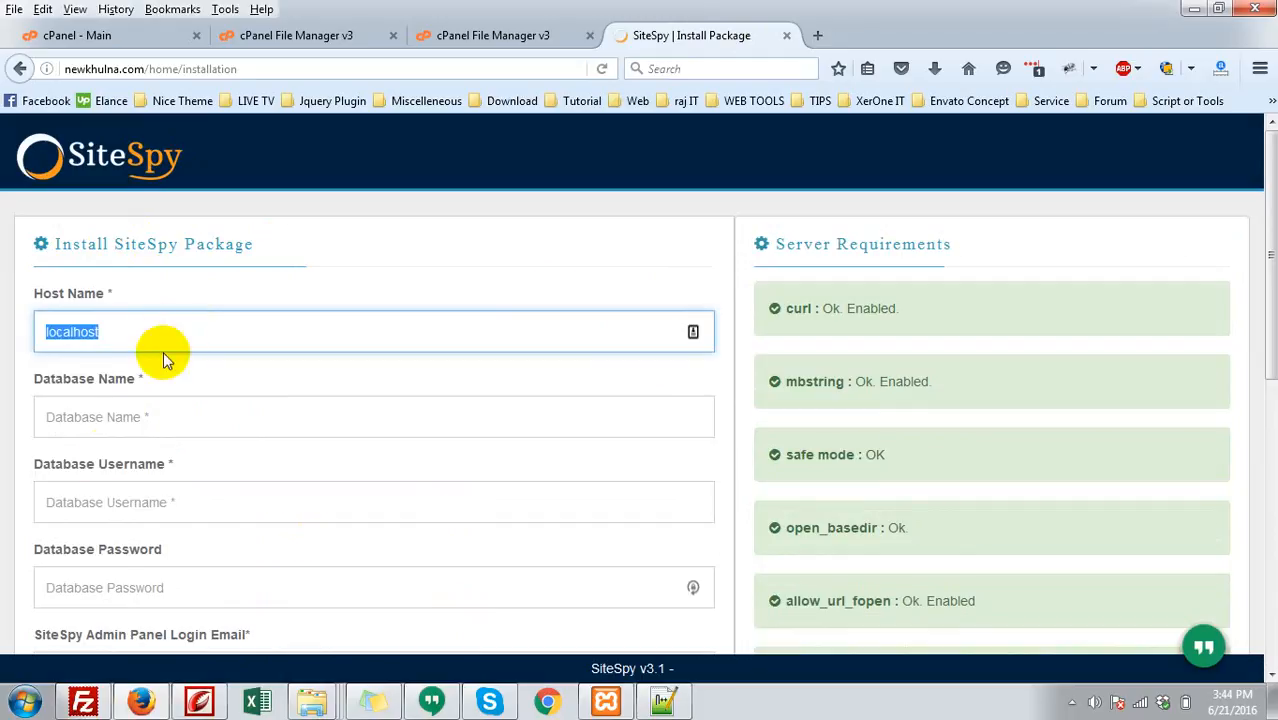
{"action": "mouse_move", "coordinate": [107, 417]}
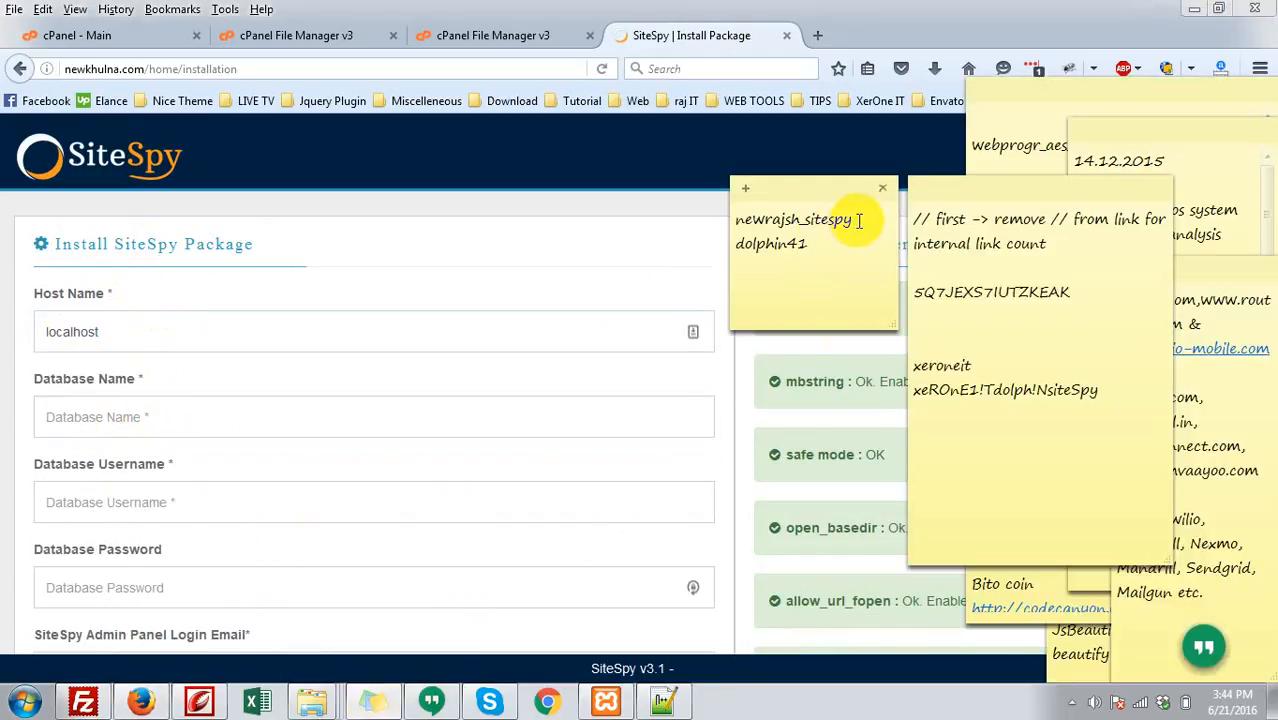
Enter database newrajsh_sitespy, username admin and password, keep English, and company Xerone IT
{"action": "left_click", "coordinate": [374, 417]}
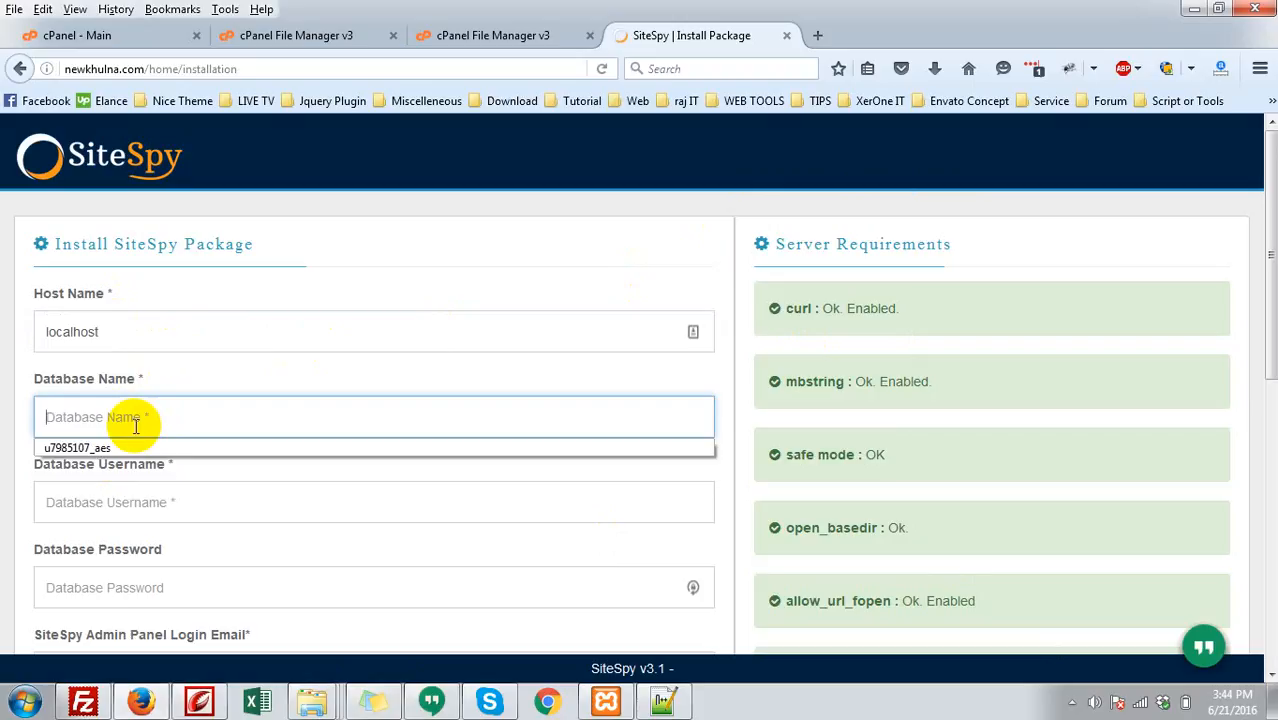
{"action": "type", "text": "newrajsh_sitespy"}
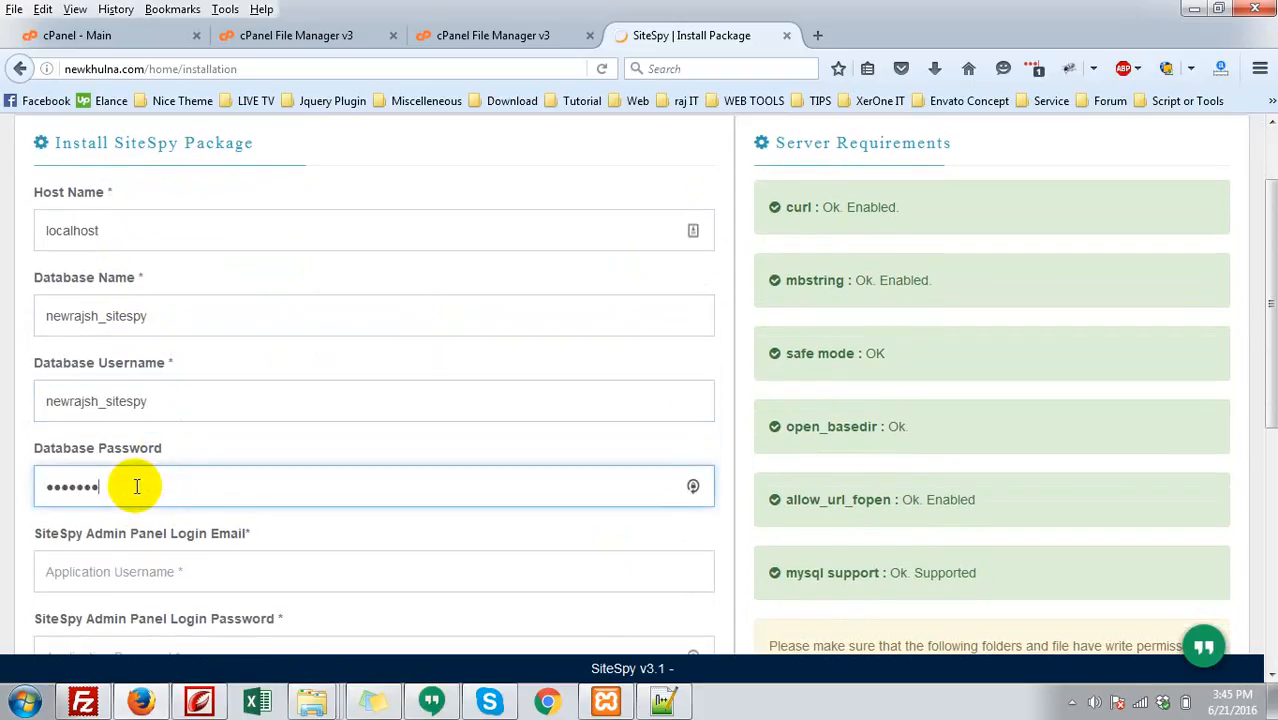
{"action": "scroll", "scroll_direction": "down", "scroll_amount": 3}
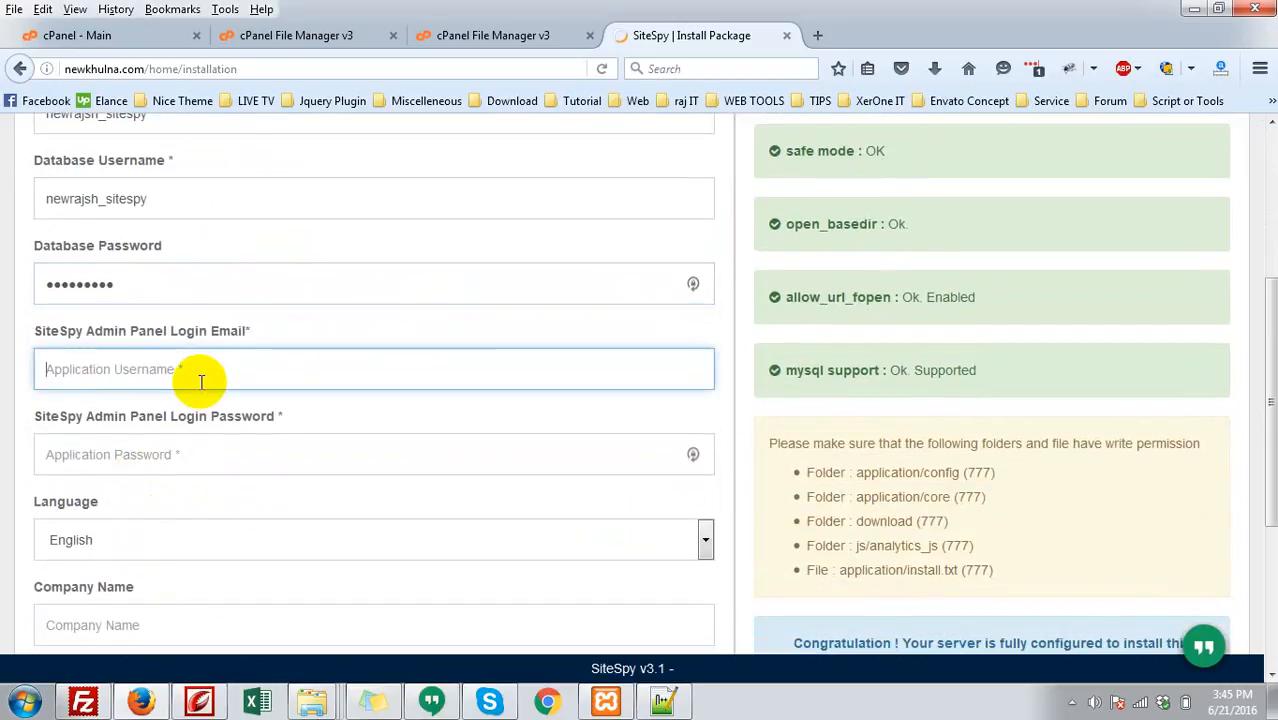
{"action": "type", "text": "admin@gmail.com"}
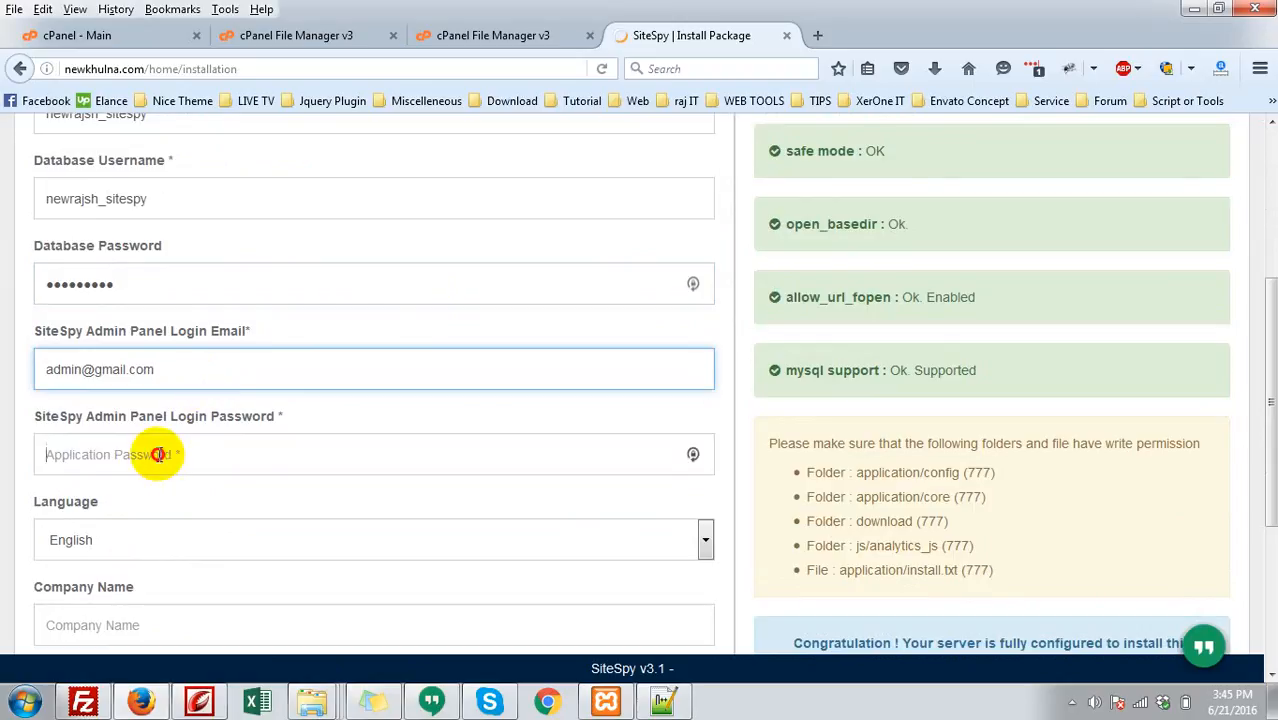
{"action": "type", "text": "••••"}
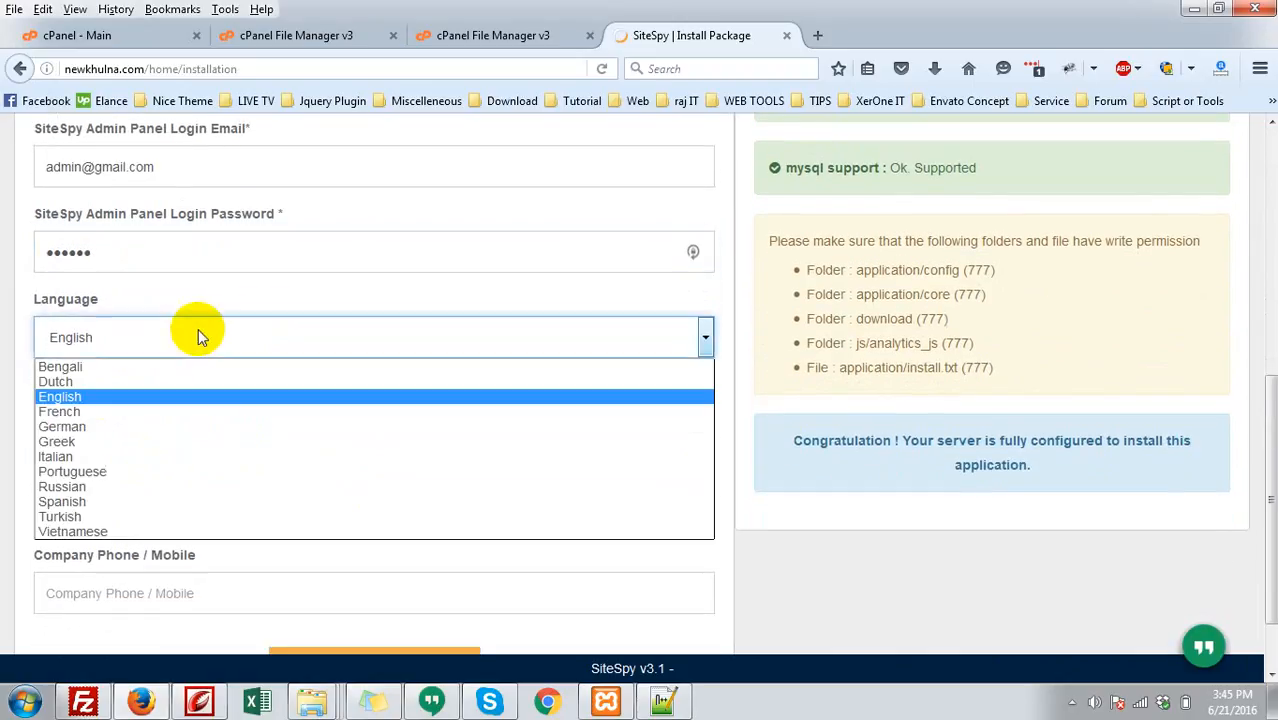
{"action": "left_click", "coordinate": [59, 396]}
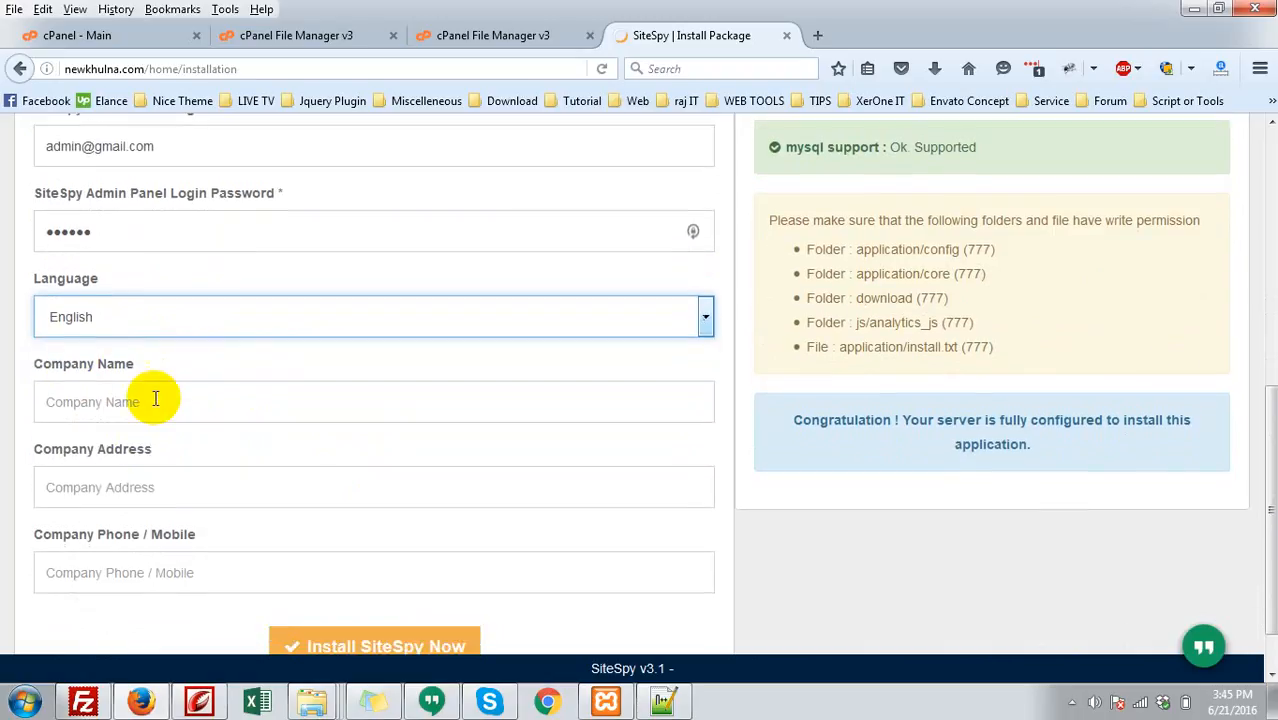
{"action": "type", "text": "Xerone IT"}
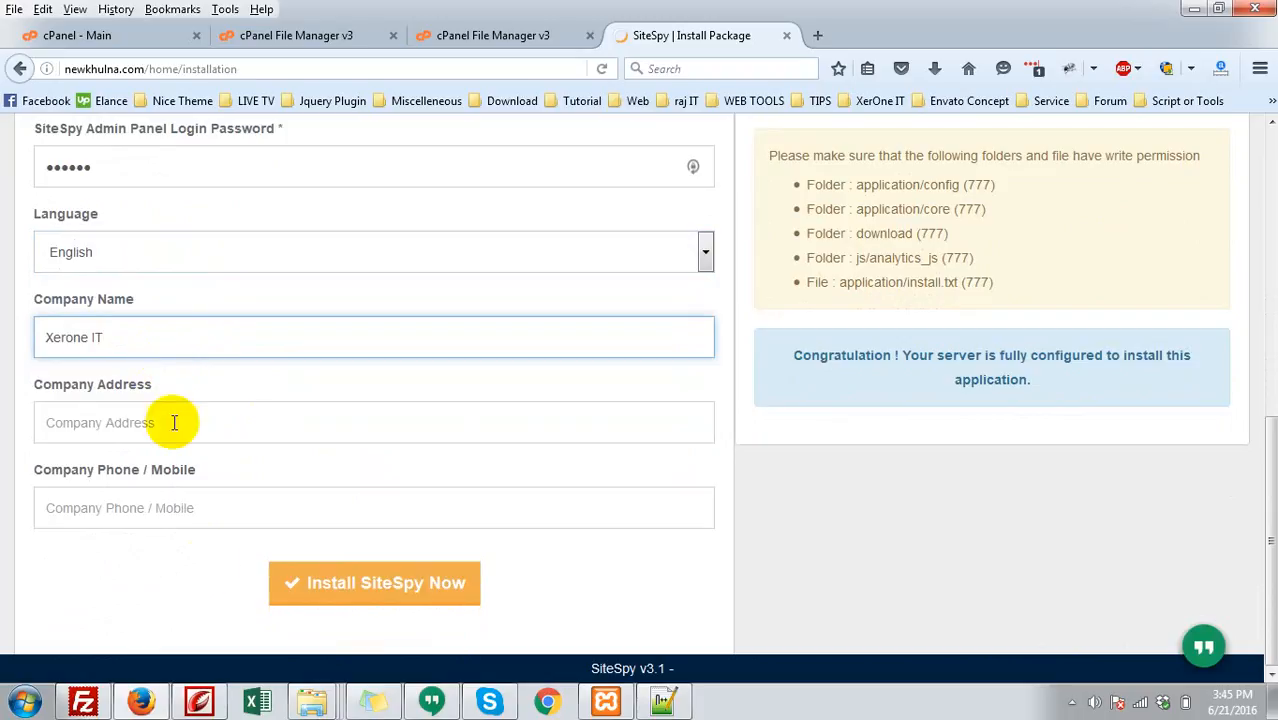
Run the SiteSpy installation, then log in with the saved admin email and password
{"action": "left_click", "coordinate": [374, 583]}
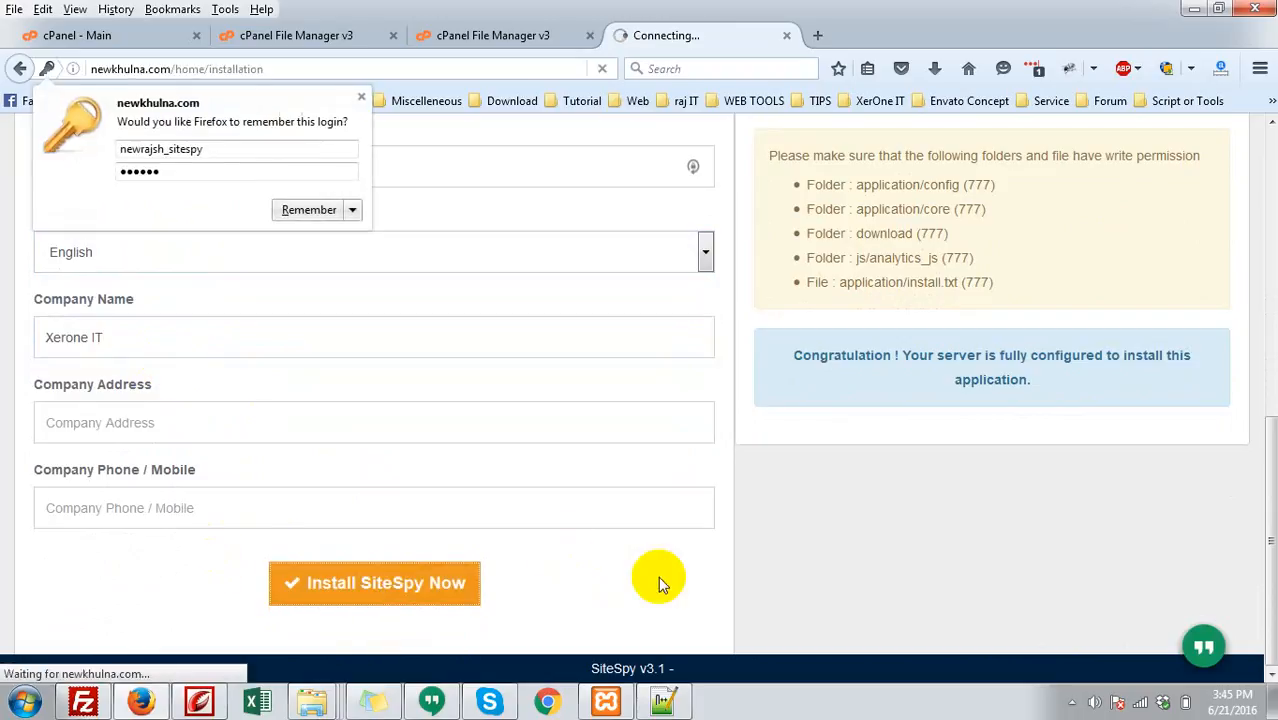
{"action": "mouse_move", "coordinate": [440, 118]}
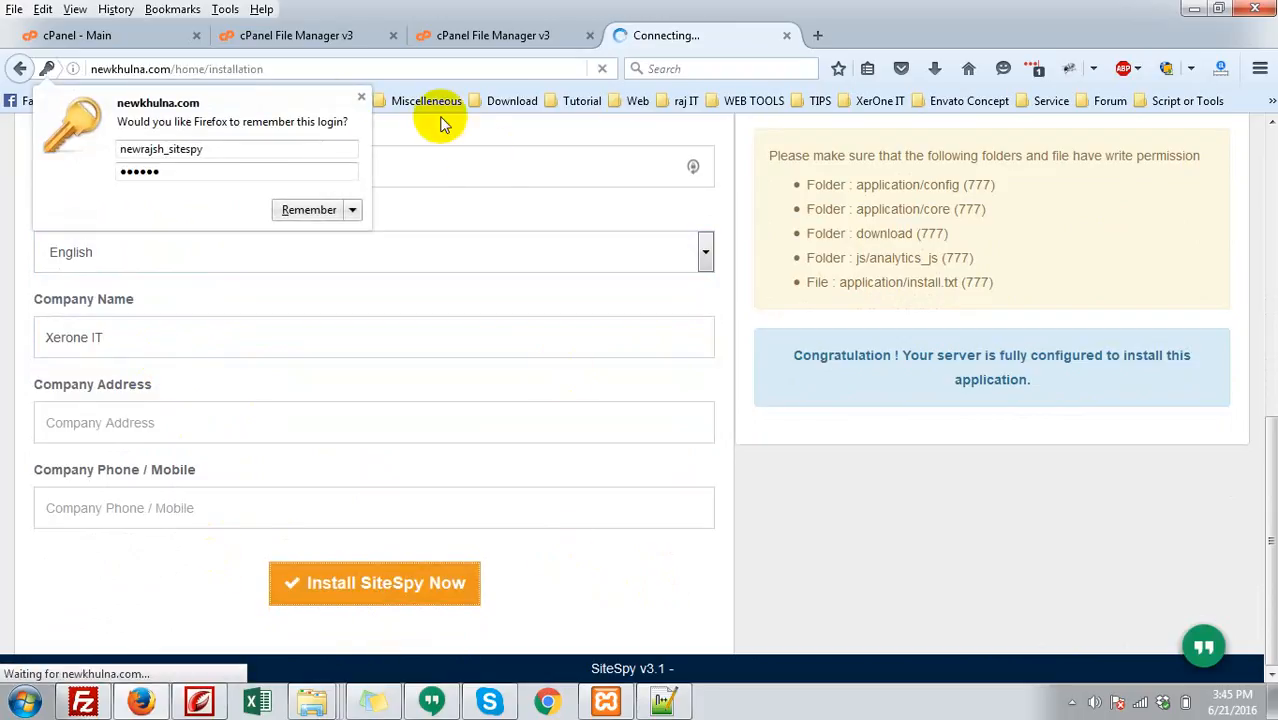
{"action": "left_click", "coordinate": [374, 583]}
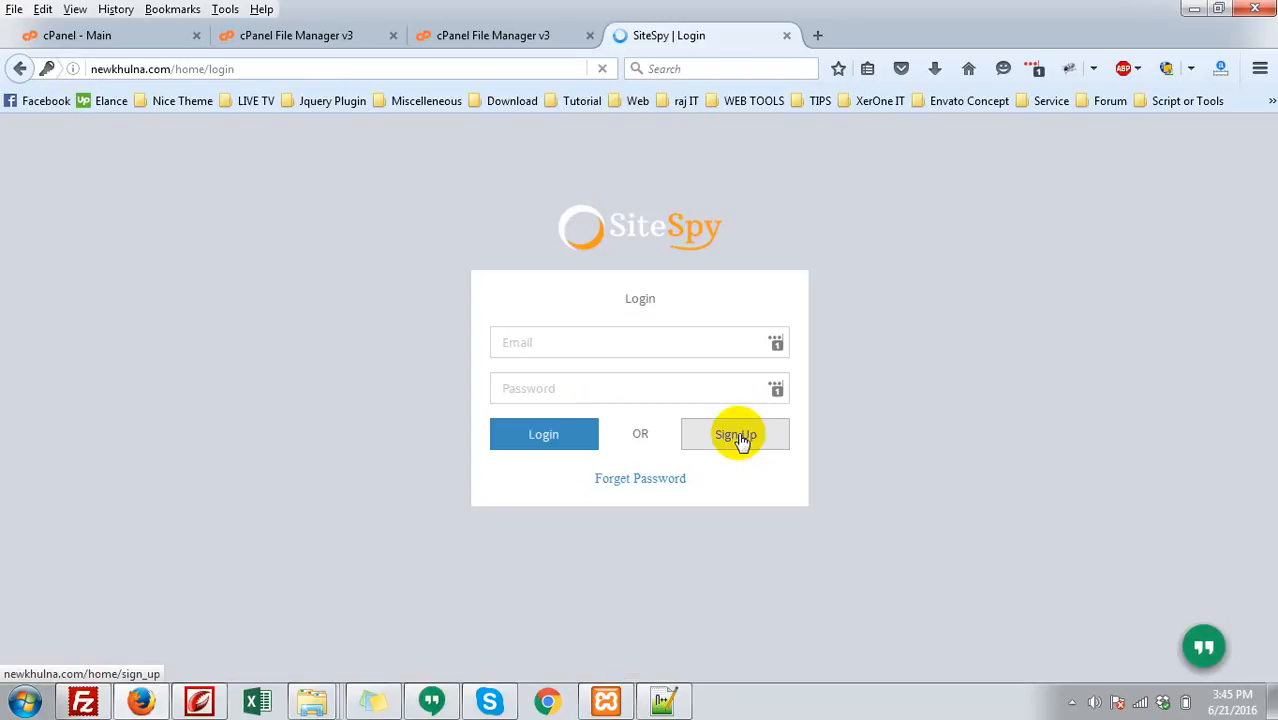
{"action": "type", "text": "Admin"}
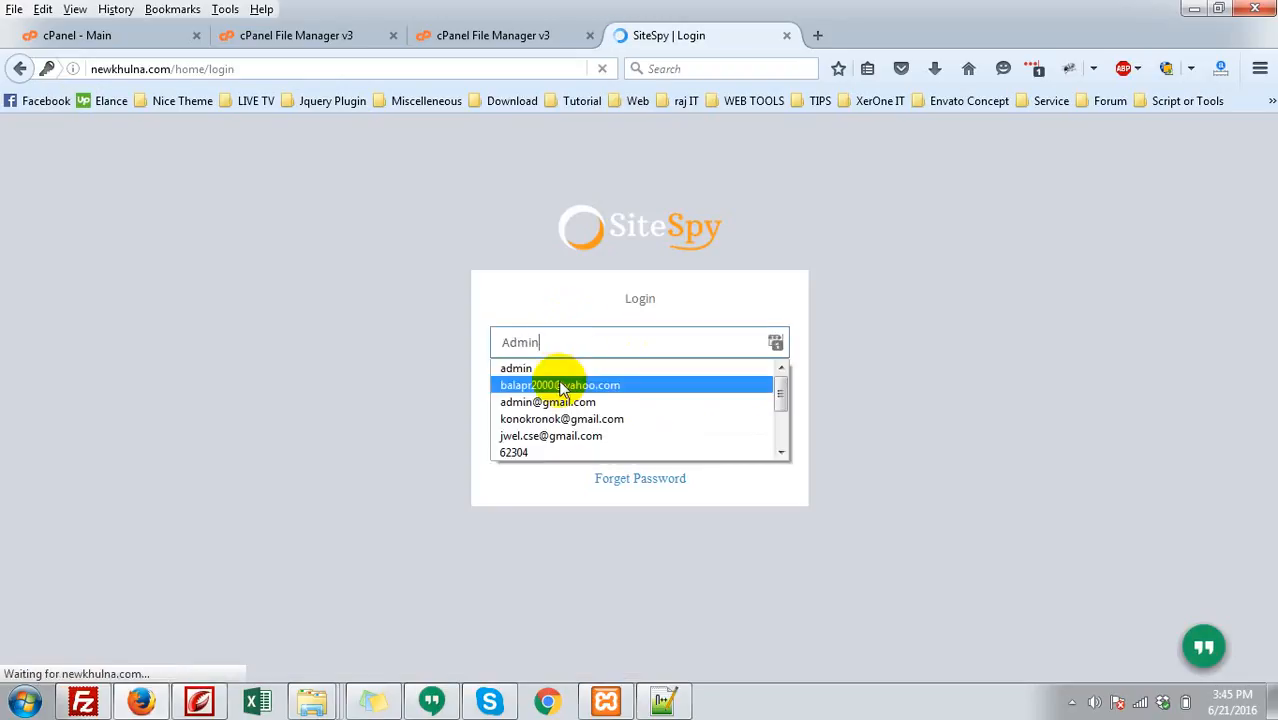
{"action": "left_click", "coordinate": [516, 368]}
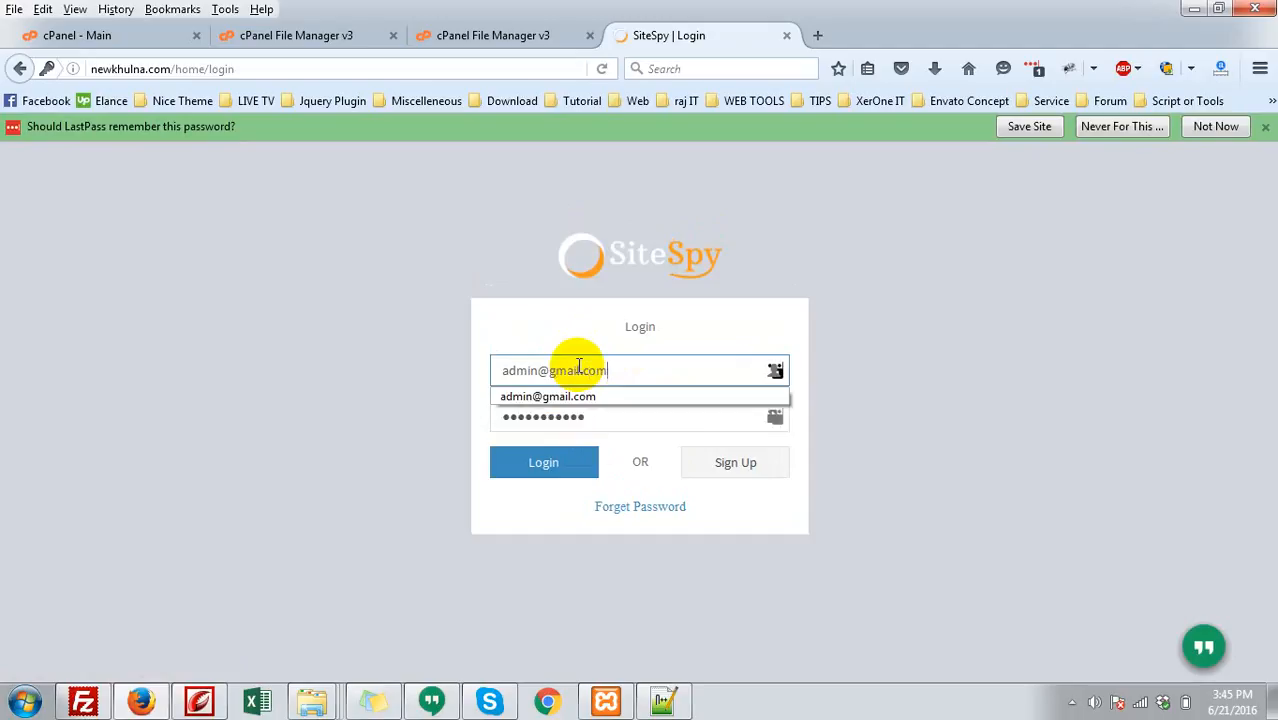
{"action": "left_click", "coordinate": [615, 417]}
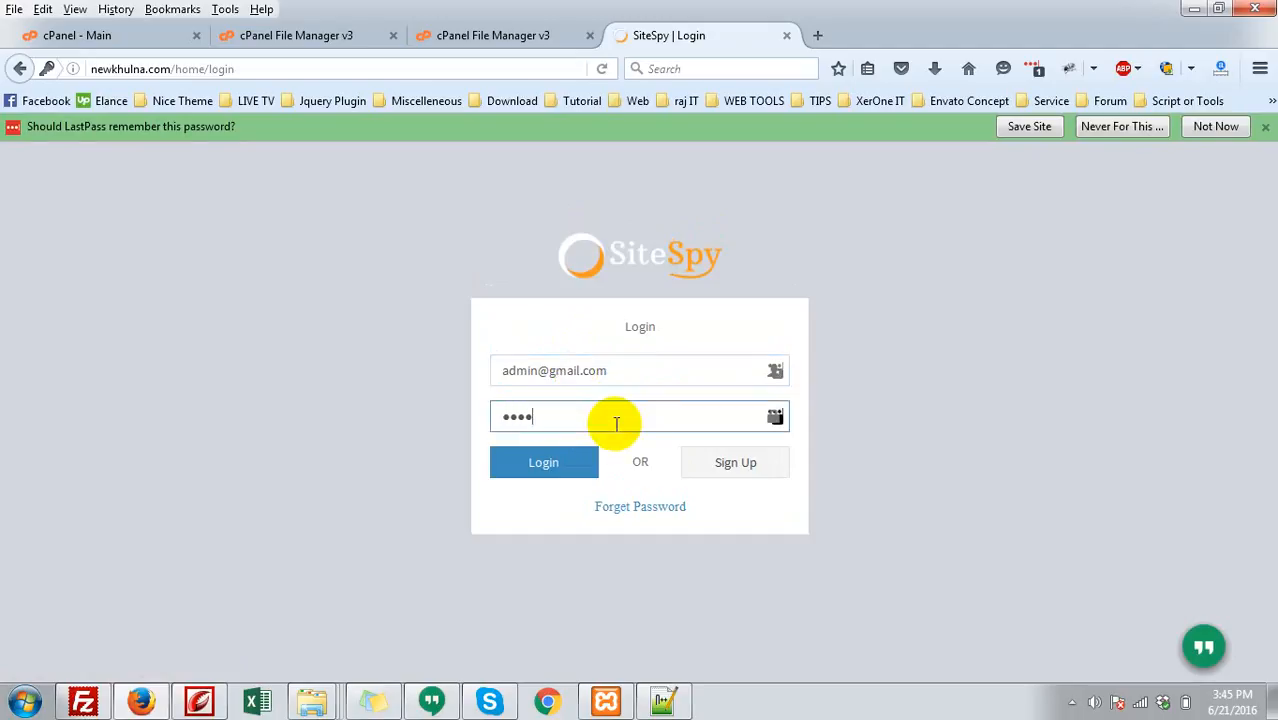
{"action": "left_click", "coordinate": [543, 462]}
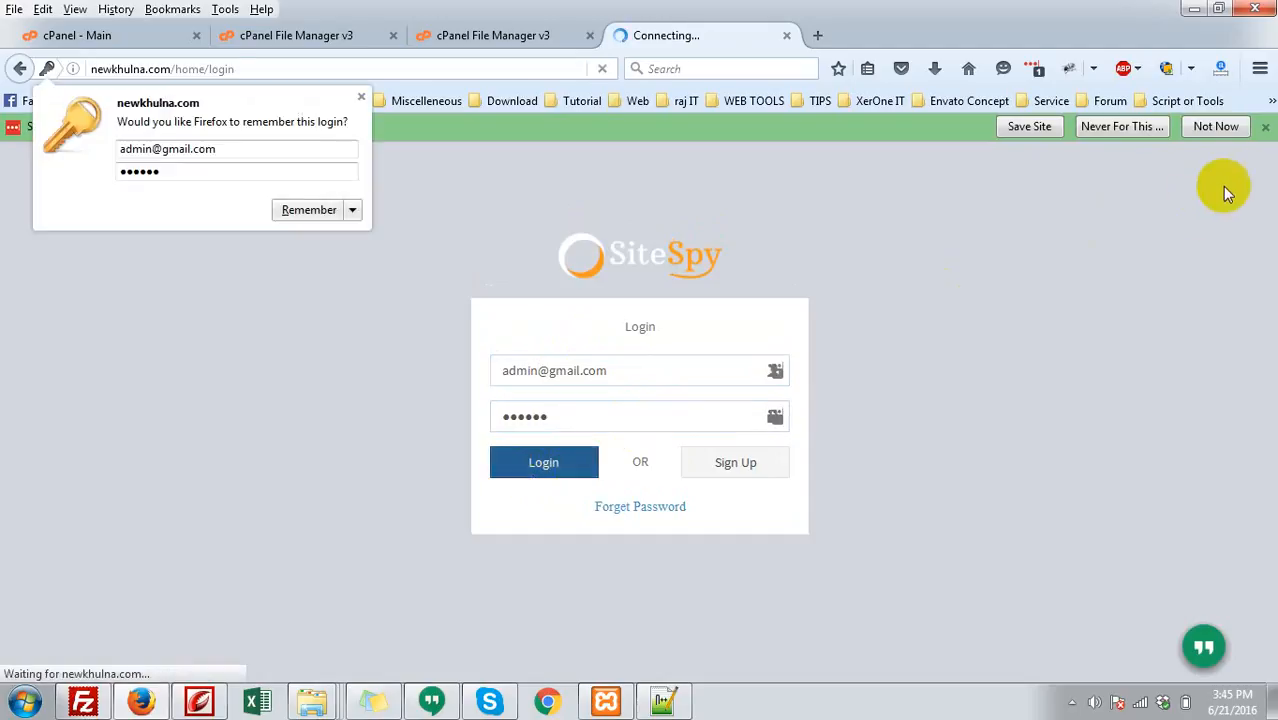
{"action": "left_click", "coordinate": [543, 461]}
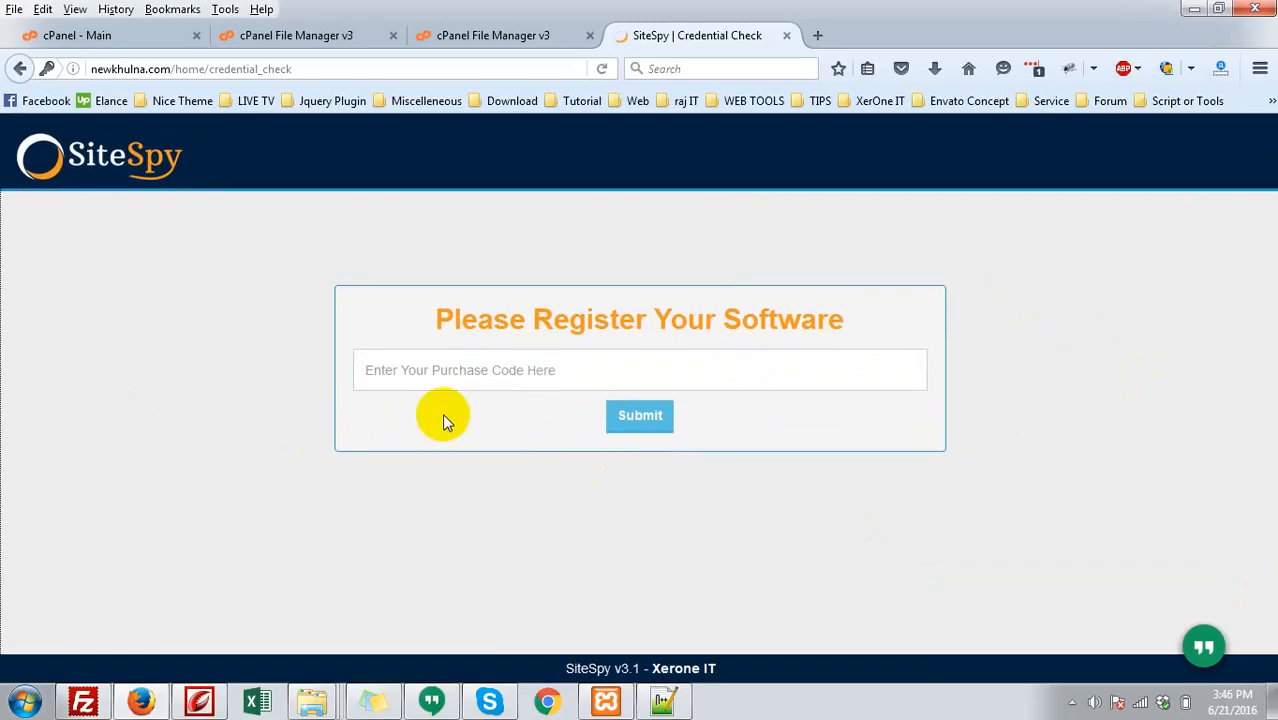
{"action": "left_click", "coordinate": [130, 165]}
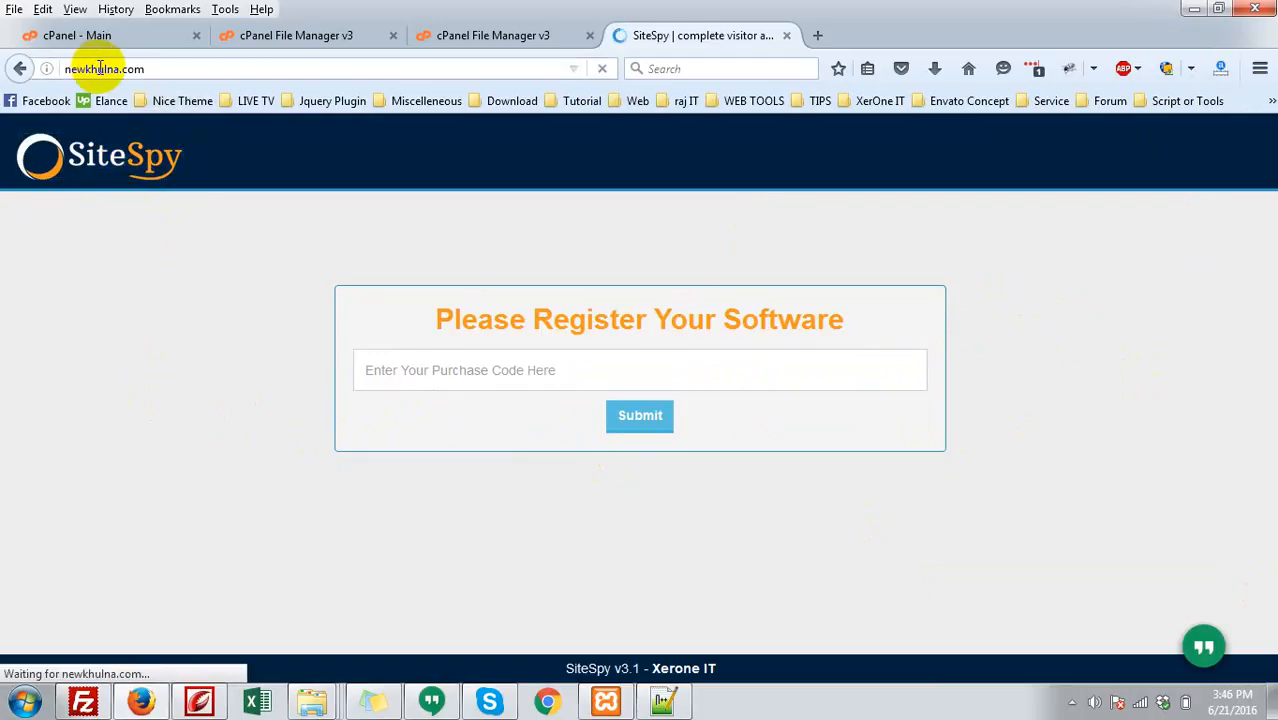
{"action": "mouse_move", "coordinate": [775, 405]}
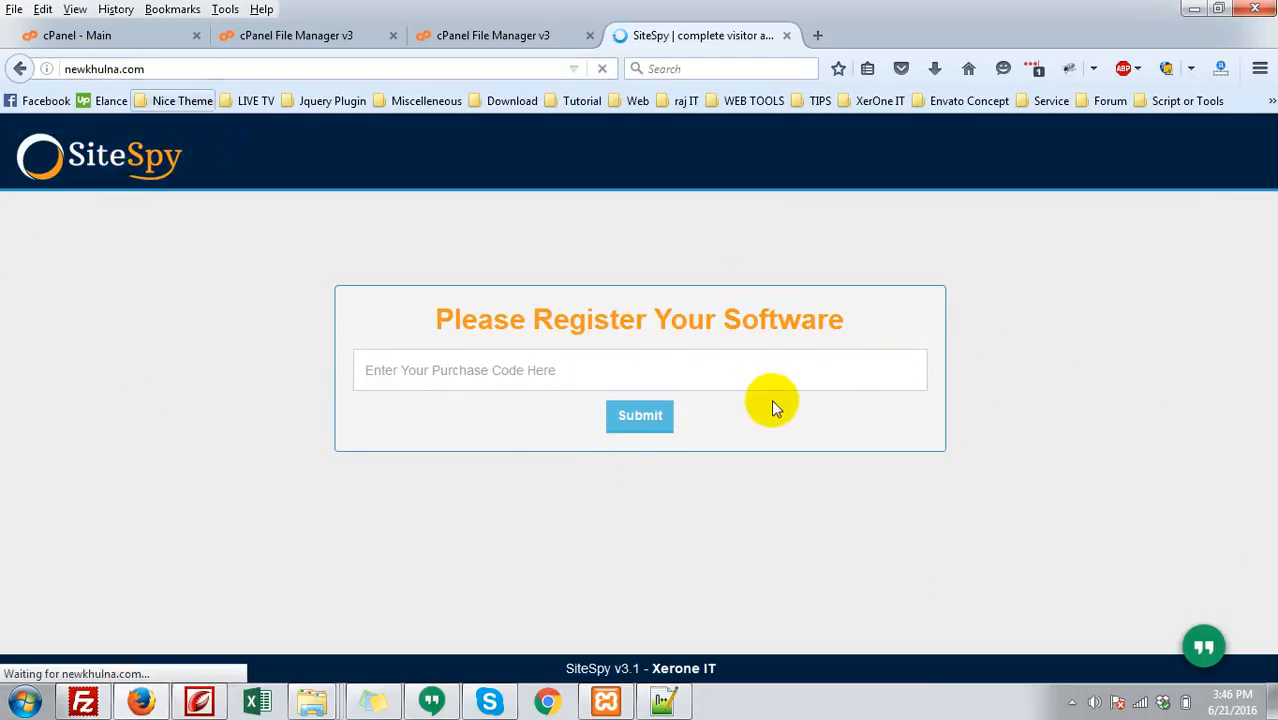